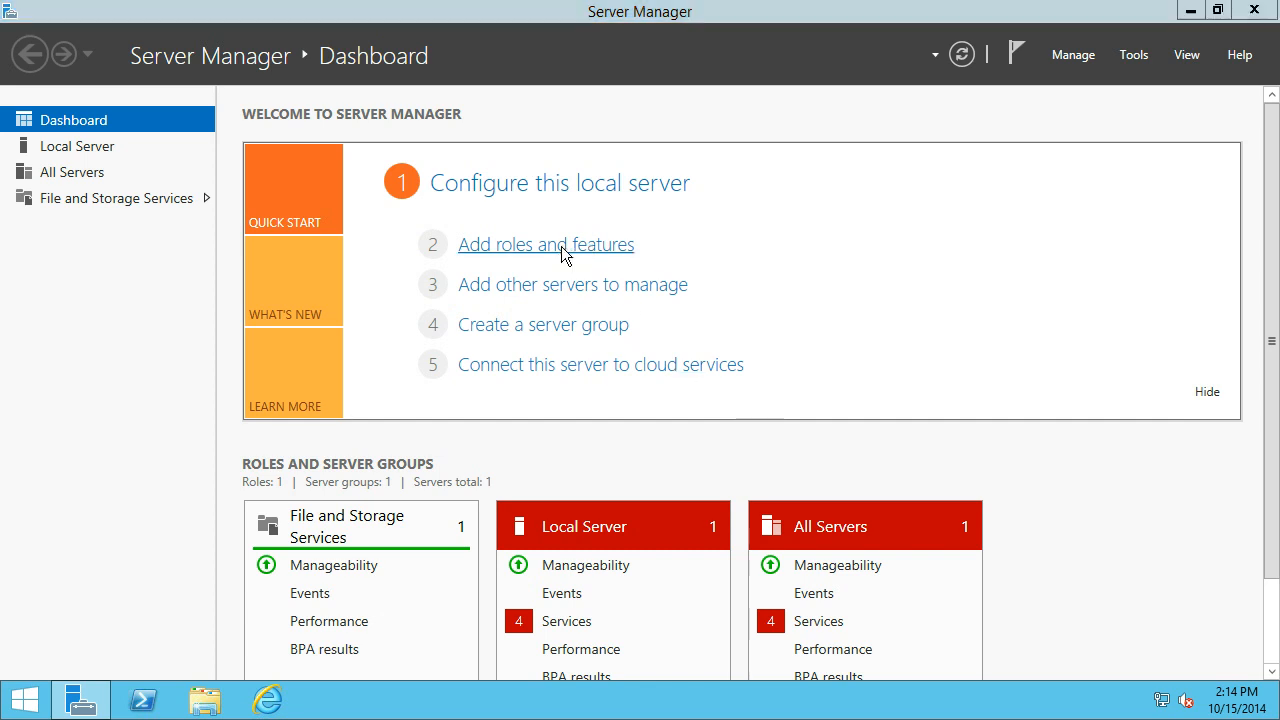
# Start the Add Roles and Features Wizard with role-based installation on the local server.
pyautogui.click(546, 244)
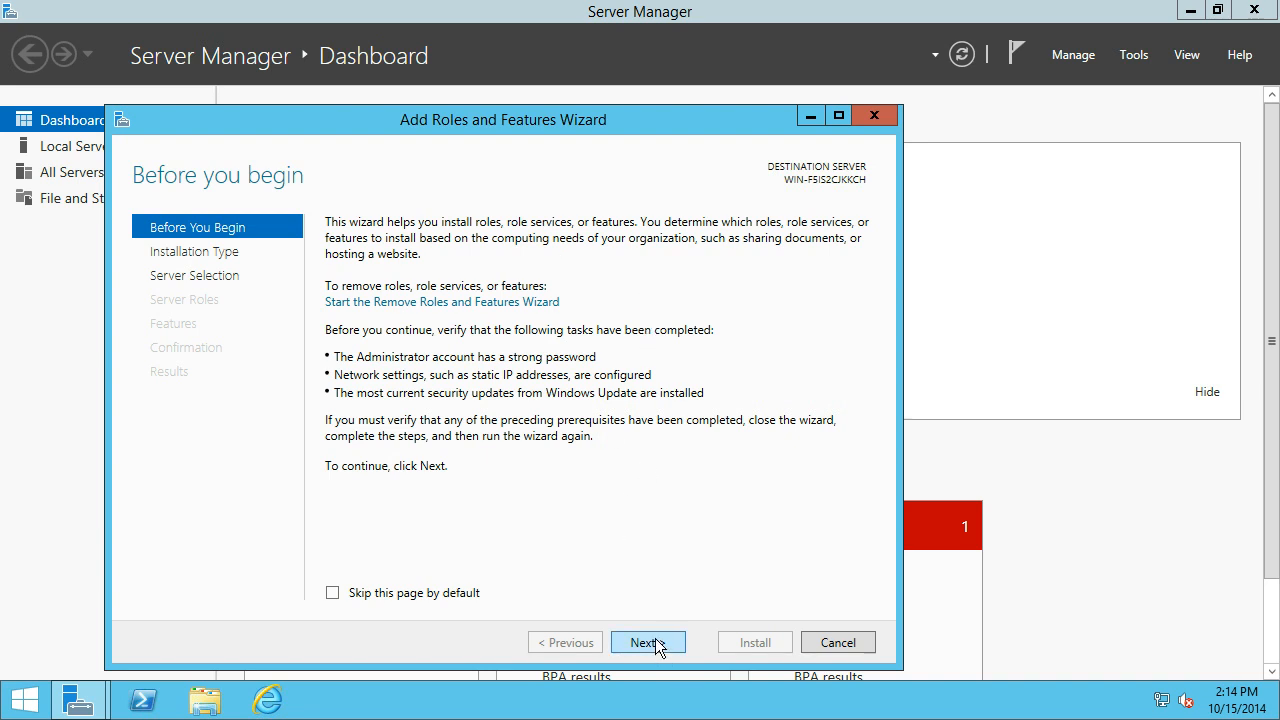
pyautogui.click(648, 642)
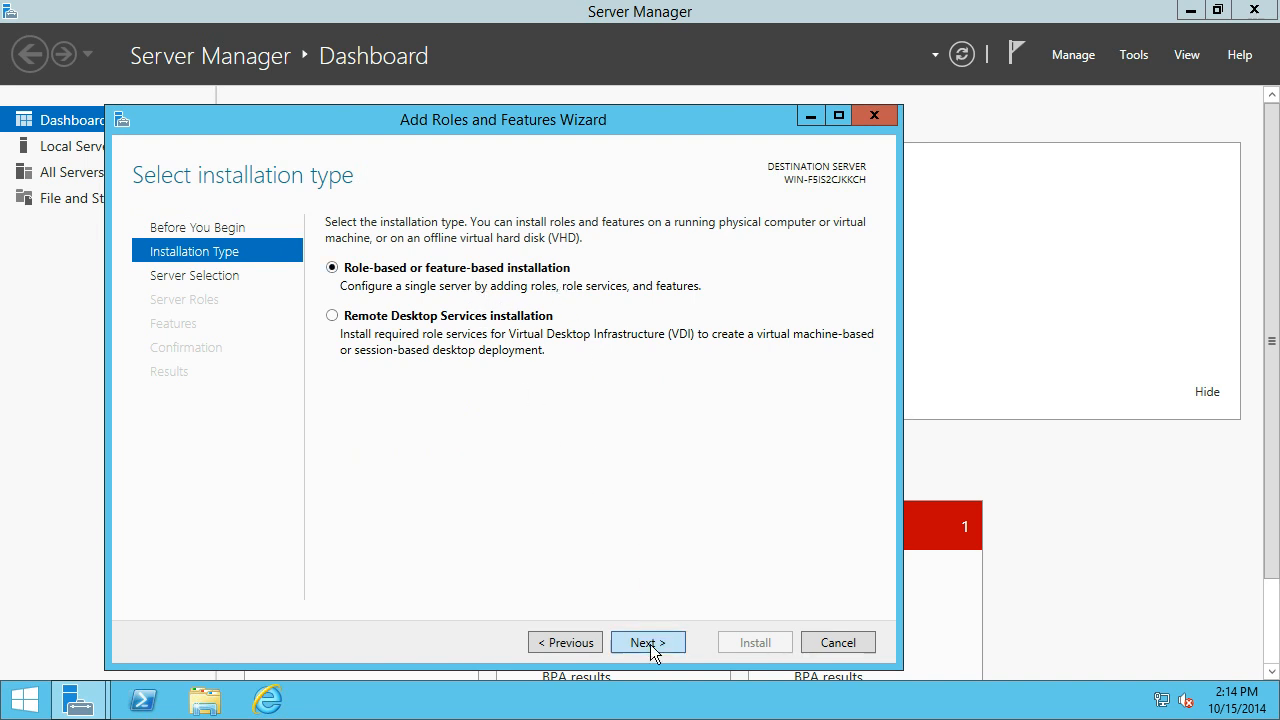
pyautogui.click(648, 642)
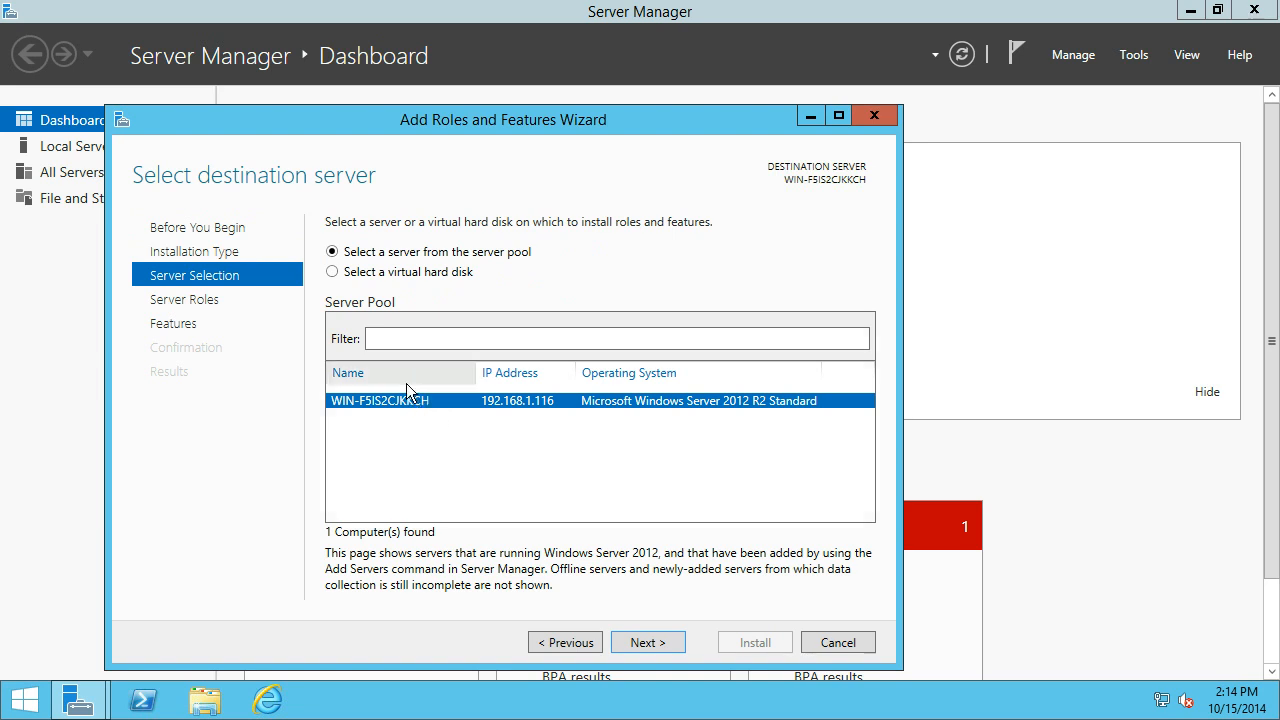
pyautogui.moveTo(358, 410)
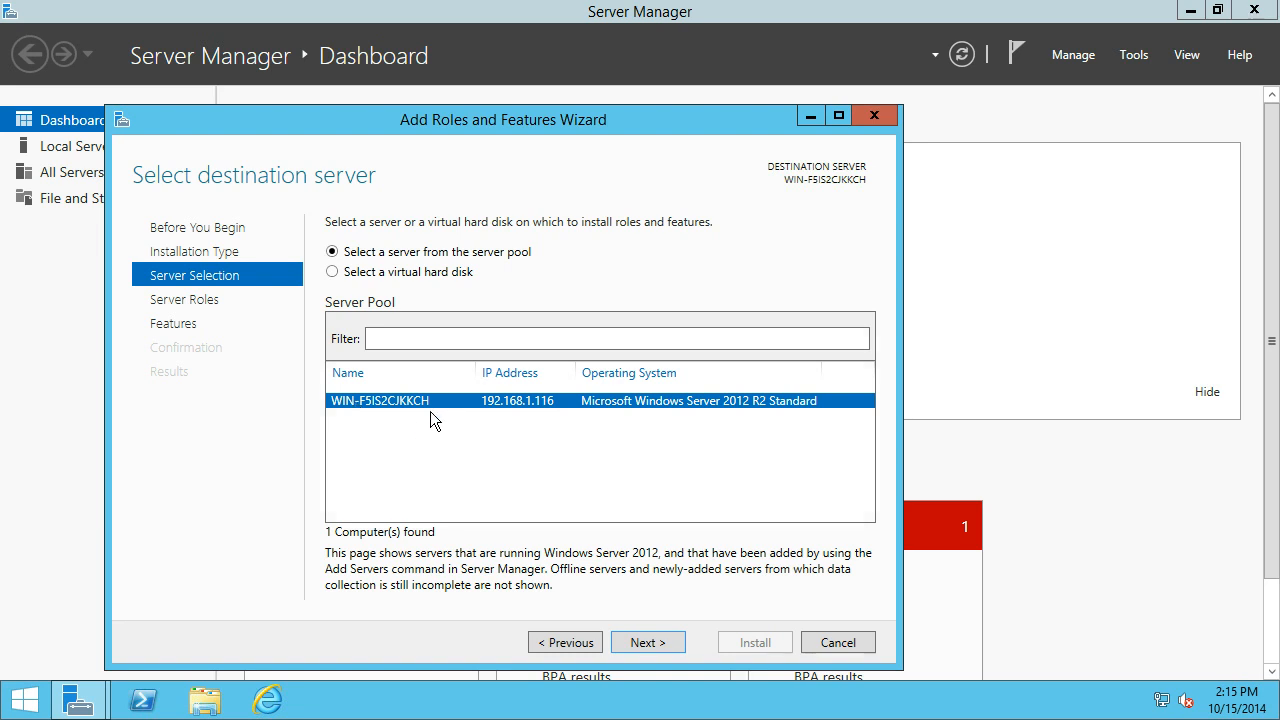
pyautogui.moveTo(630, 400)
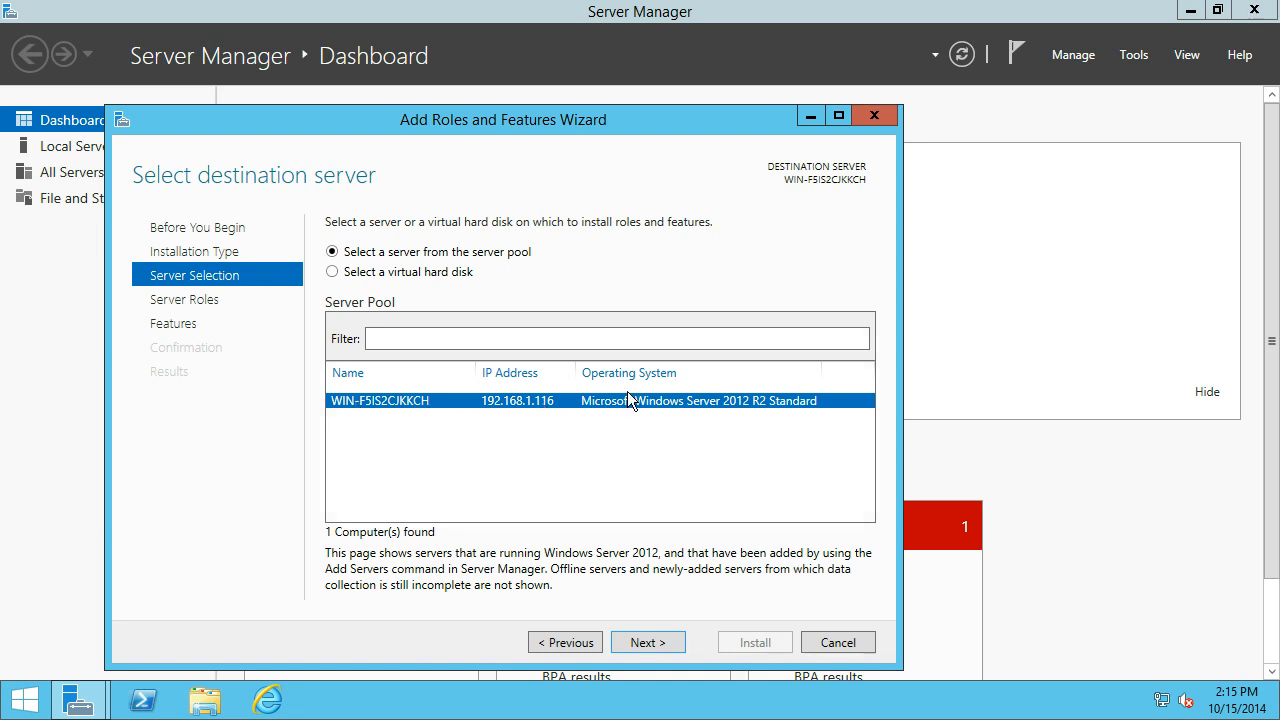
pyautogui.moveTo(716, 414)
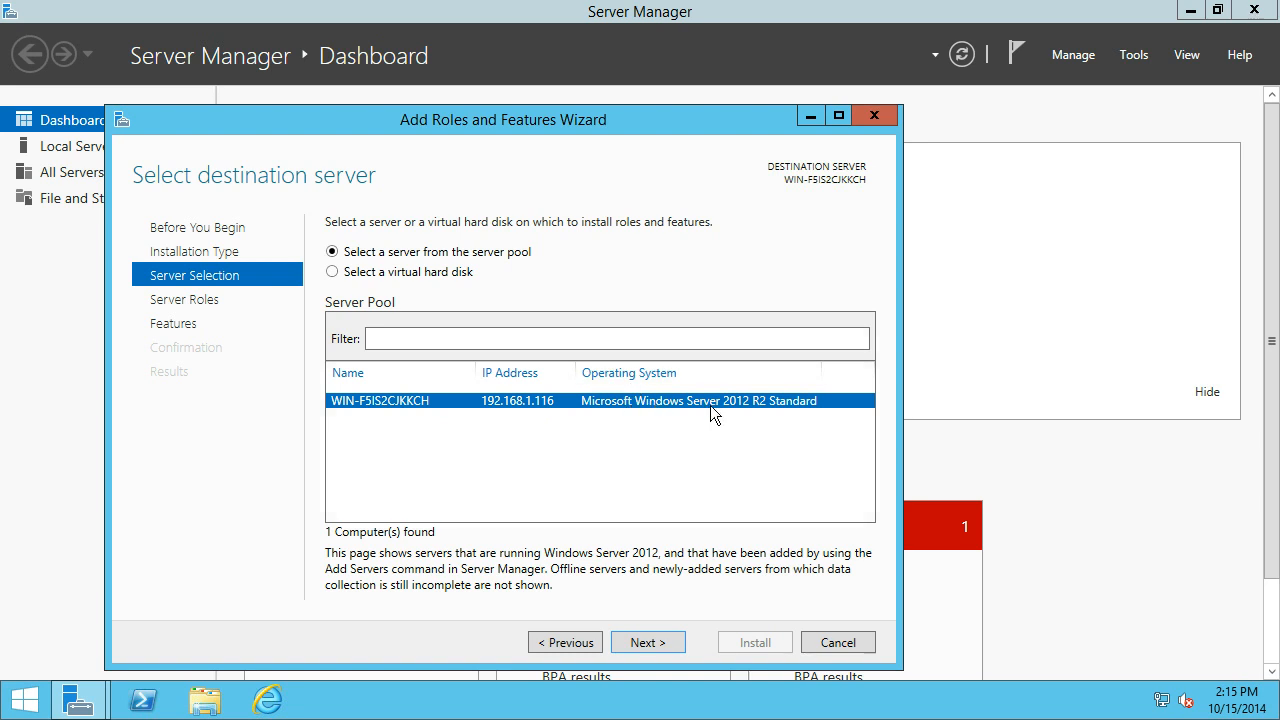
pyautogui.moveTo(648, 642)
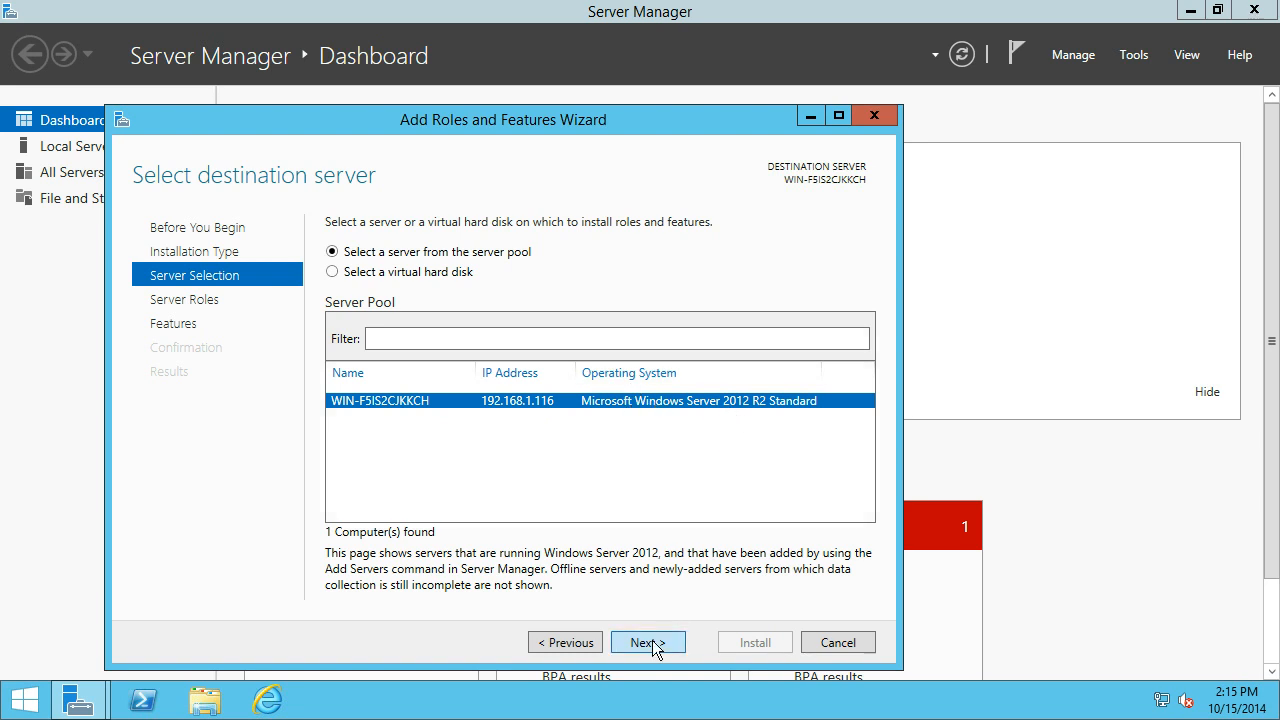
# Check the Windows Server Essentials Experience role and review its required features.
pyautogui.click(648, 642)
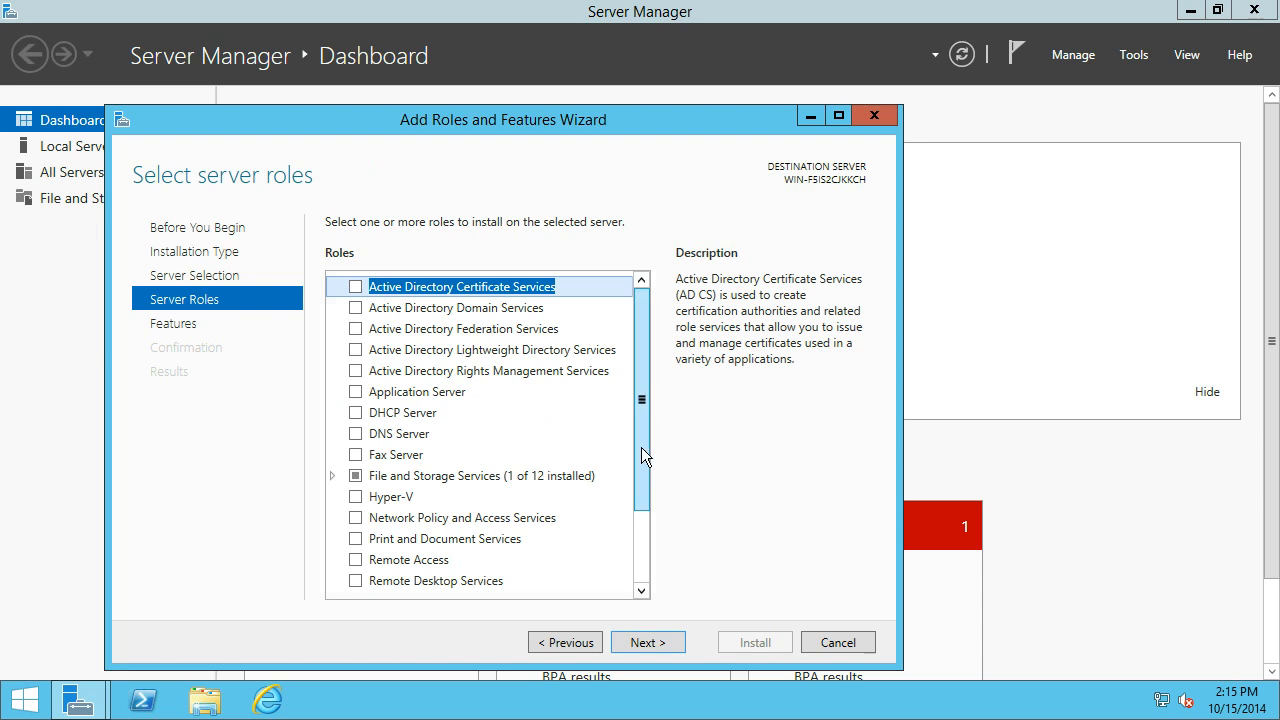
pyautogui.scroll(-3)
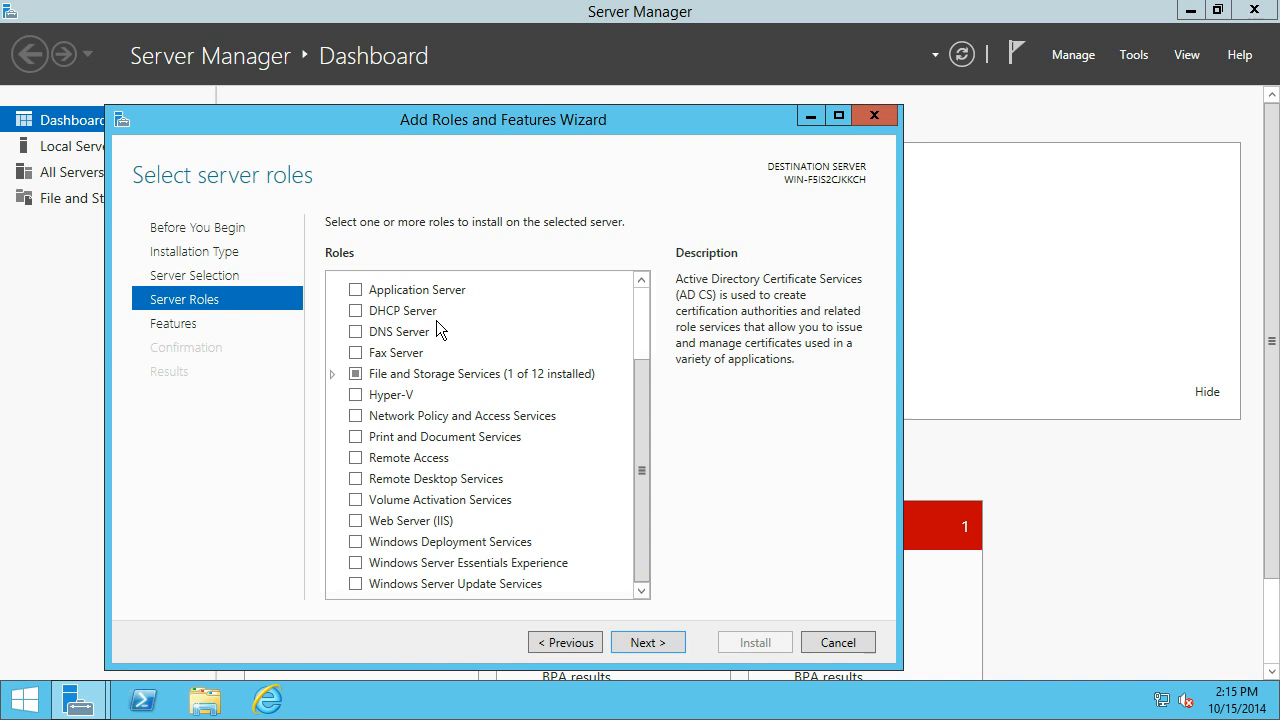
pyautogui.moveTo(480, 352)
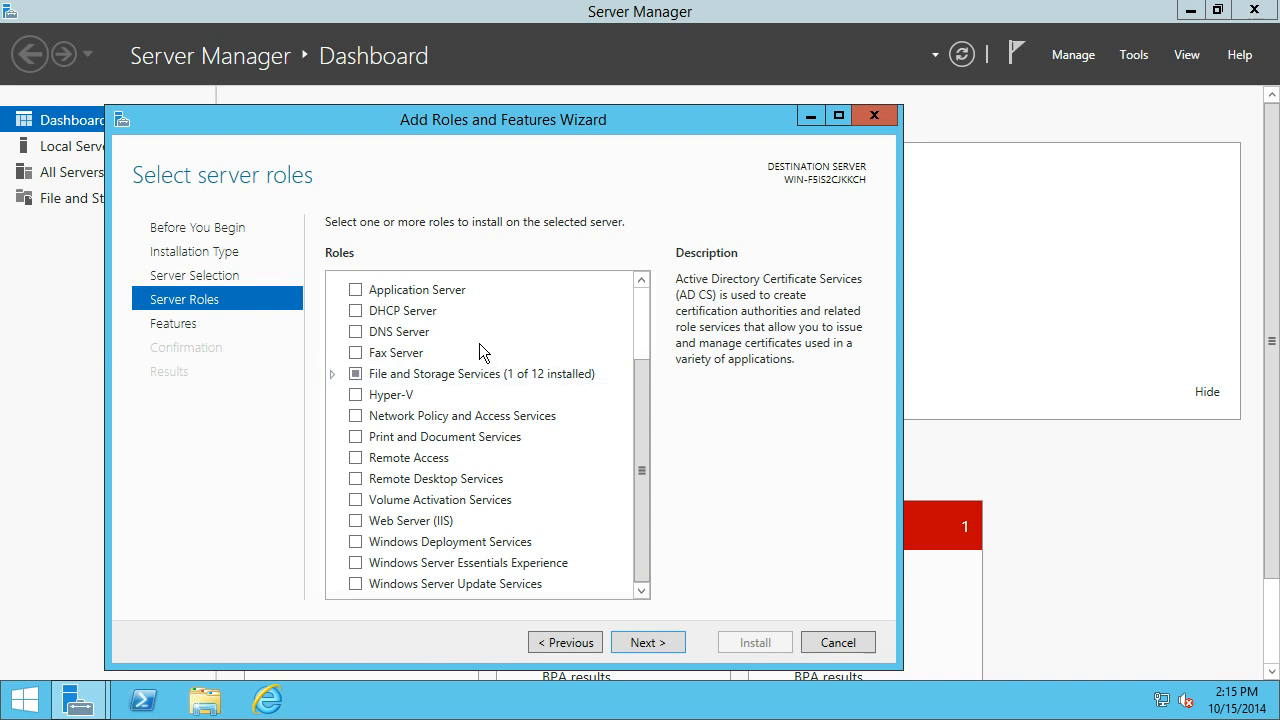
pyautogui.moveTo(390, 544)
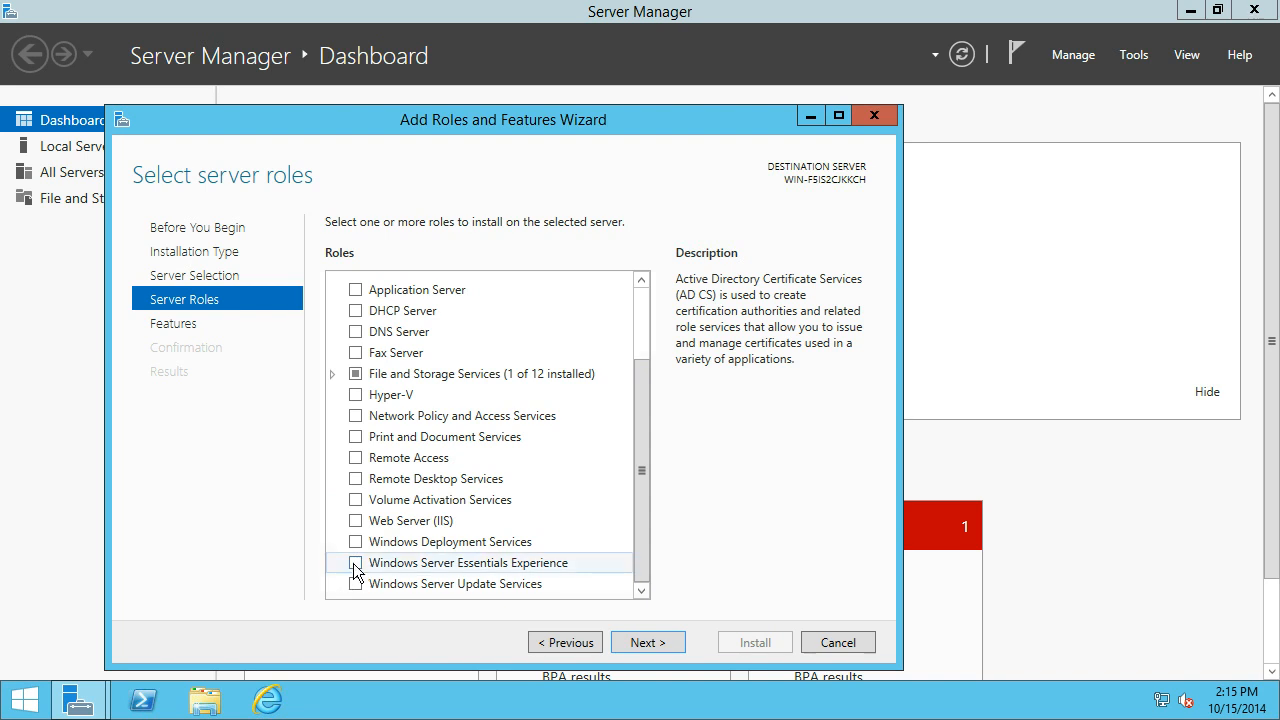
pyautogui.click(356, 562)
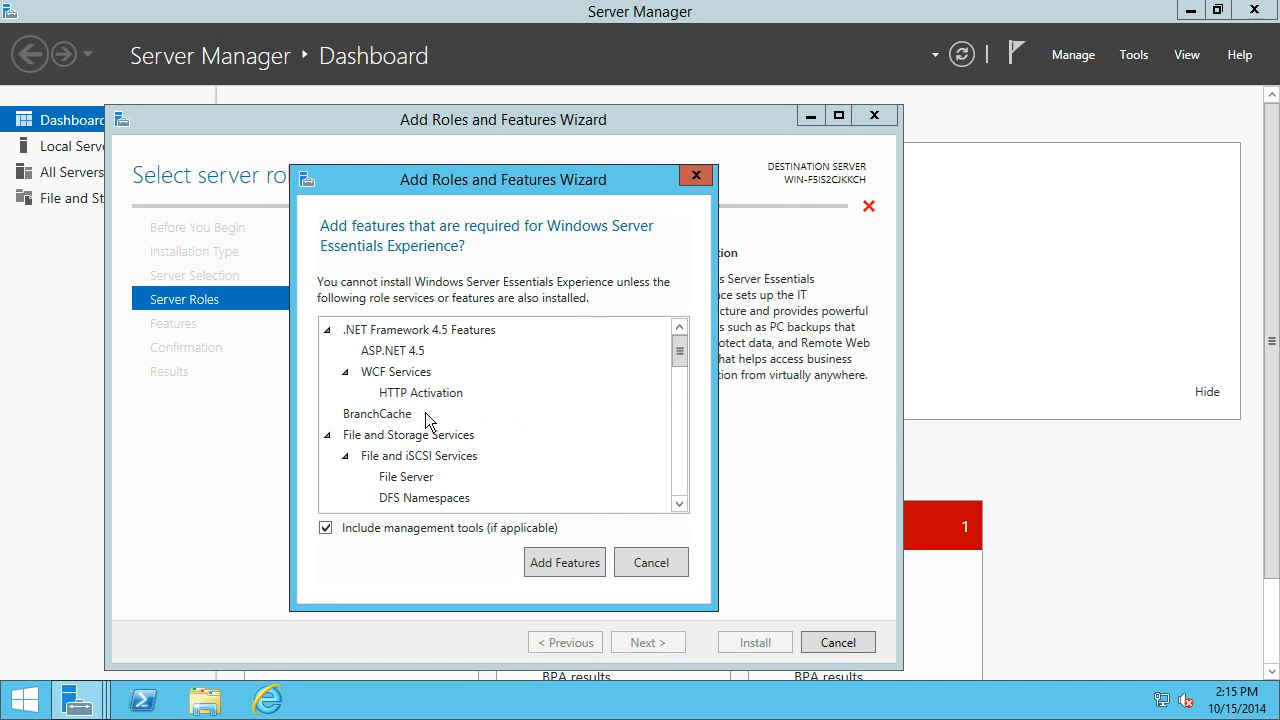
pyautogui.click(378, 412)
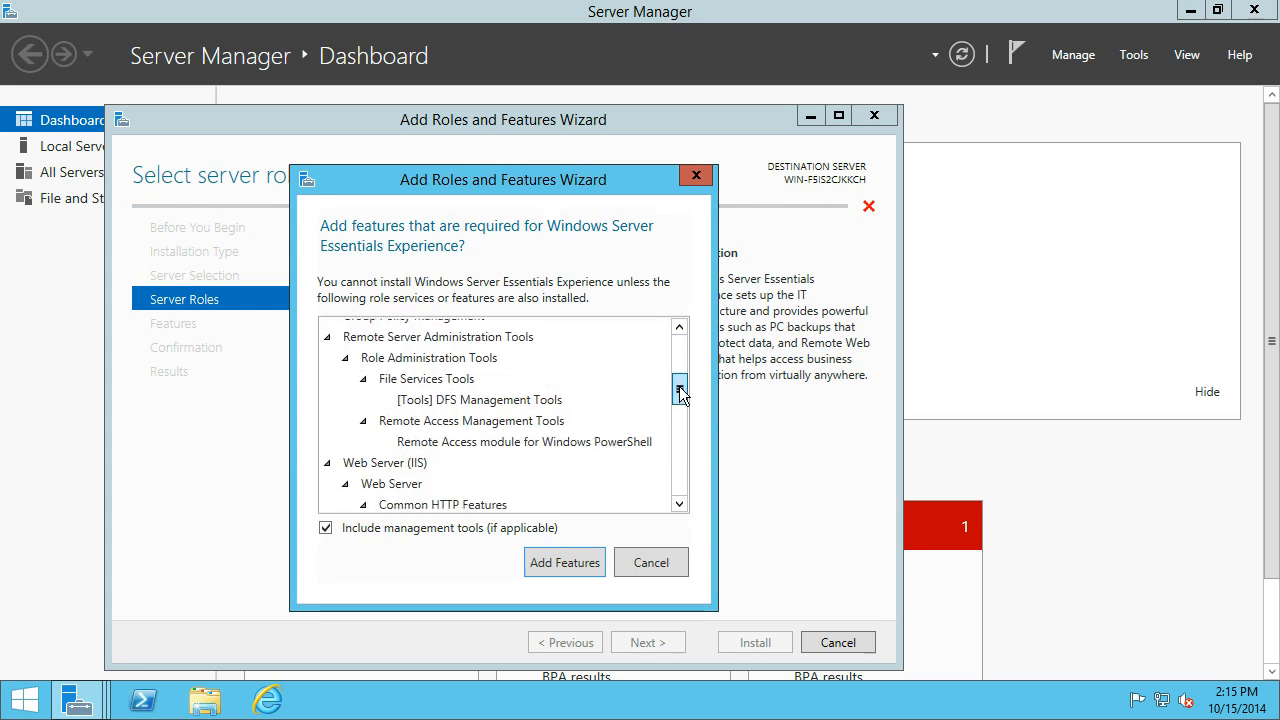
pyautogui.scroll(-3)
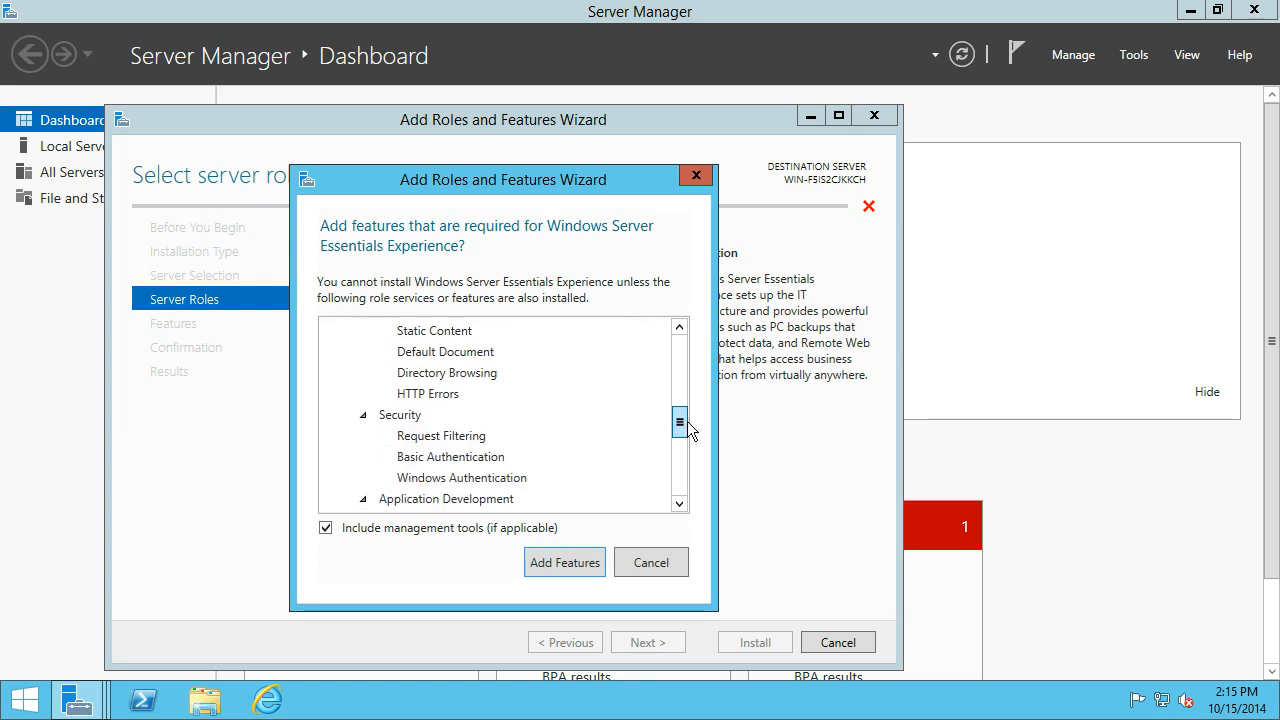
pyautogui.moveTo(680, 420); pyautogui.dragTo(680, 468)
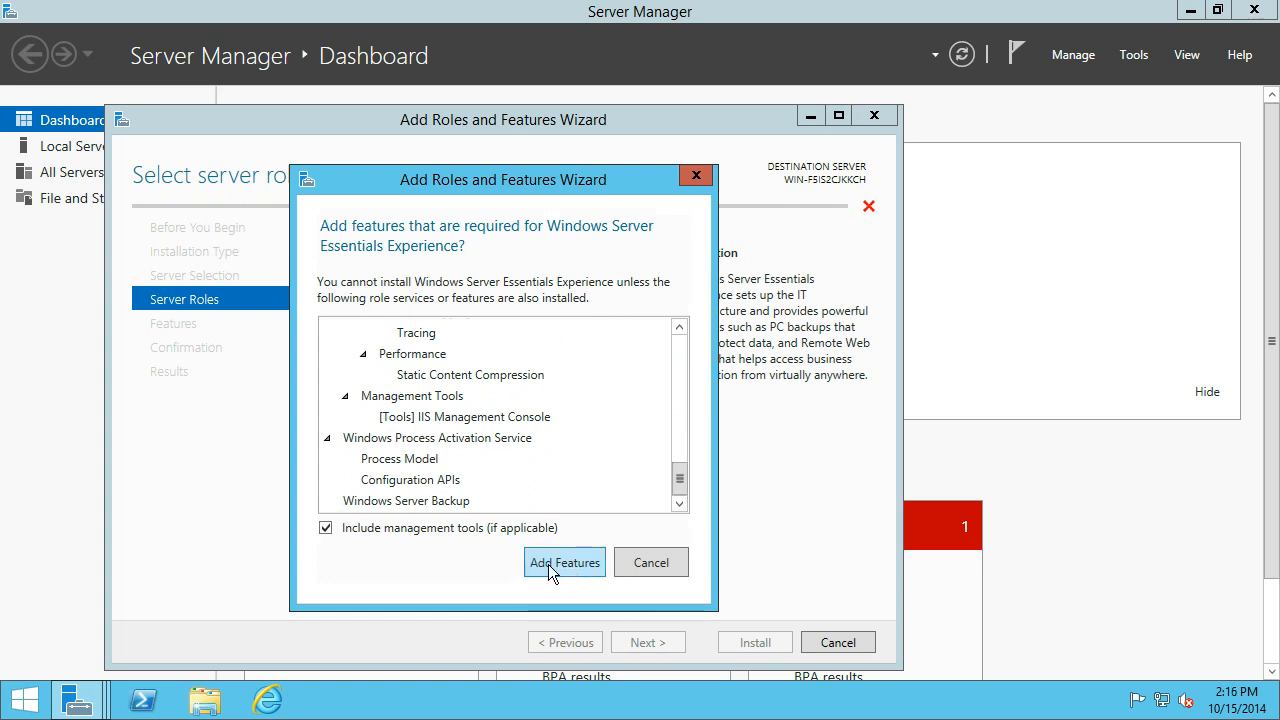
# Accept the required features and default Web Server role services, reaching the confirmation page.
pyautogui.click(564, 562)
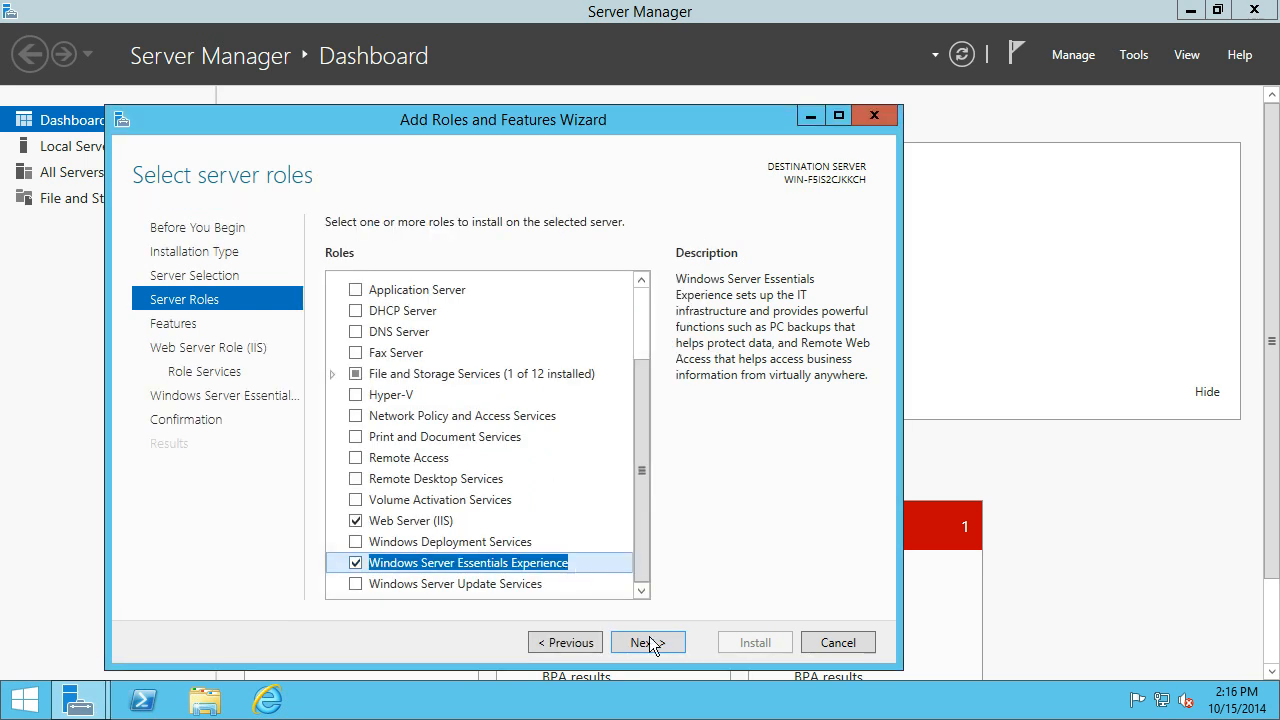
pyautogui.click(648, 642)
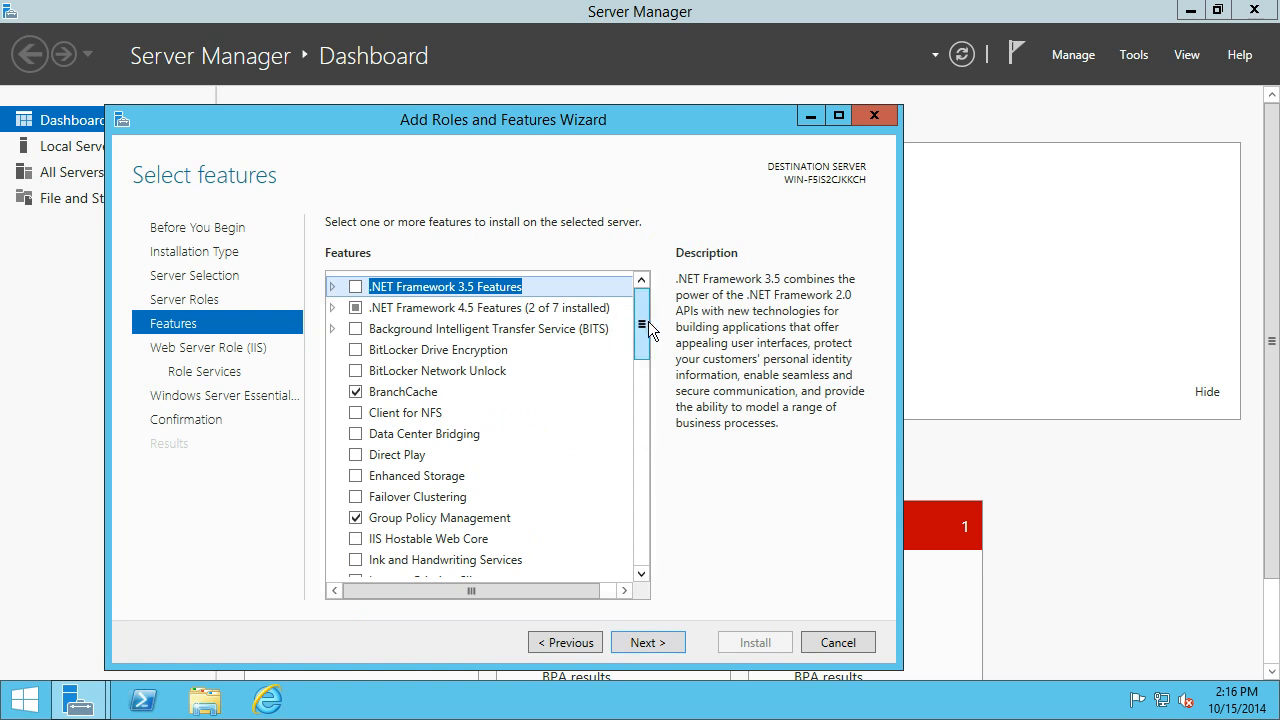
pyautogui.scroll(-3)
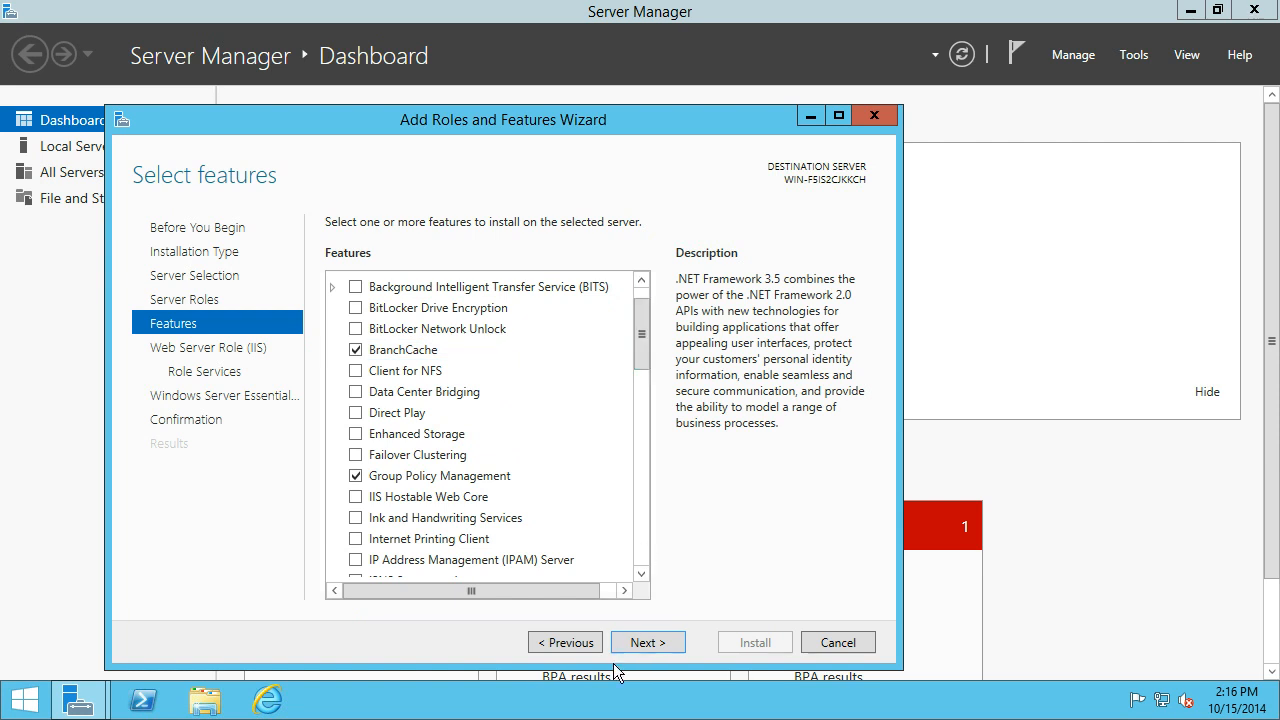
pyautogui.click(648, 642)
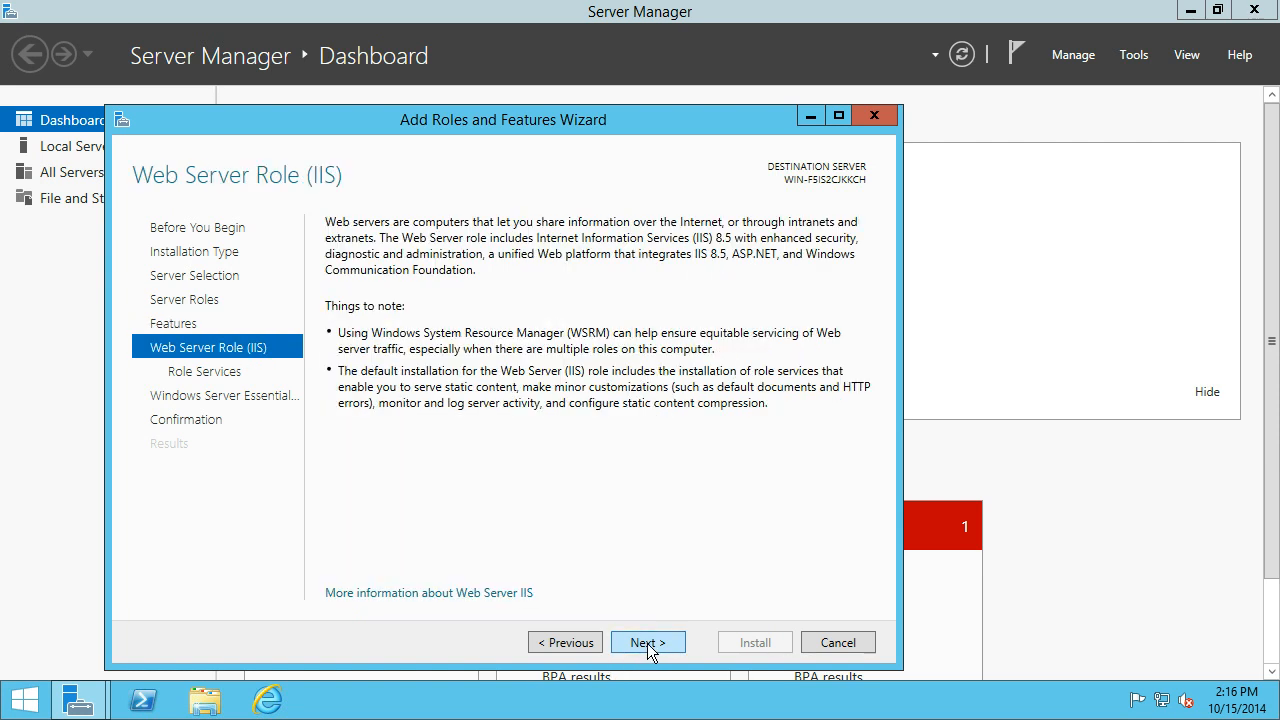
pyautogui.click(648, 642)
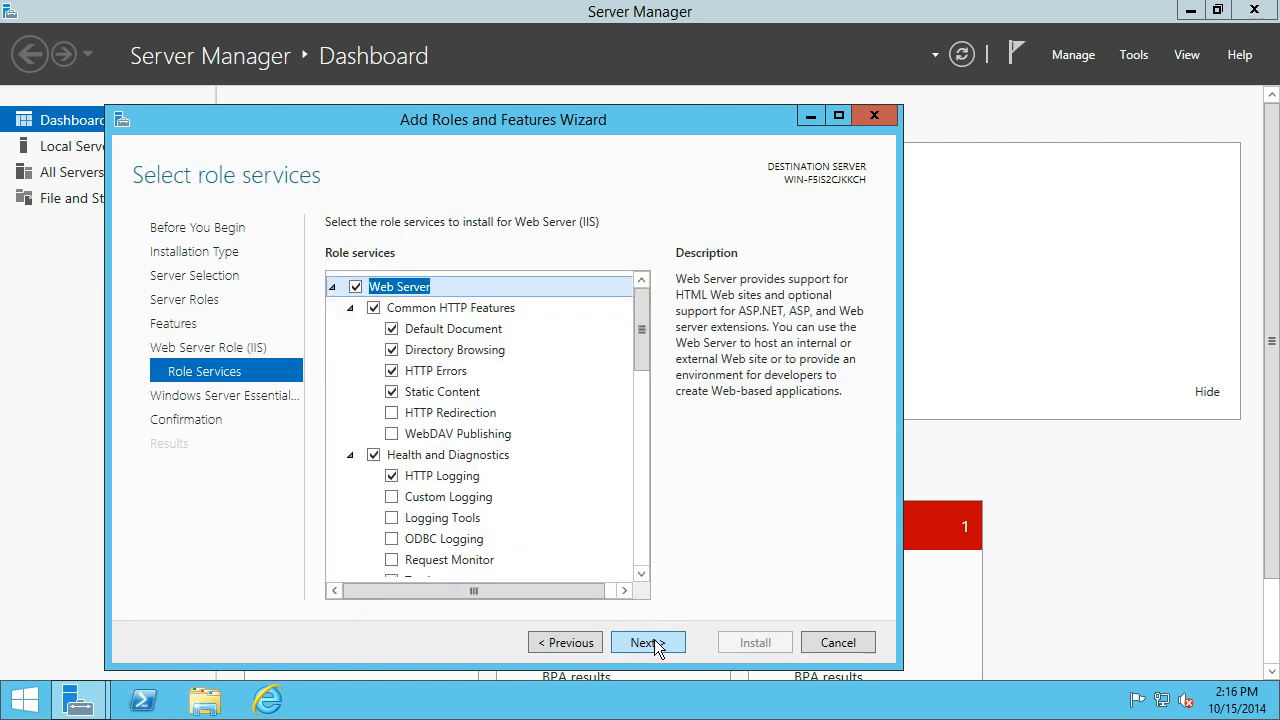
pyautogui.click(648, 642)
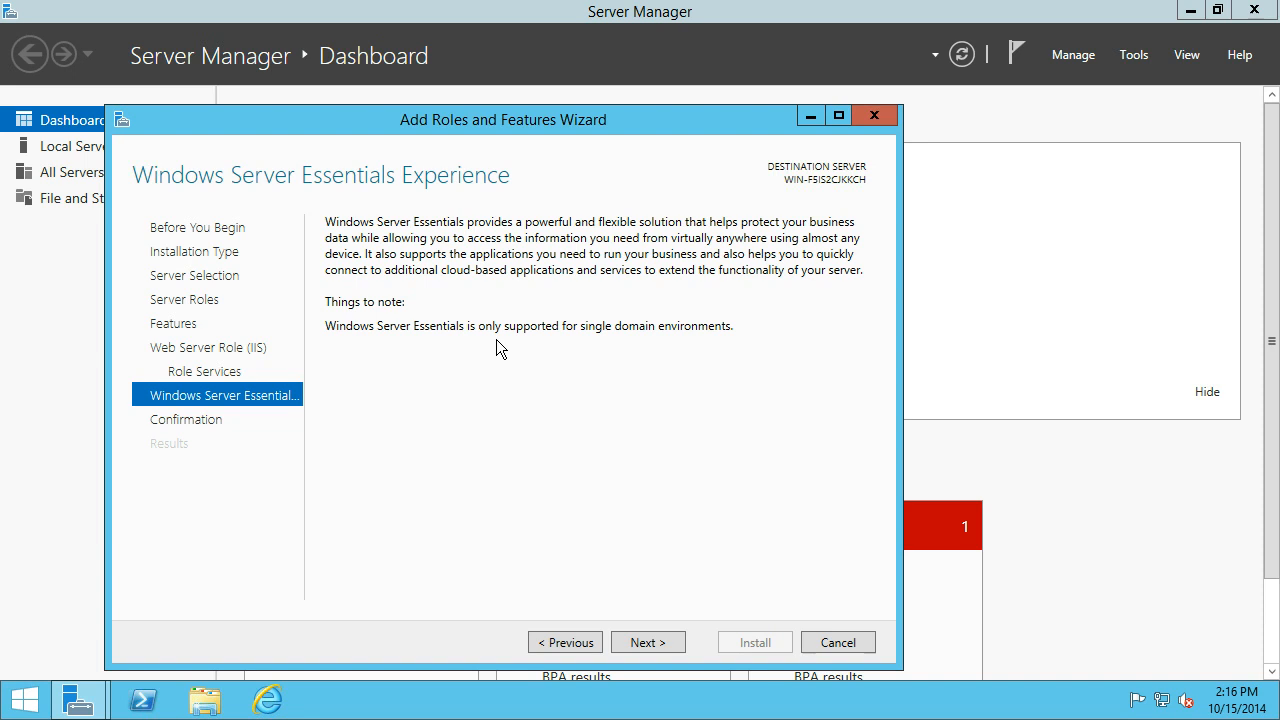
pyautogui.moveTo(642, 356)
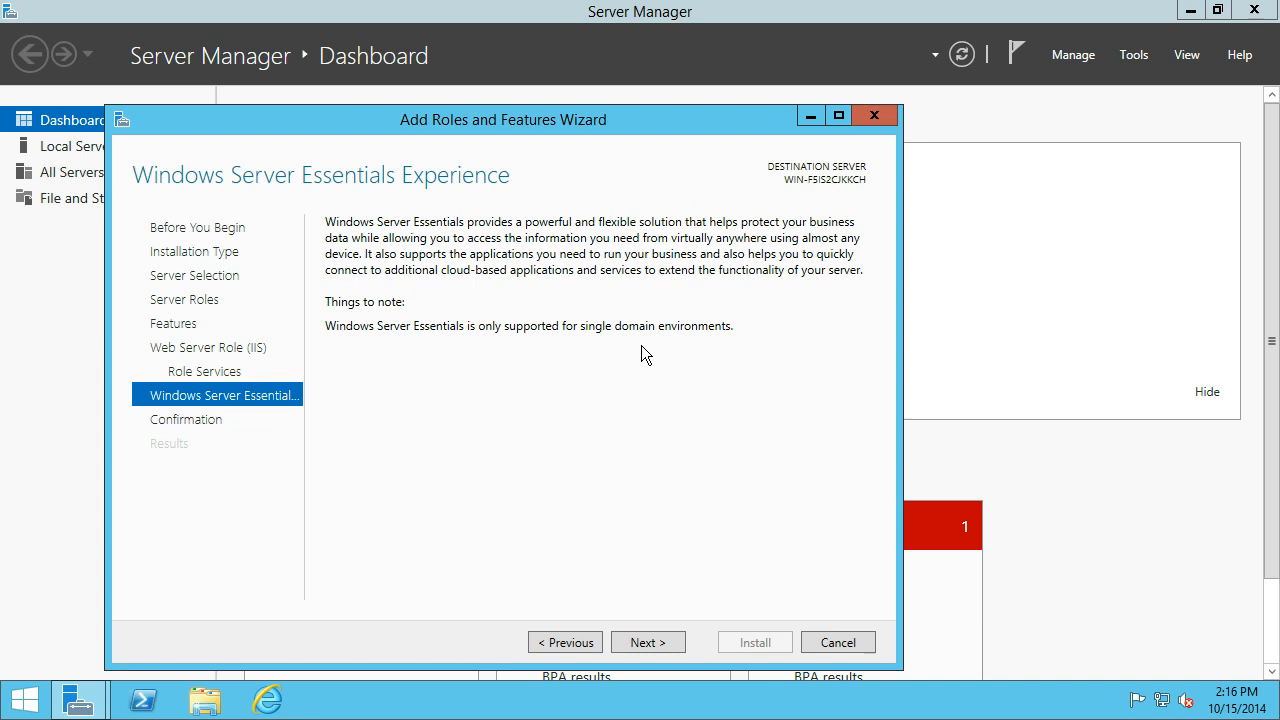
pyautogui.moveTo(724, 374)
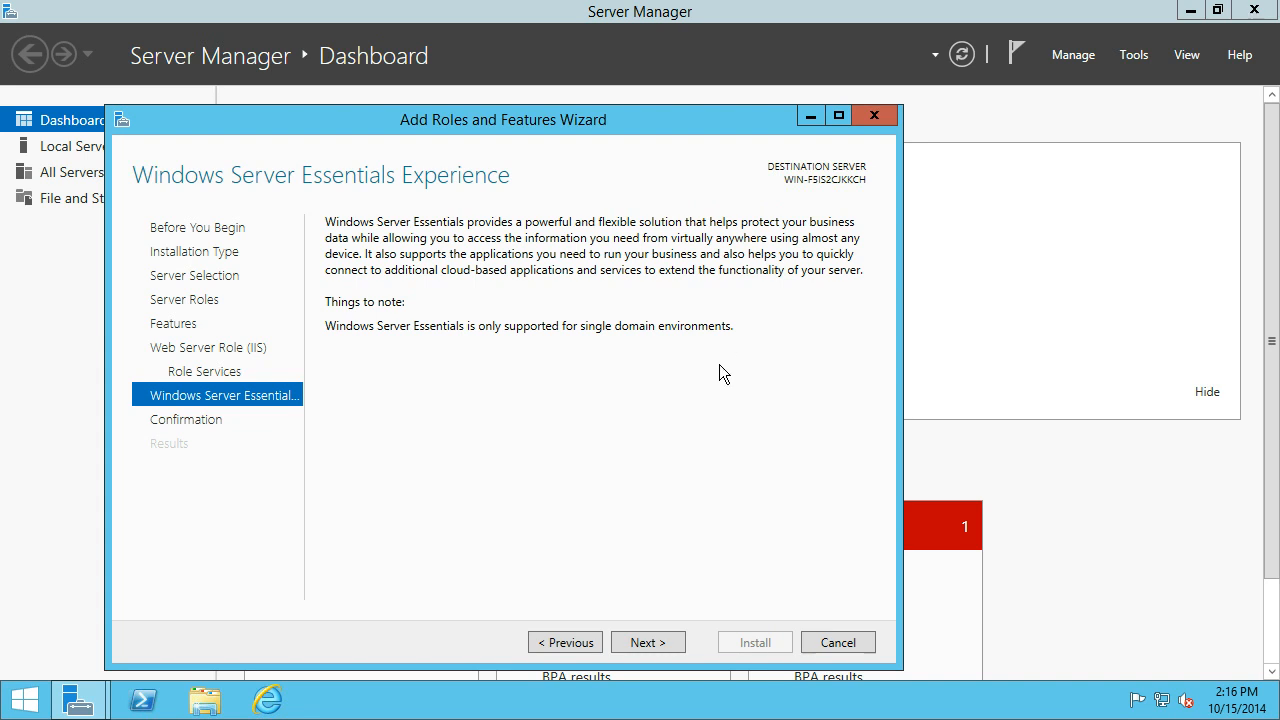
pyautogui.click(648, 642)
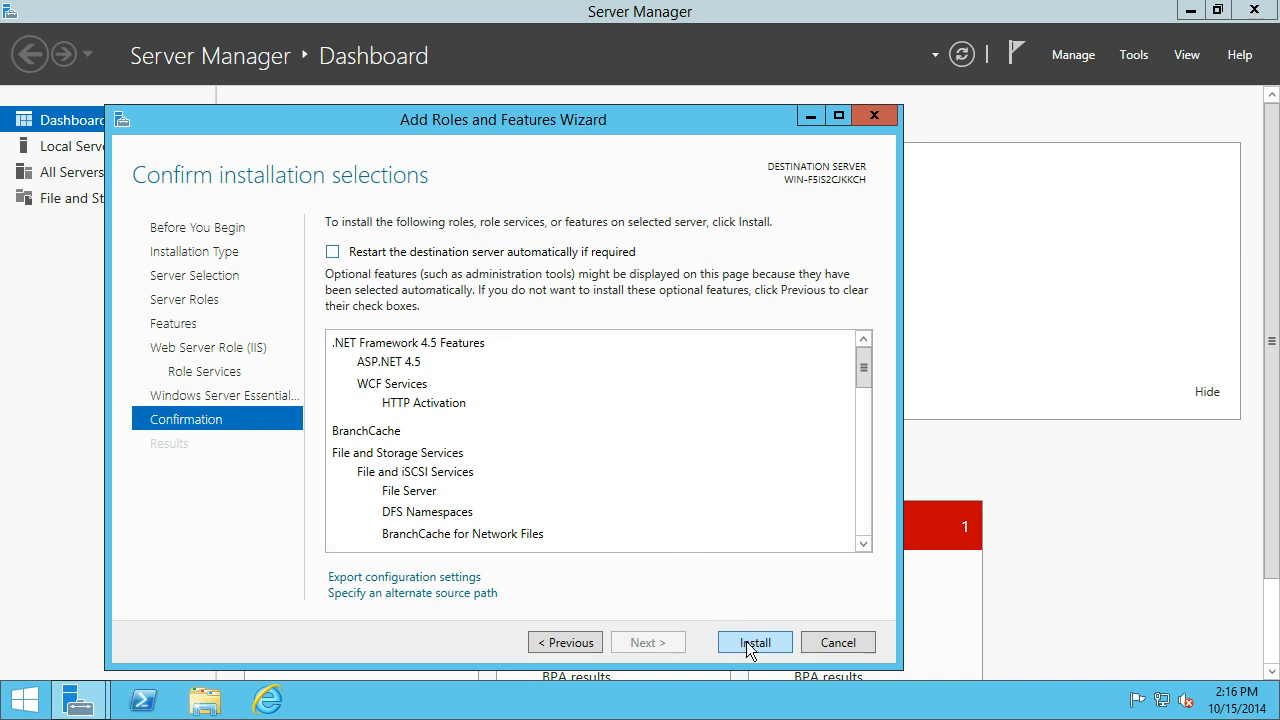
# Install the confirmed roles and features and wait for success.
pyautogui.click(754, 642)
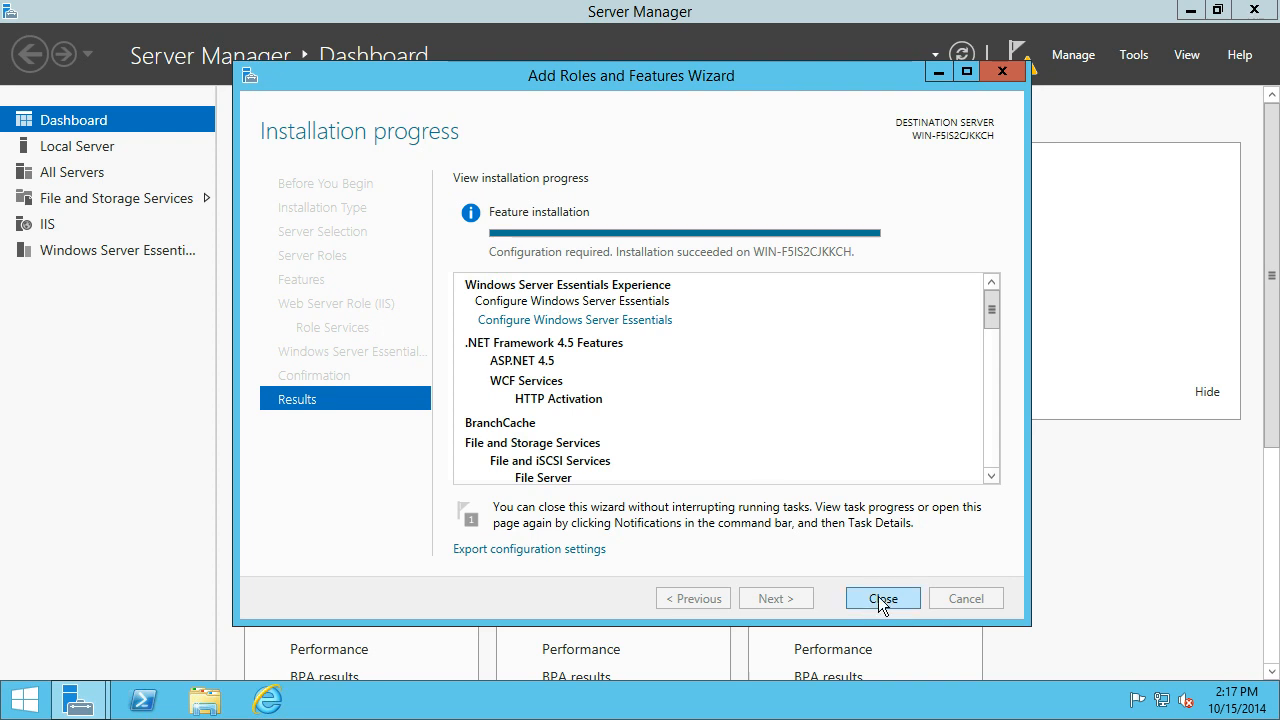
# Close the installation wizard and launch Configure Windows Server Essentials from notifications.
pyautogui.click(880, 596)
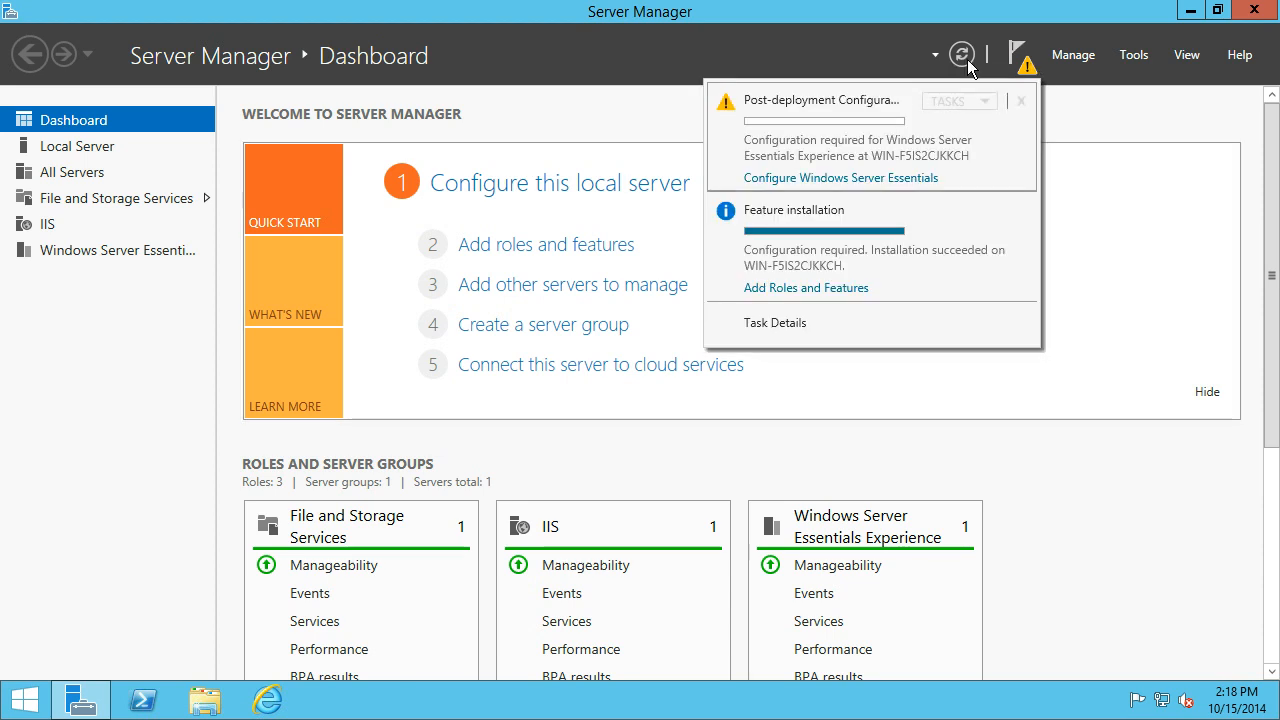
pyautogui.moveTo(856, 192)
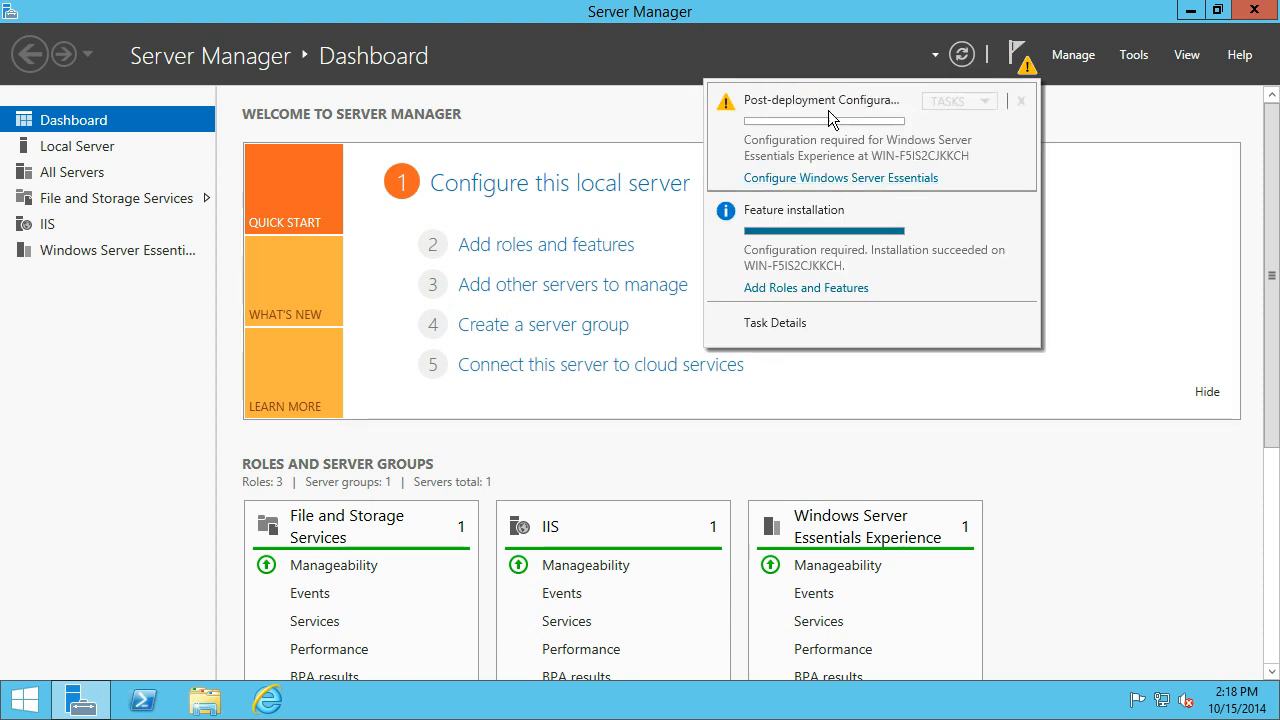
pyautogui.click(840, 176)
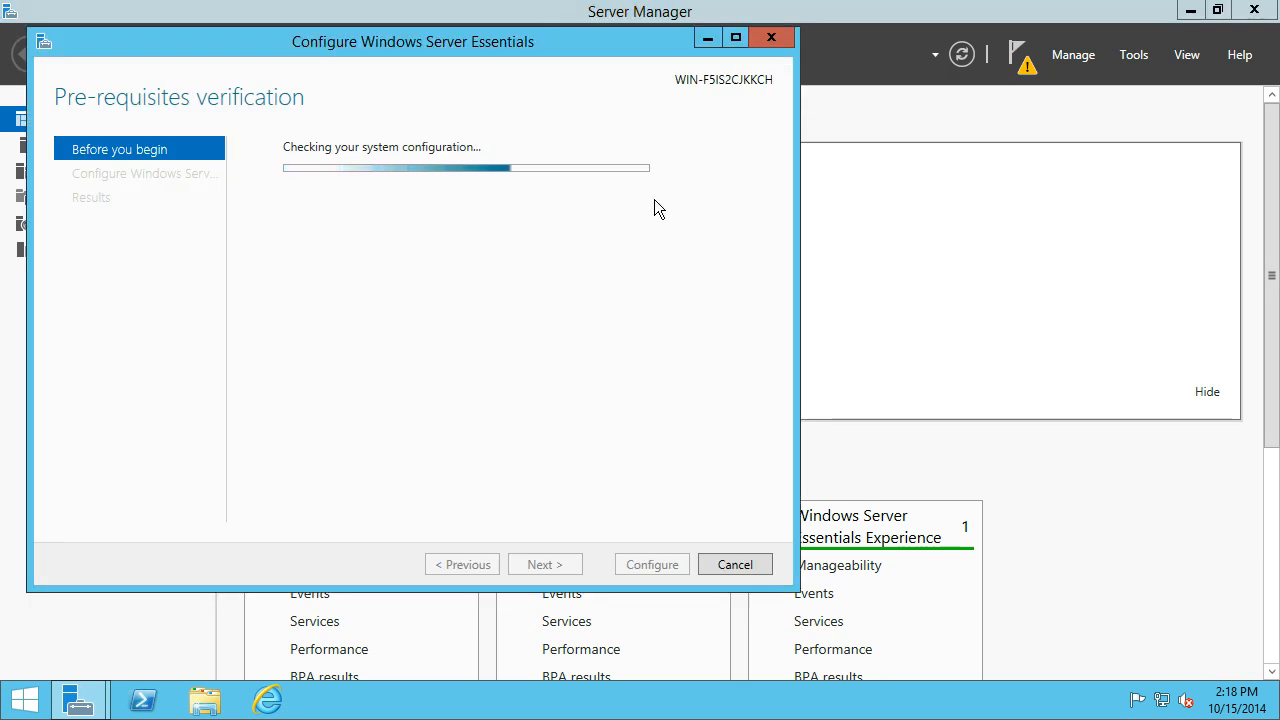
pyautogui.moveTo(570, 68)
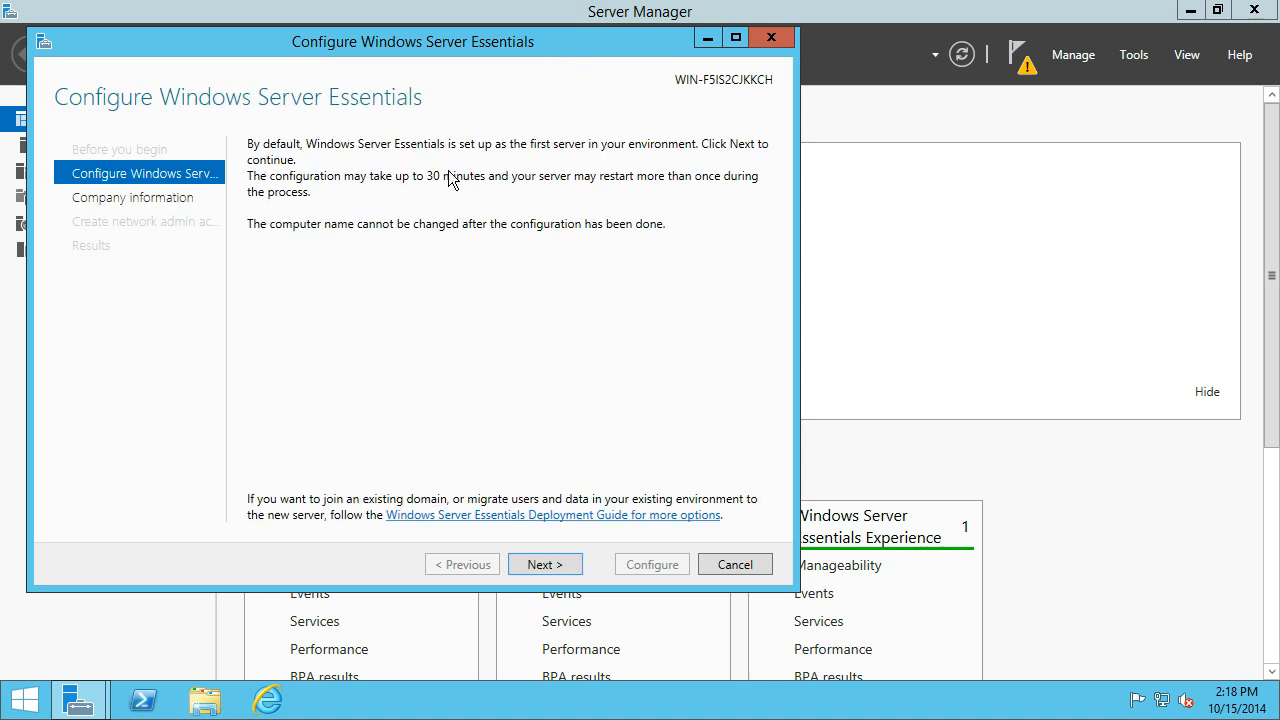
pyautogui.moveTo(428, 196)
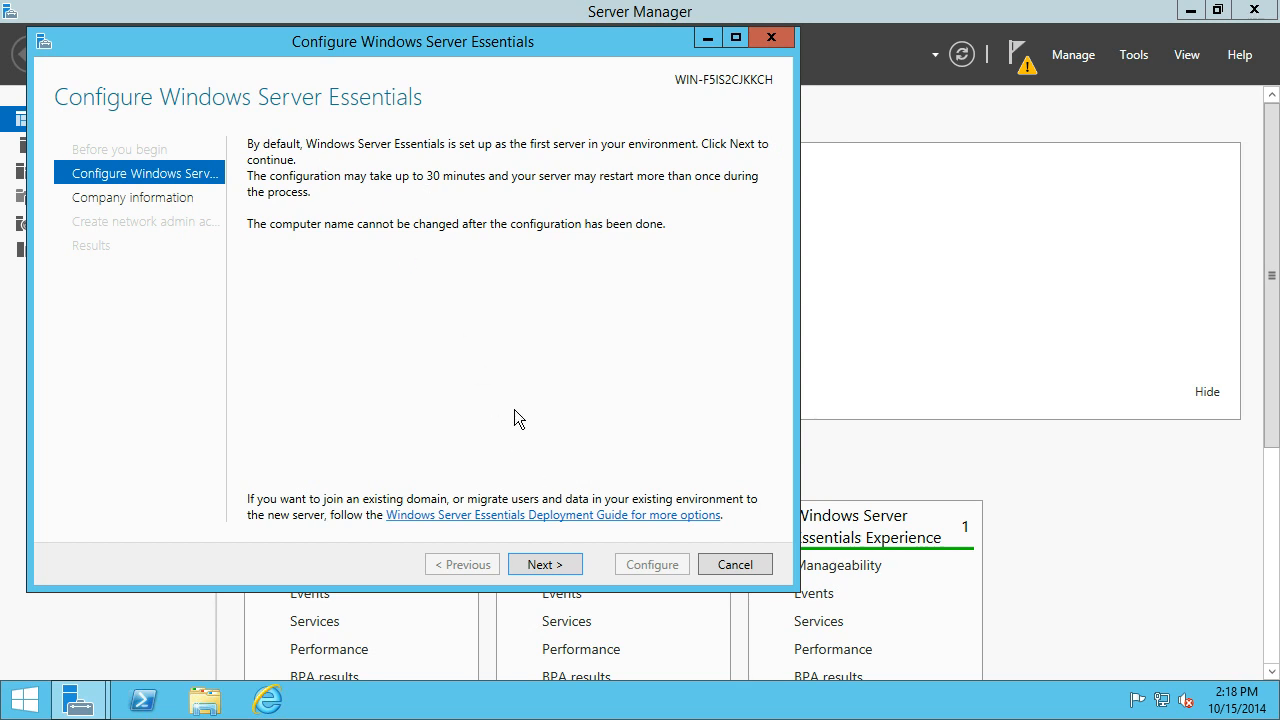
pyautogui.moveTo(544, 564)
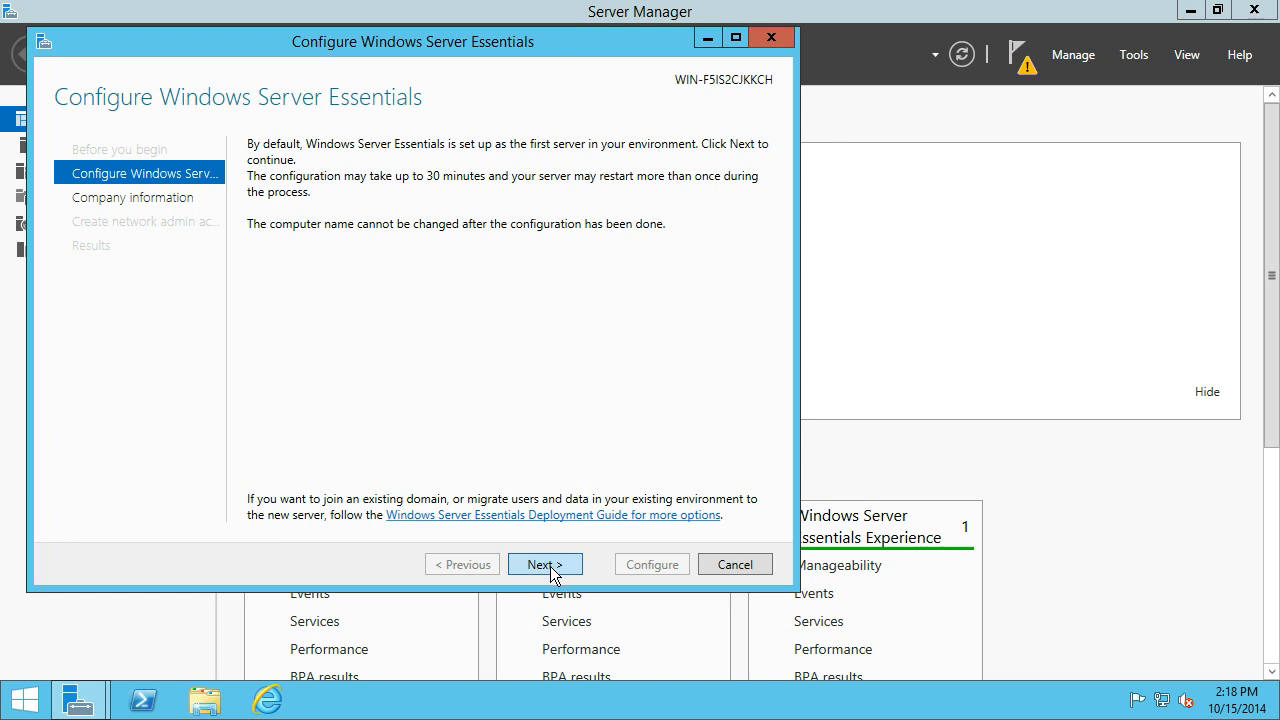
# Enter company name Contoso with domain CONTOSO and submit the company information.
pyautogui.click(544, 564)
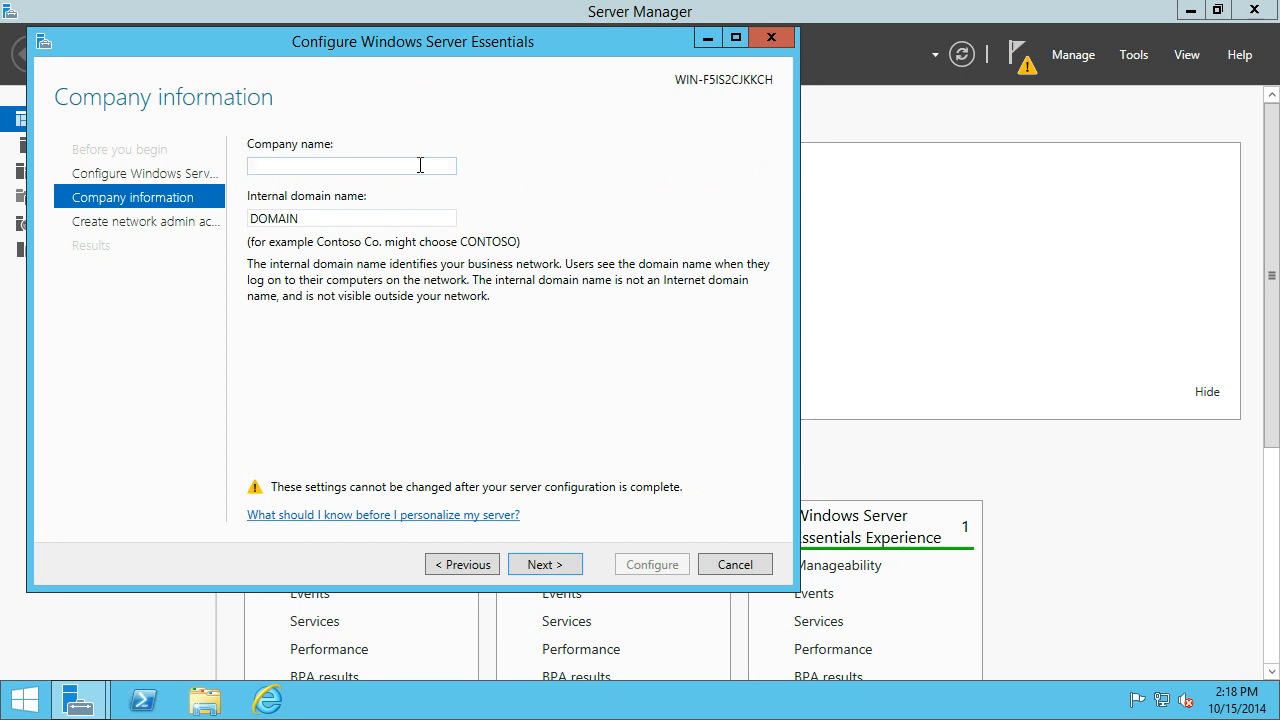
pyautogui.write('C')
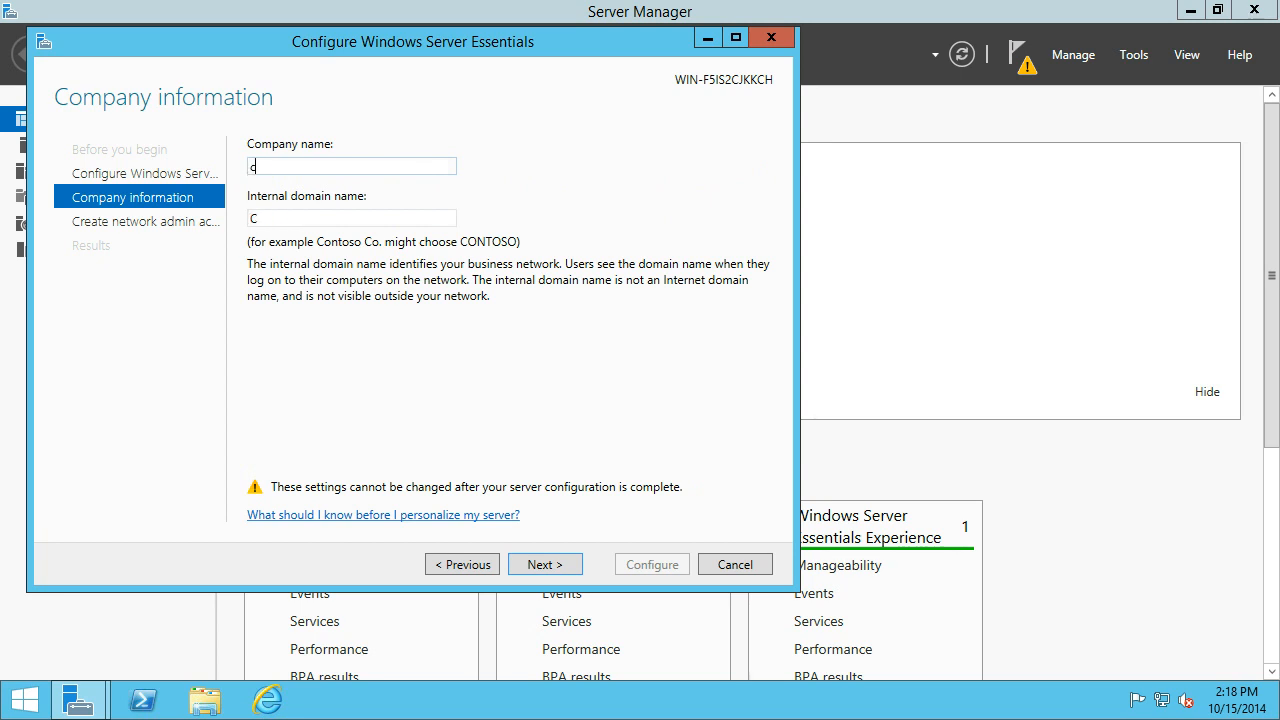
pyautogui.write('ontoso')
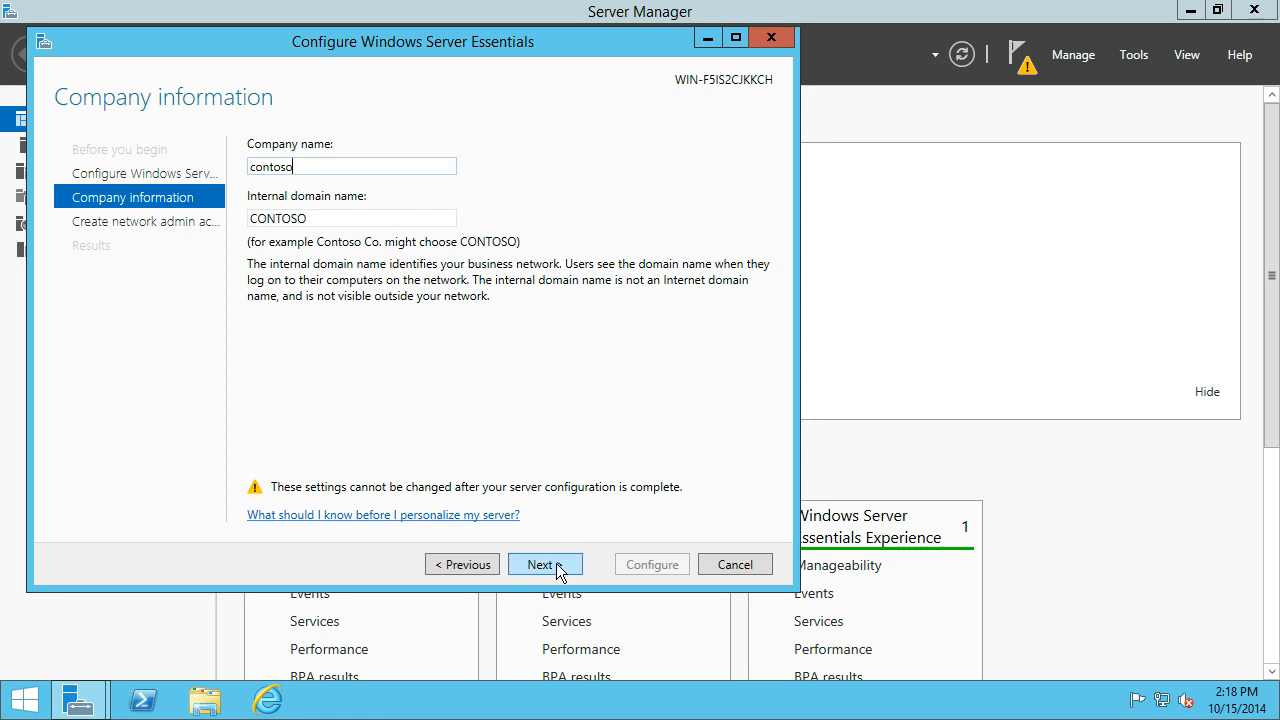
pyautogui.moveTo(484, 418)
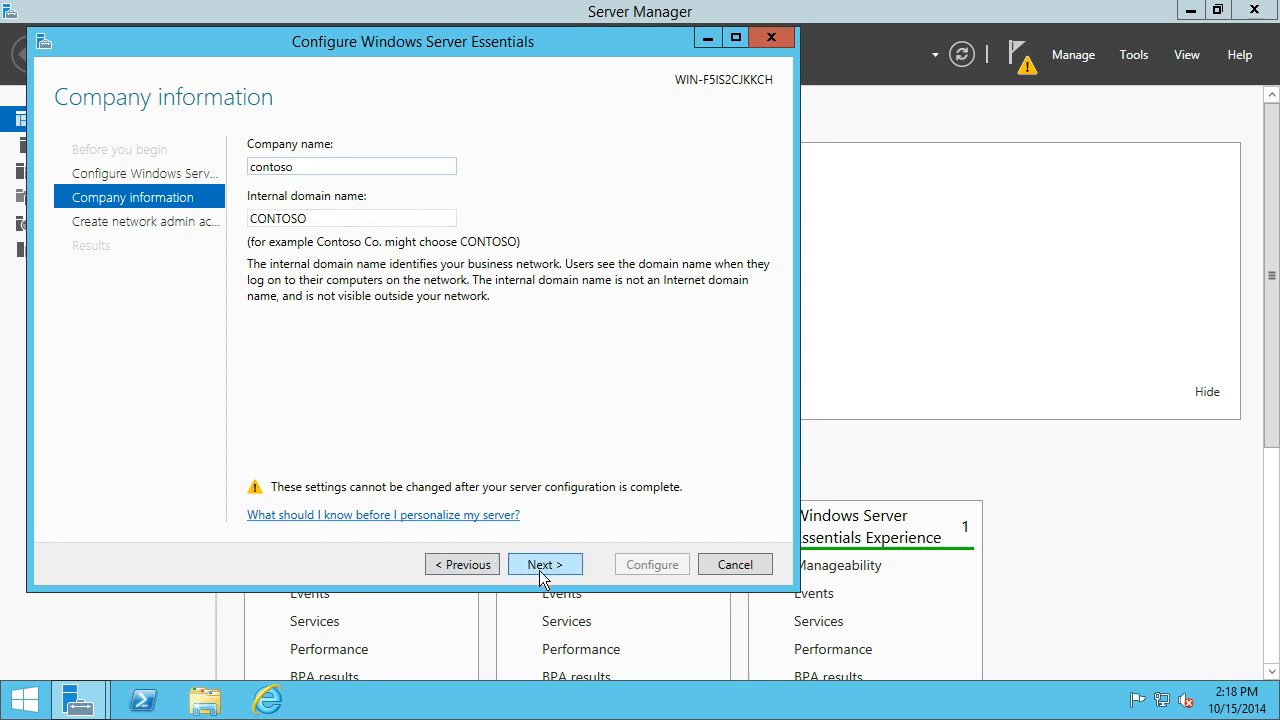
pyautogui.click(544, 564)
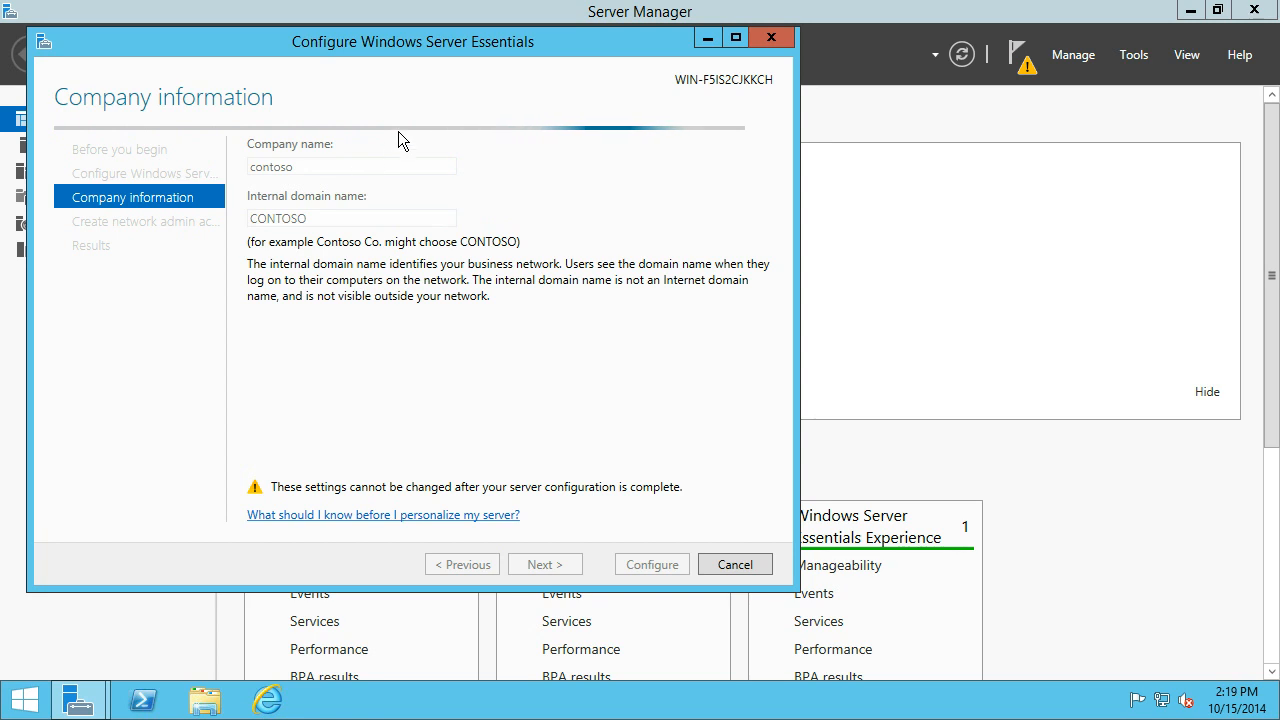
pyautogui.moveTo(572, 524)
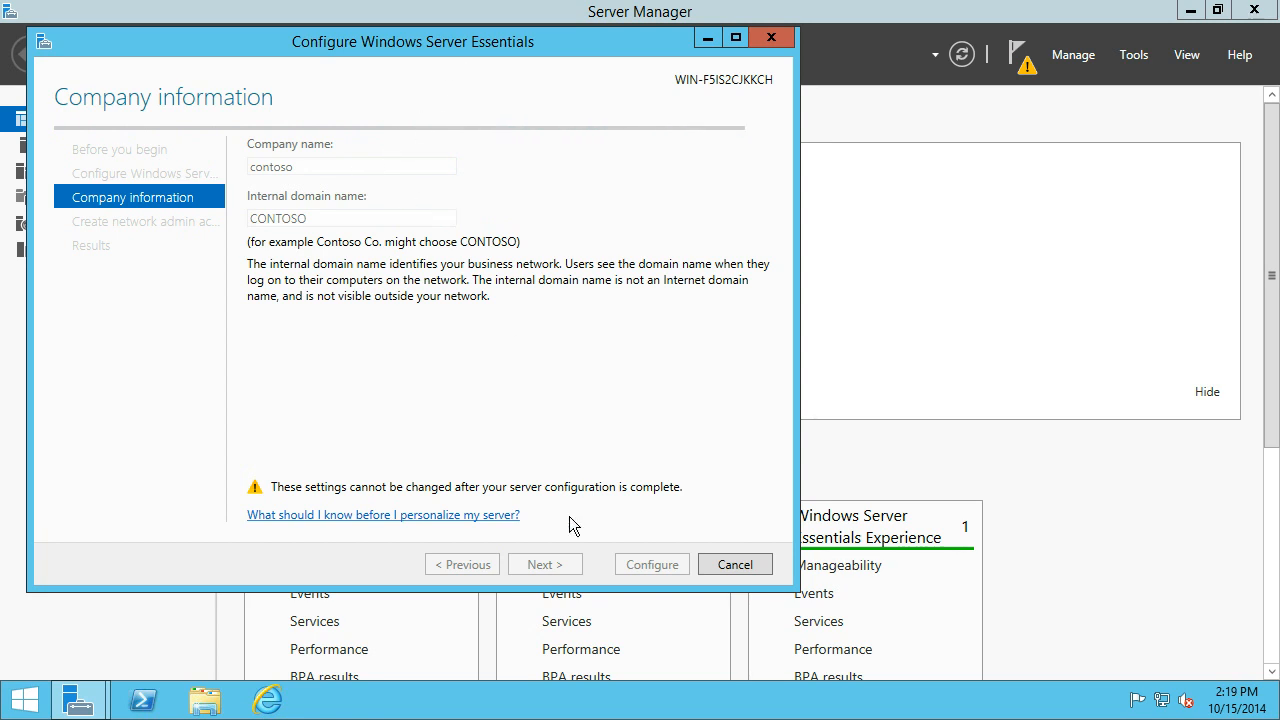
pyautogui.moveTo(540, 276)
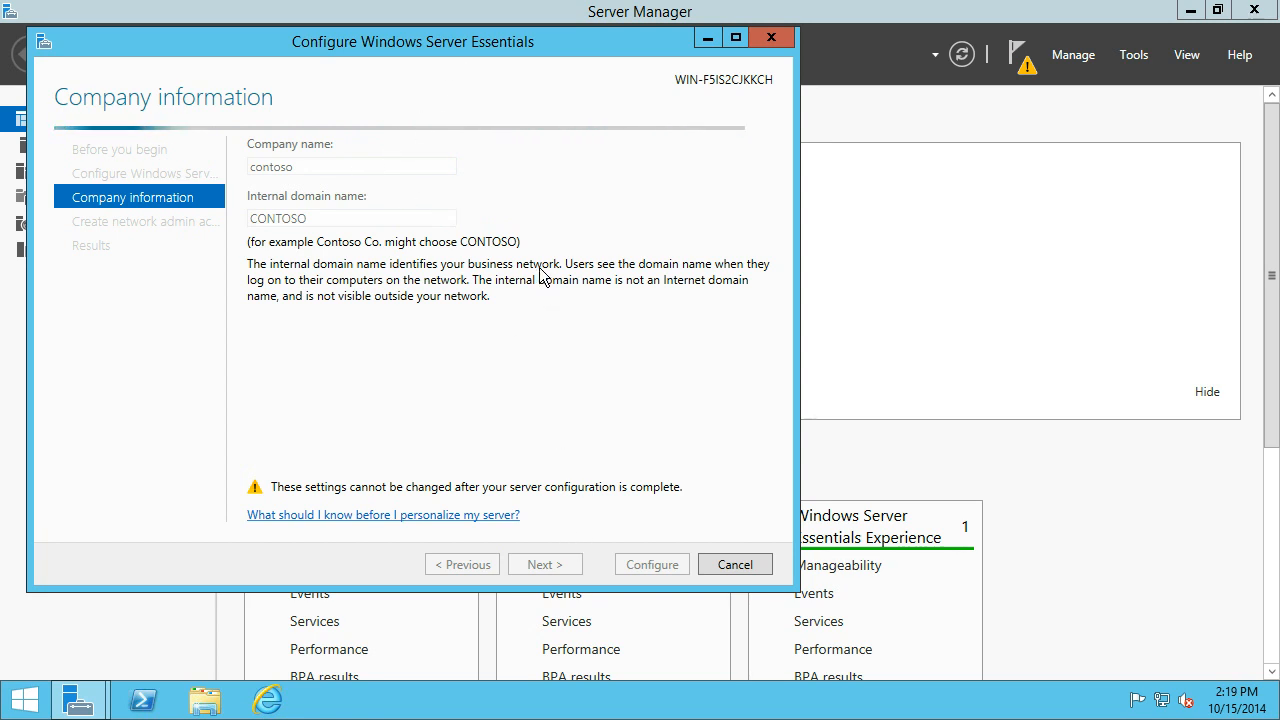
# Enter network administrator account name admin with its password and confirmation.
pyautogui.click(544, 564)
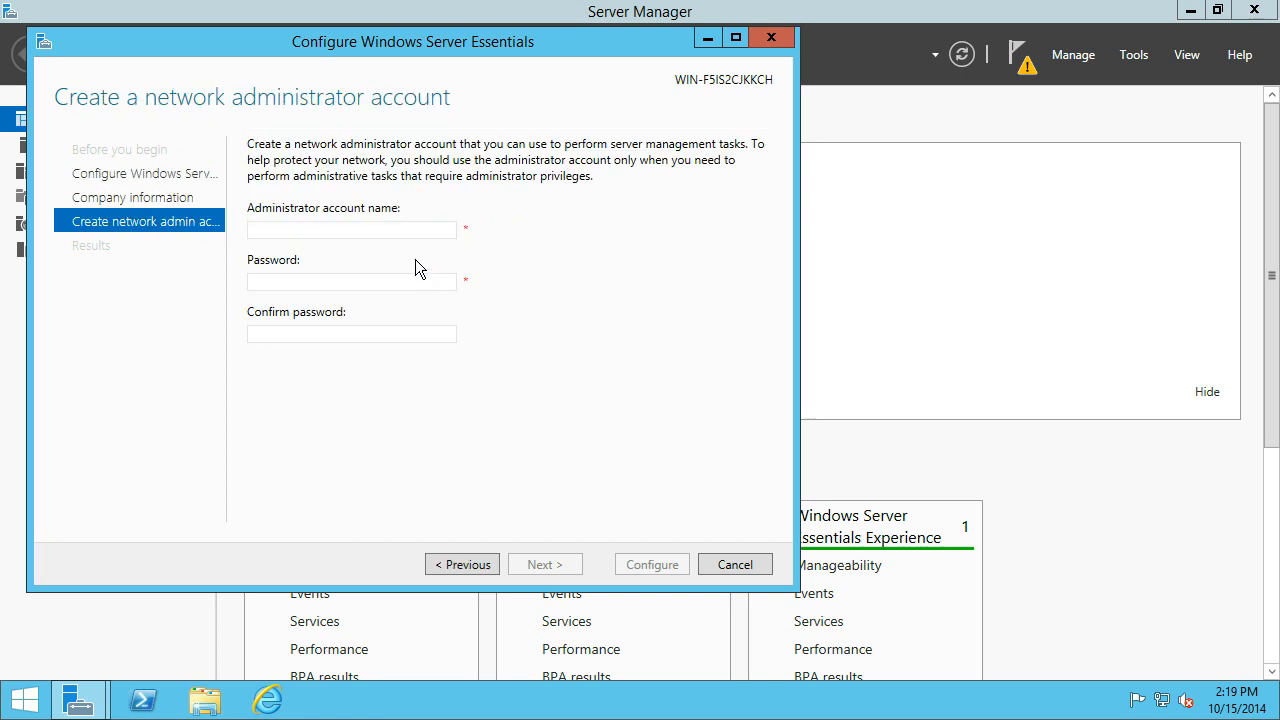
pyautogui.click(352, 230)
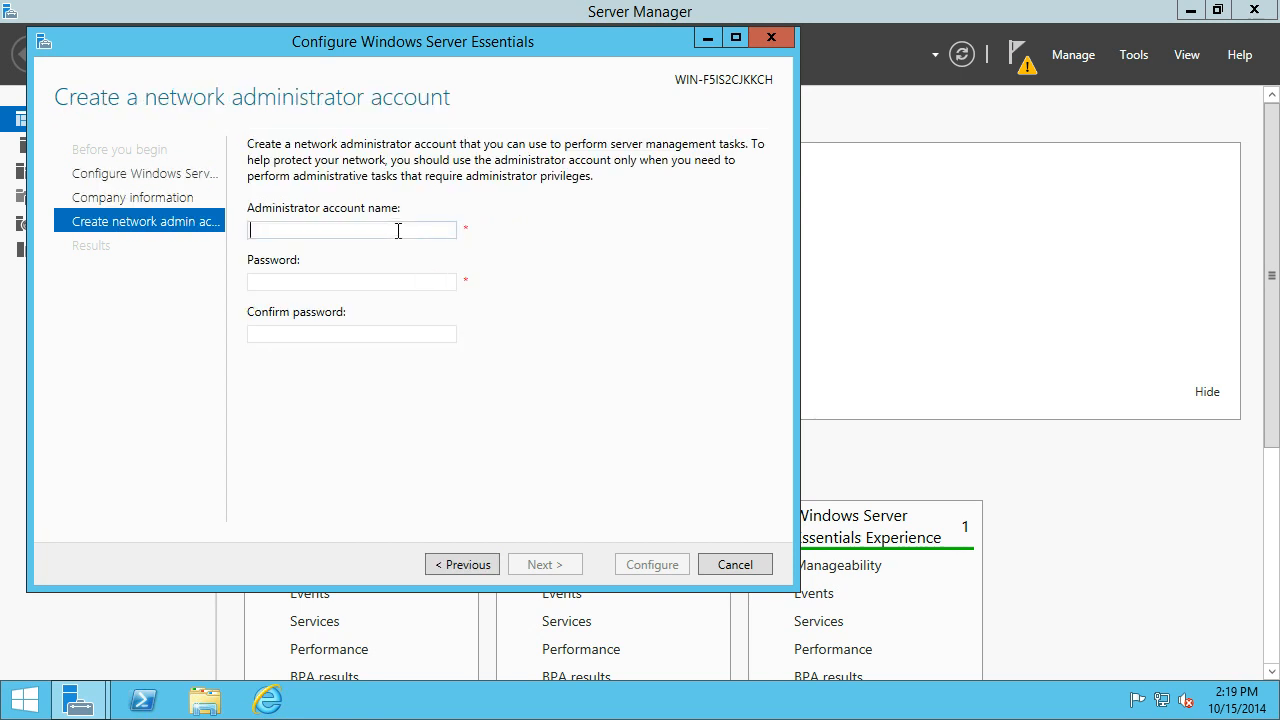
pyautogui.write('admin')
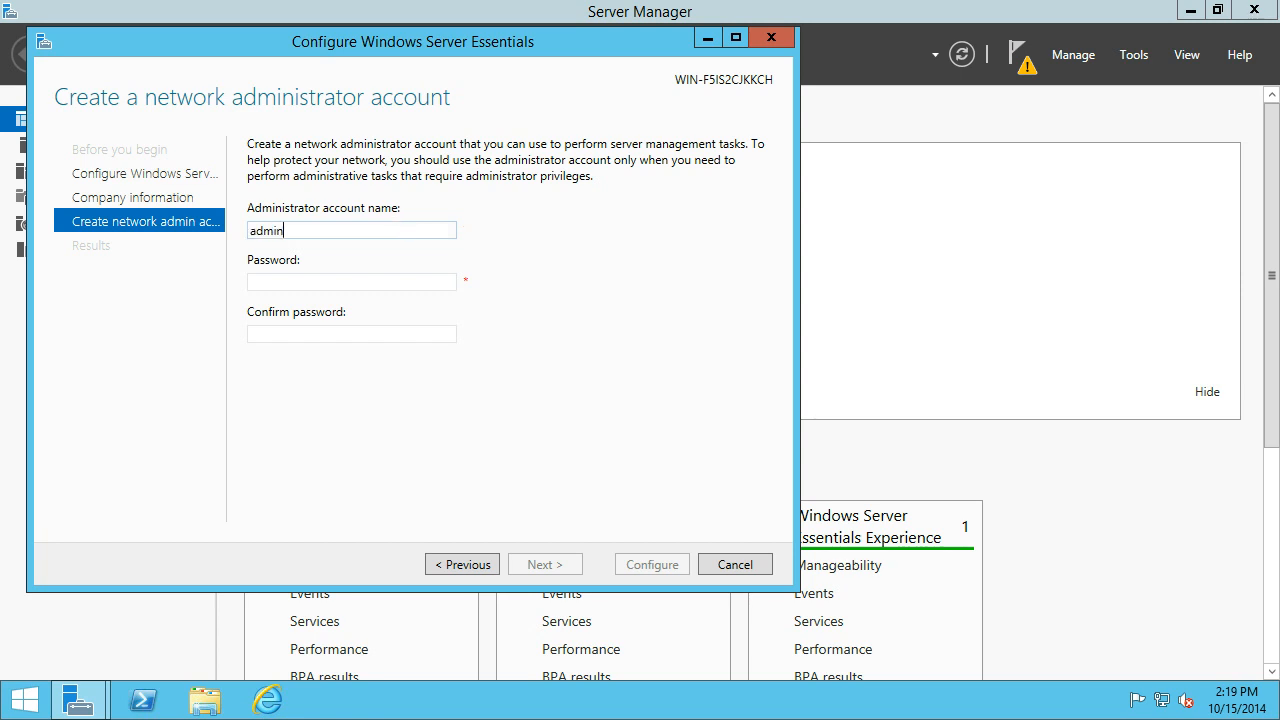
pyautogui.write('****')
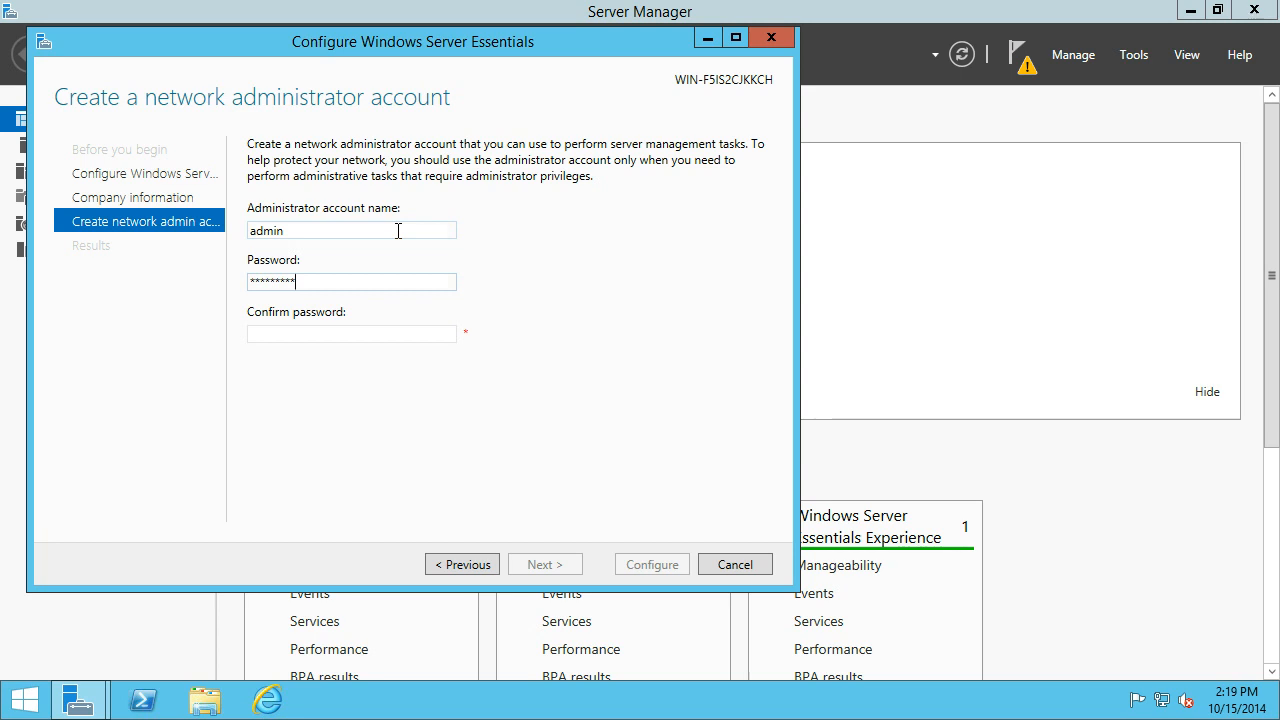
pyautogui.write('***')
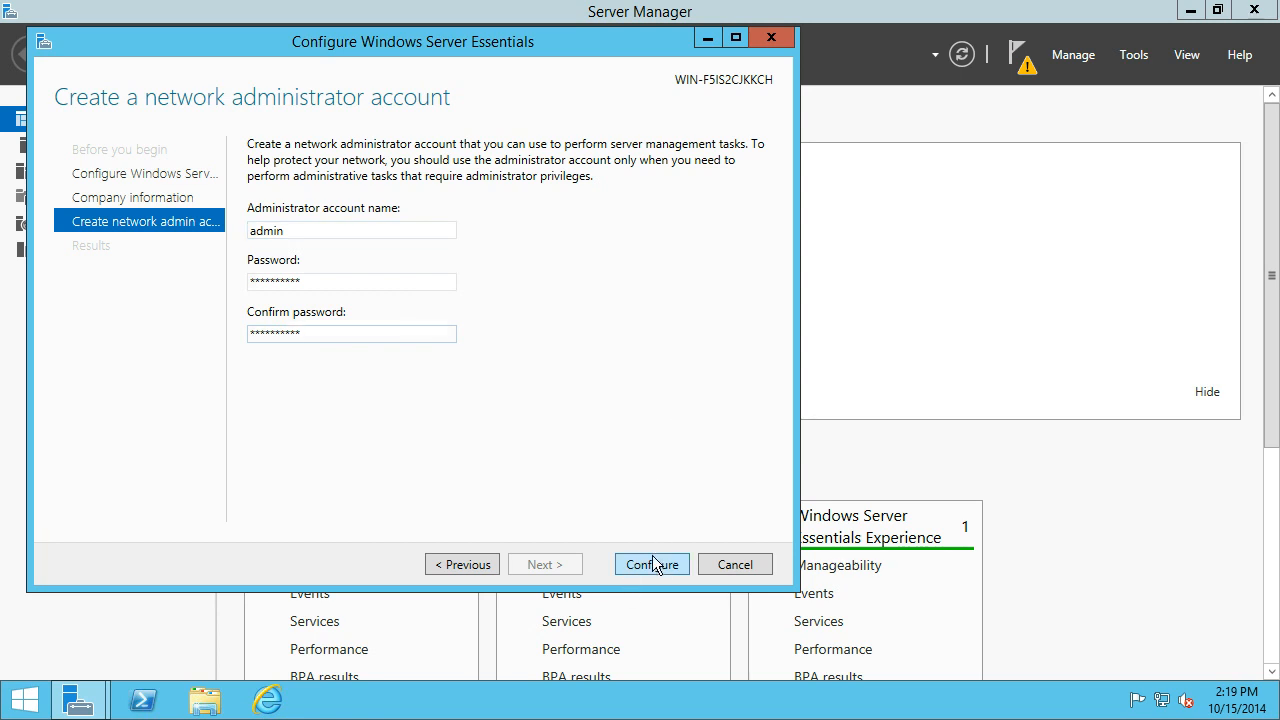
# Apply the Essentials settings so the server begins updating and preparing.
pyautogui.click(652, 564)
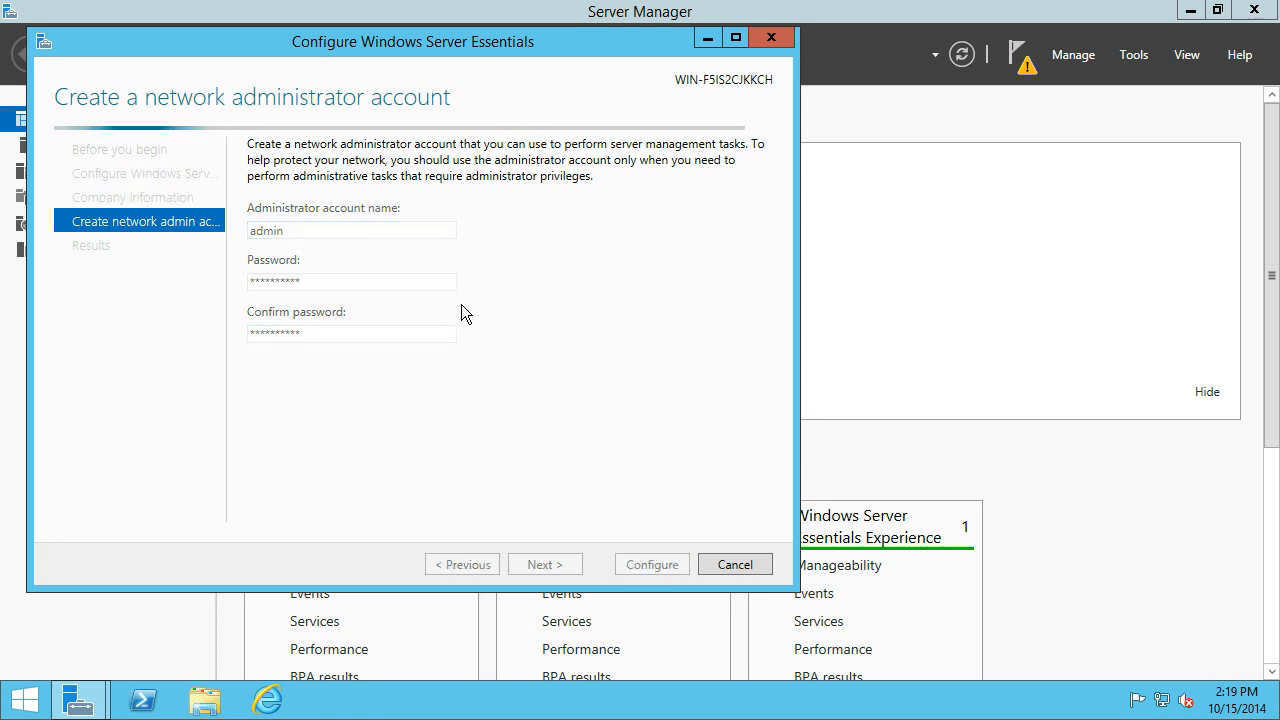
pyautogui.moveTo(418, 288)
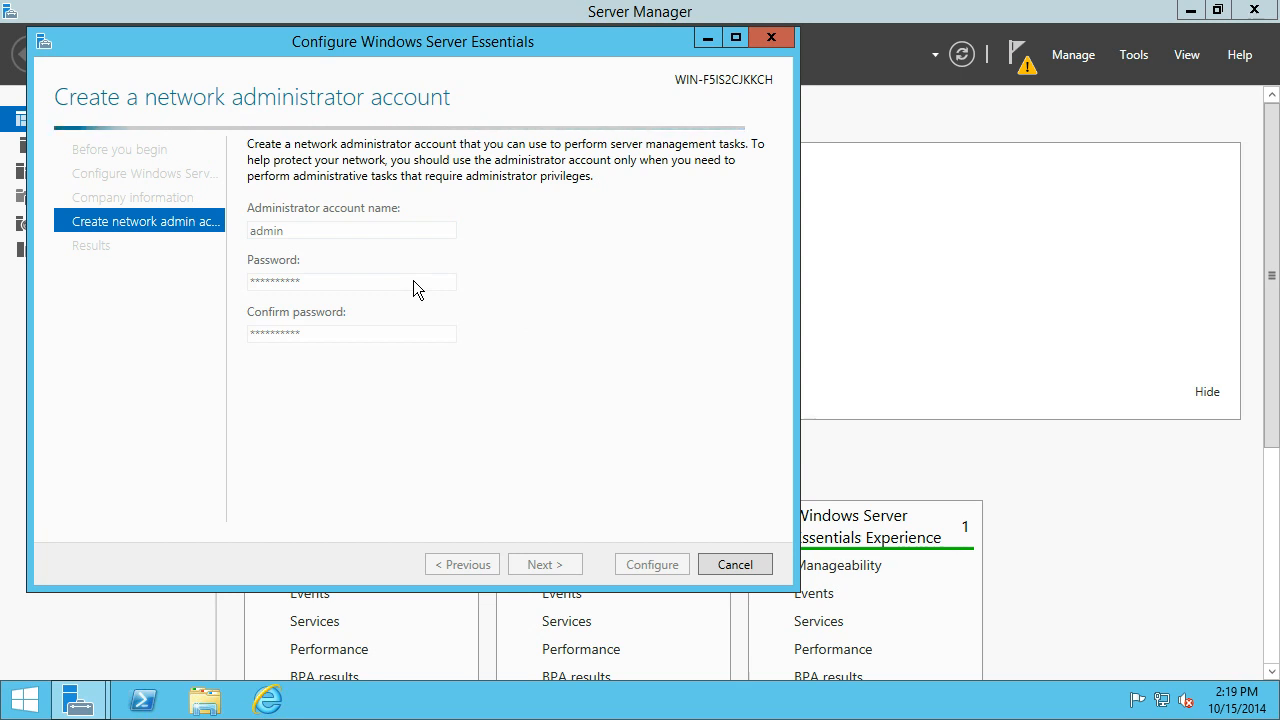
pyautogui.click(652, 564)
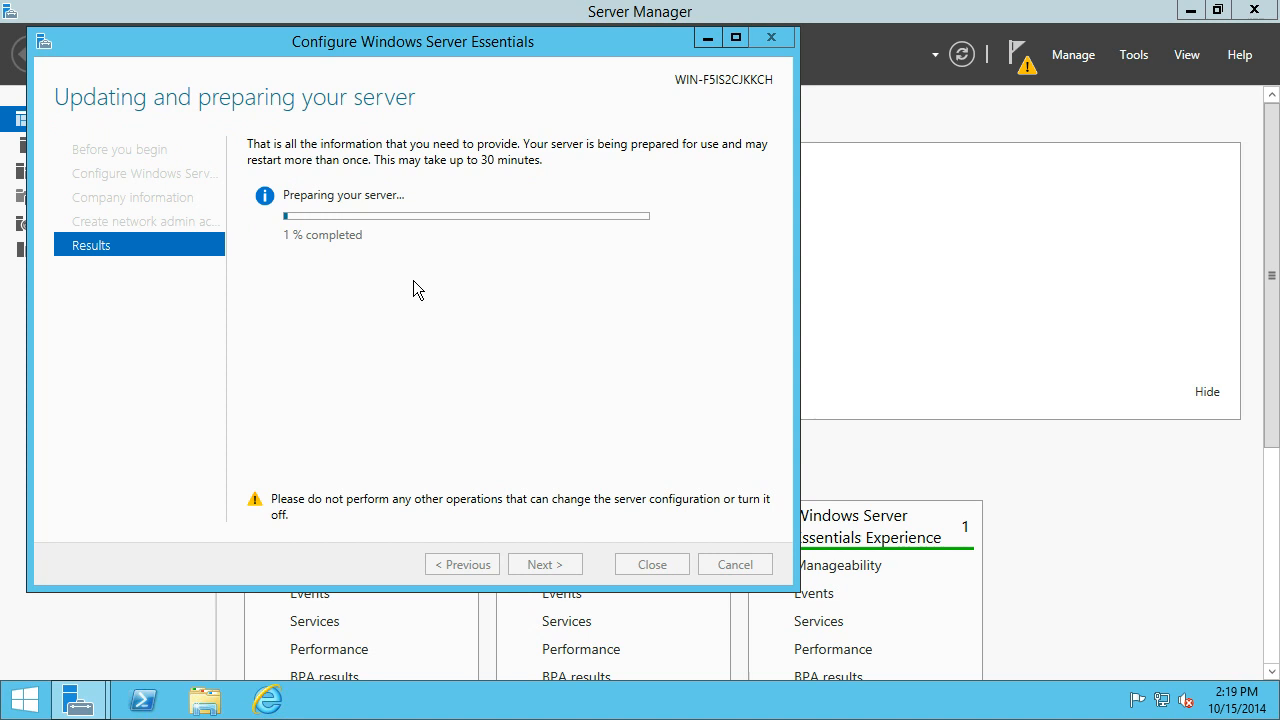
pyautogui.moveTo(194, 710)
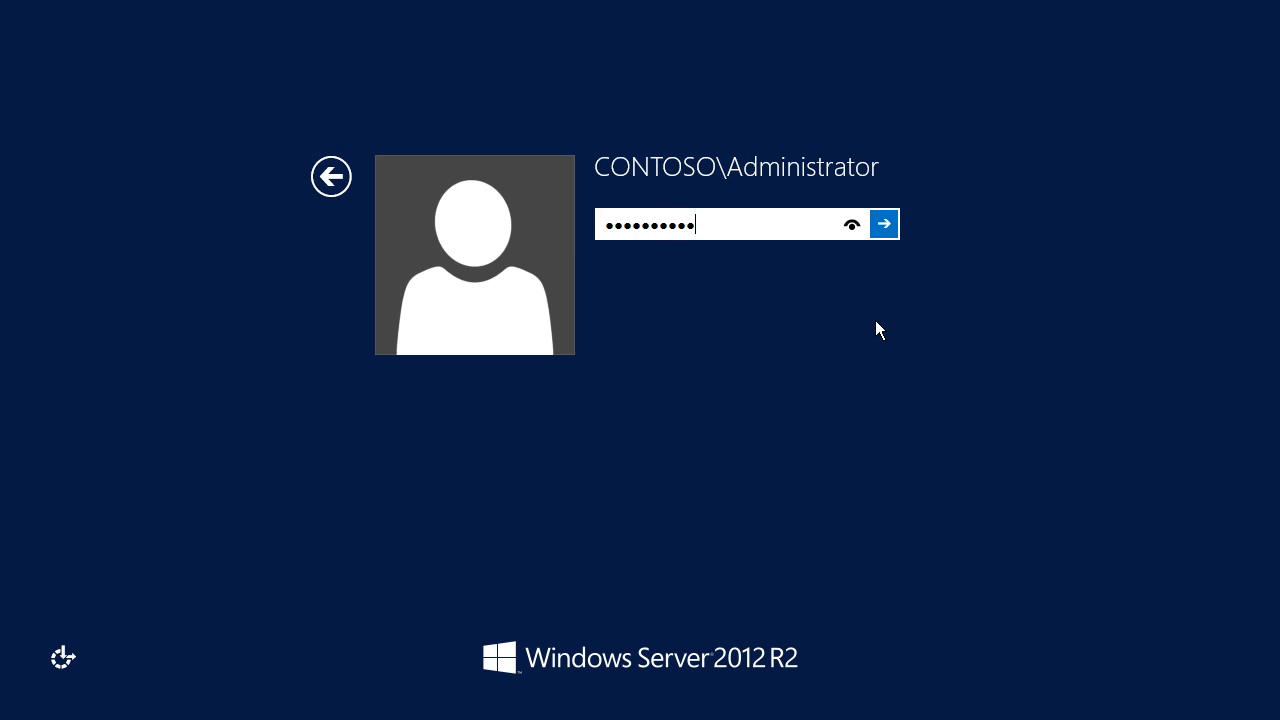
# Restore Server Manager to show the Configuration completed results.
pyautogui.click(882, 224)
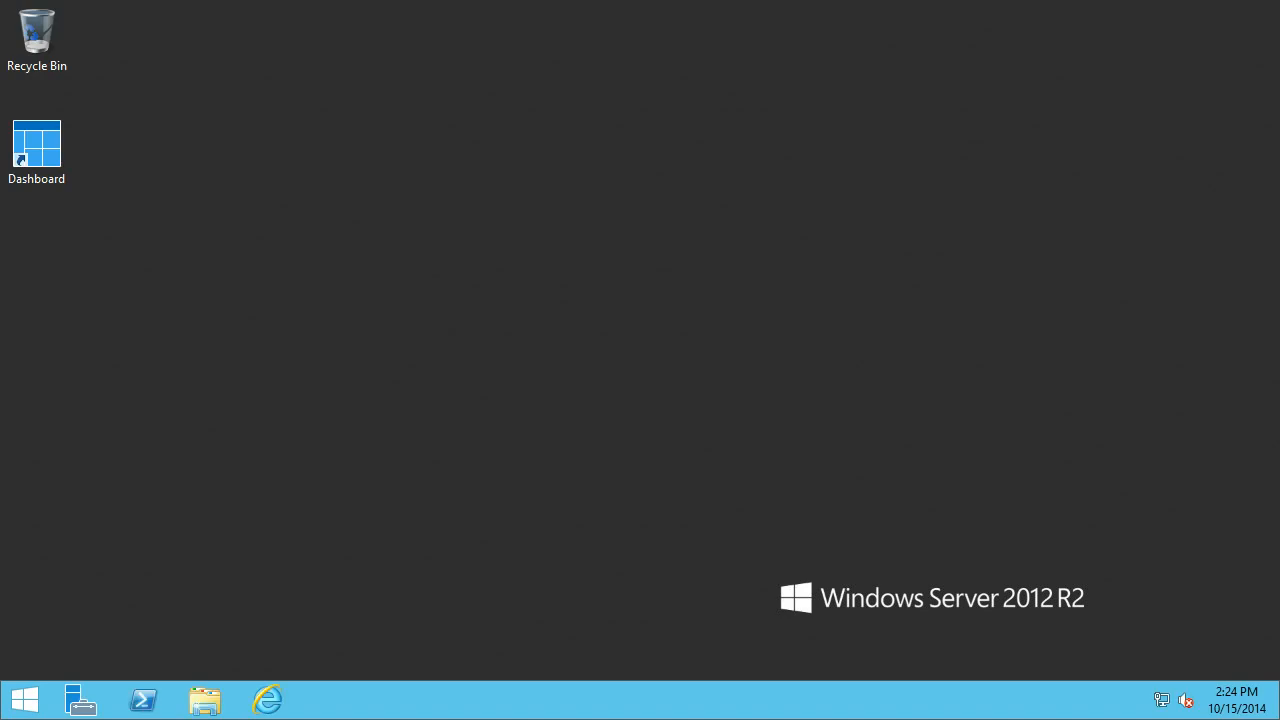
pyautogui.doubleClick(36, 144)
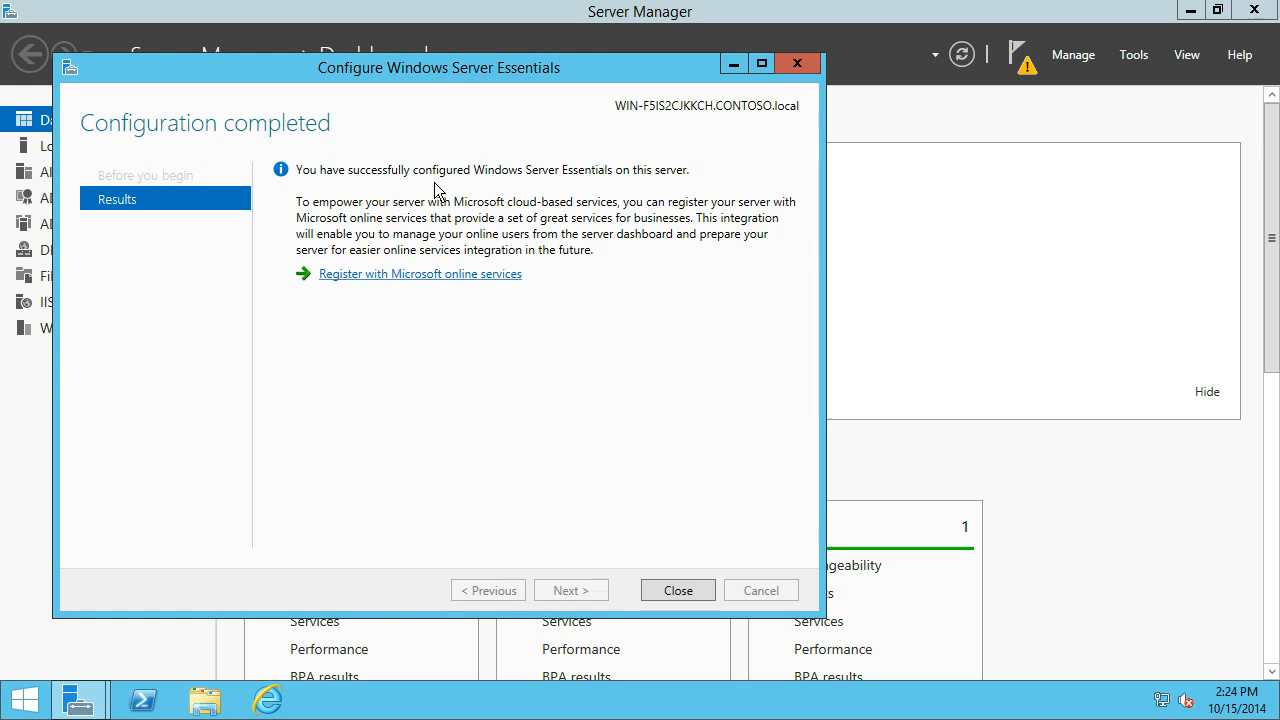
pyautogui.moveTo(380, 184)
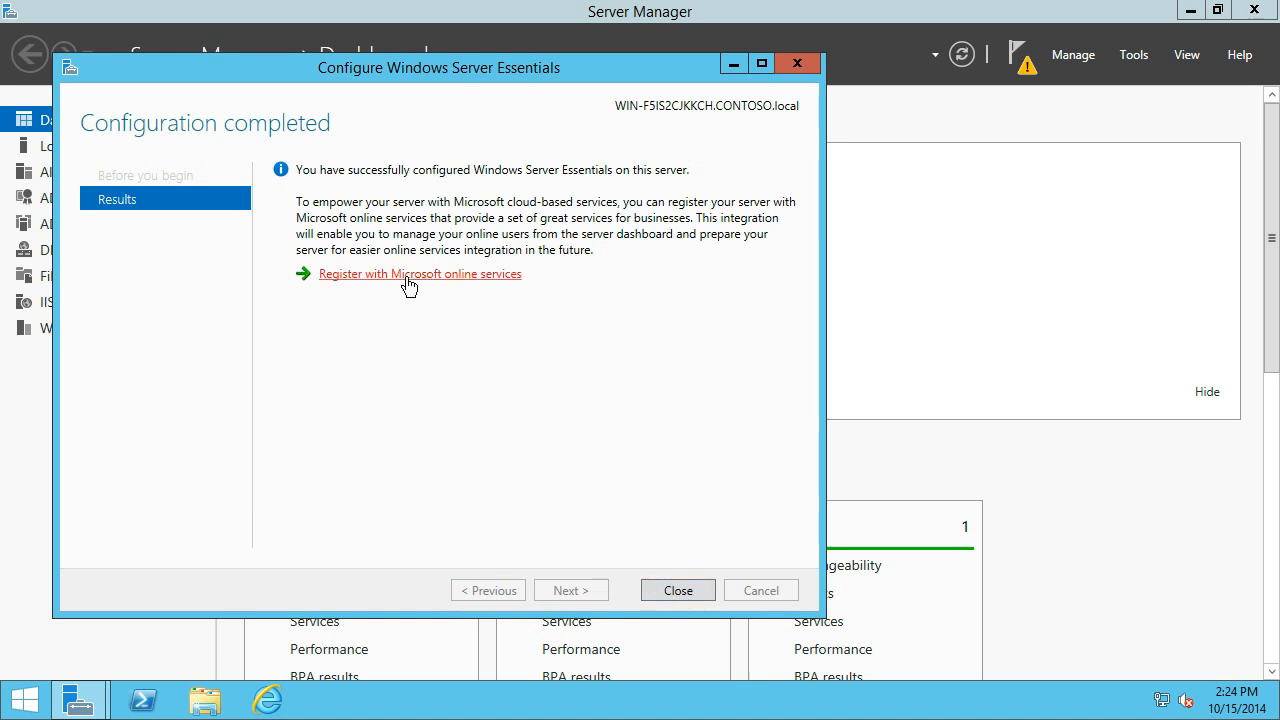
pyautogui.moveTo(418, 270)
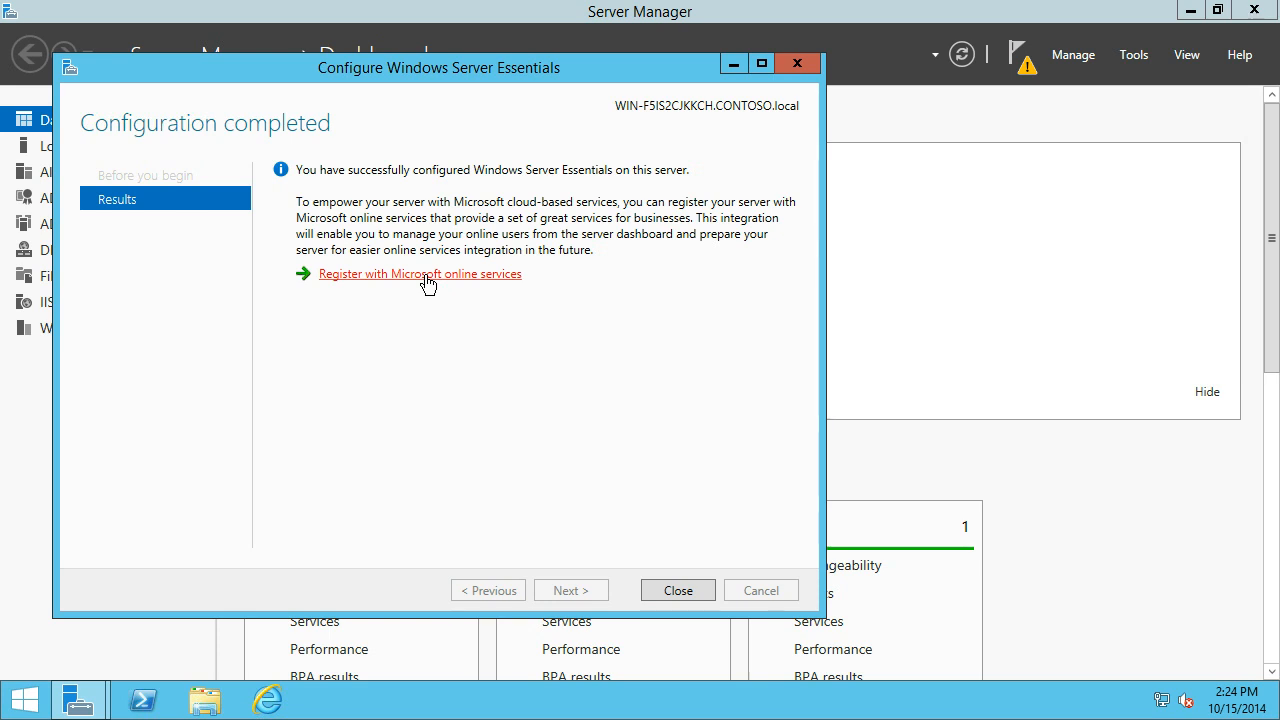
pyautogui.moveTo(686, 470)
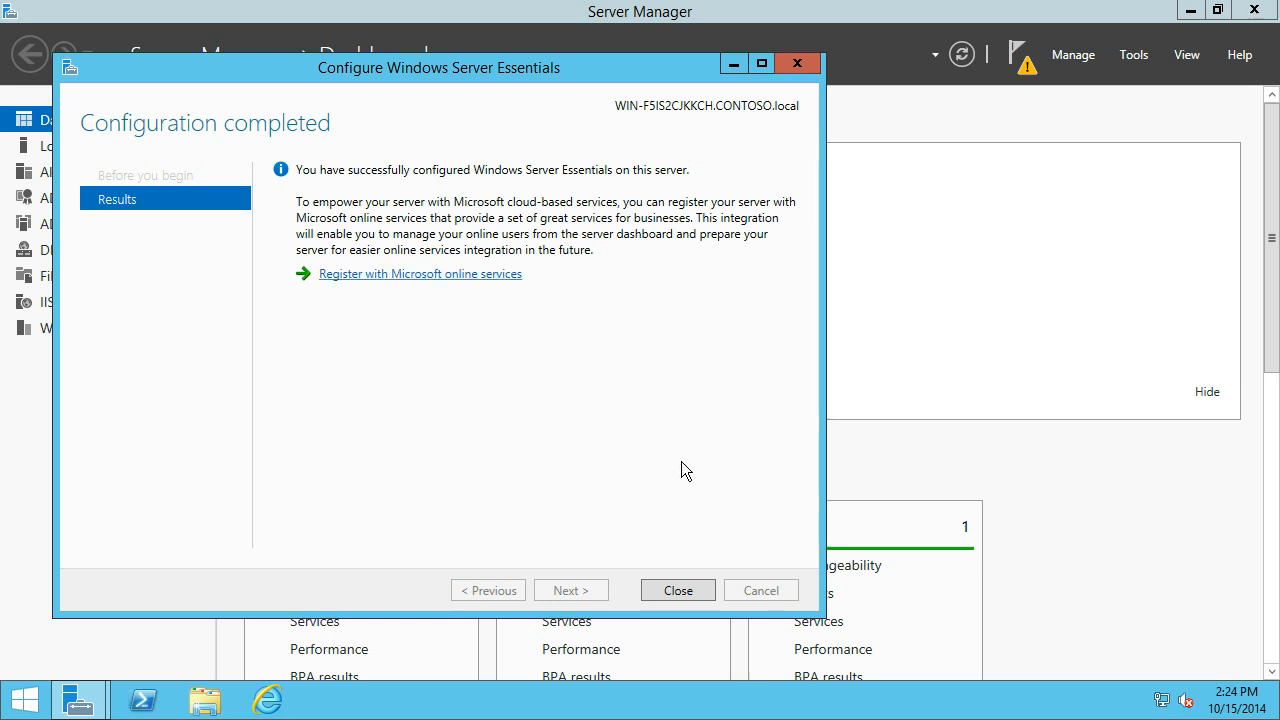
pyautogui.click(676, 590)
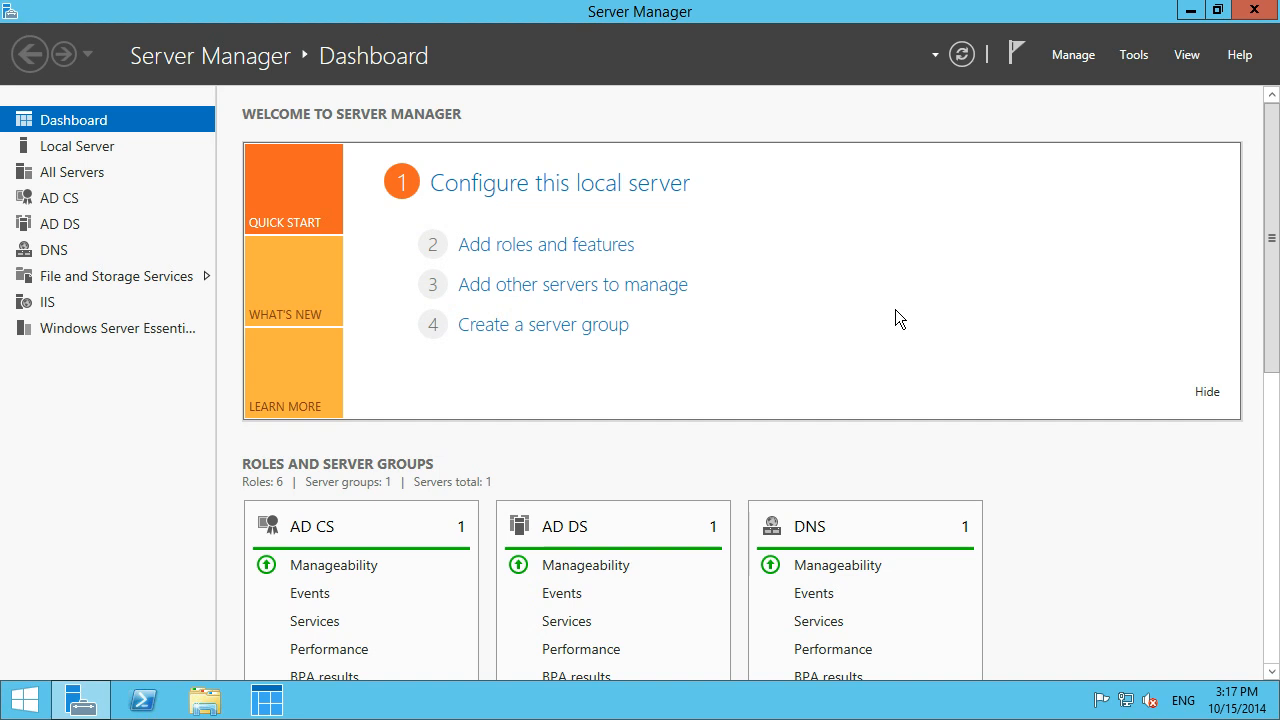
pyautogui.moveTo(1188, 28)
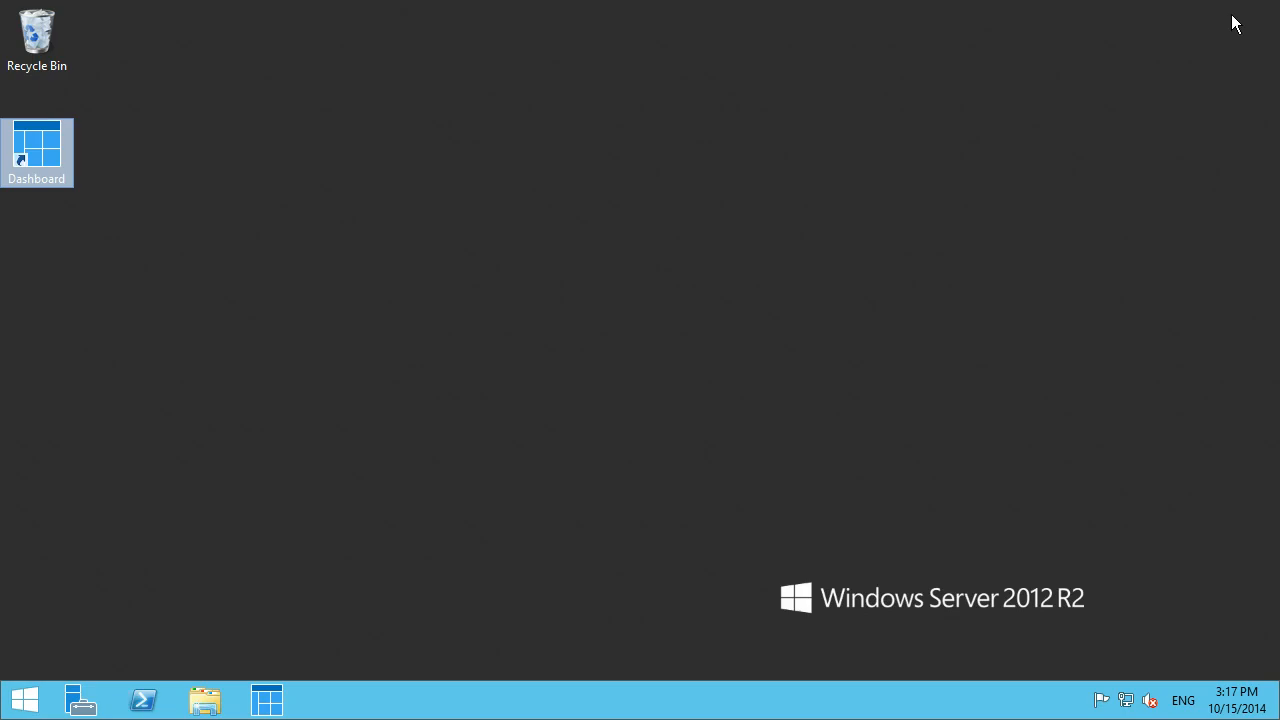
pyautogui.moveTo(58, 166)
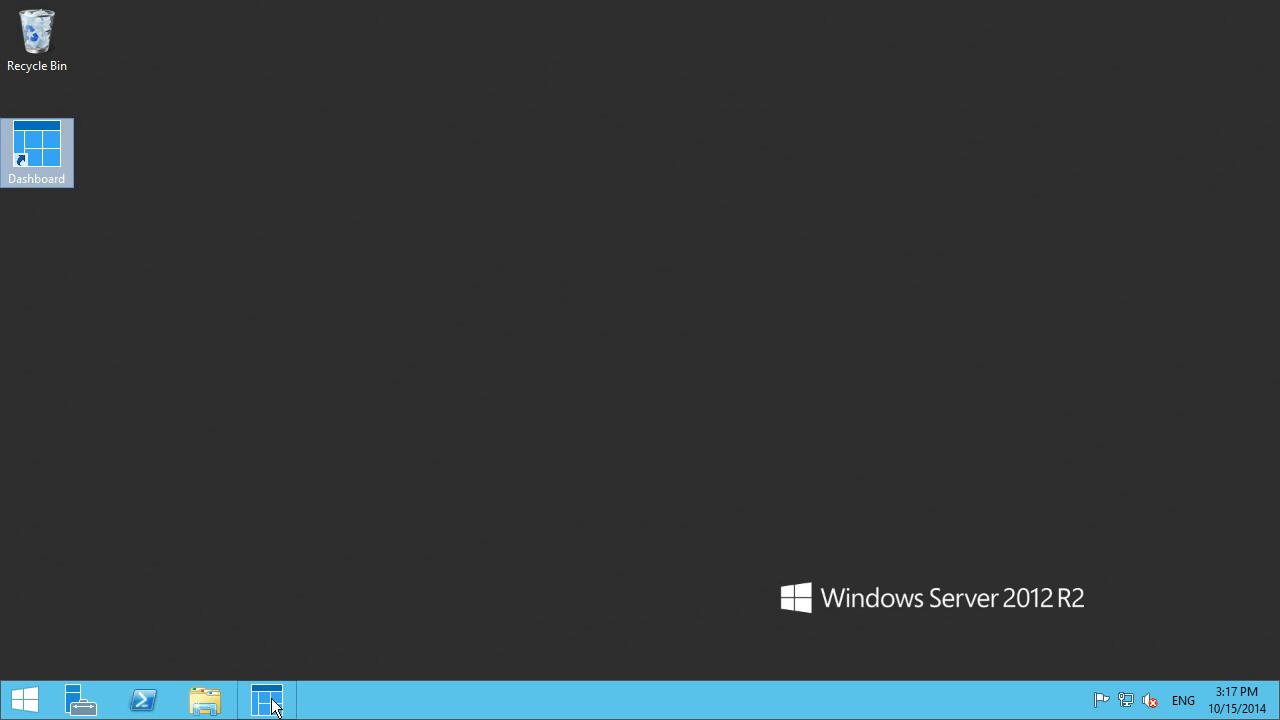
pyautogui.moveTo(268, 700)
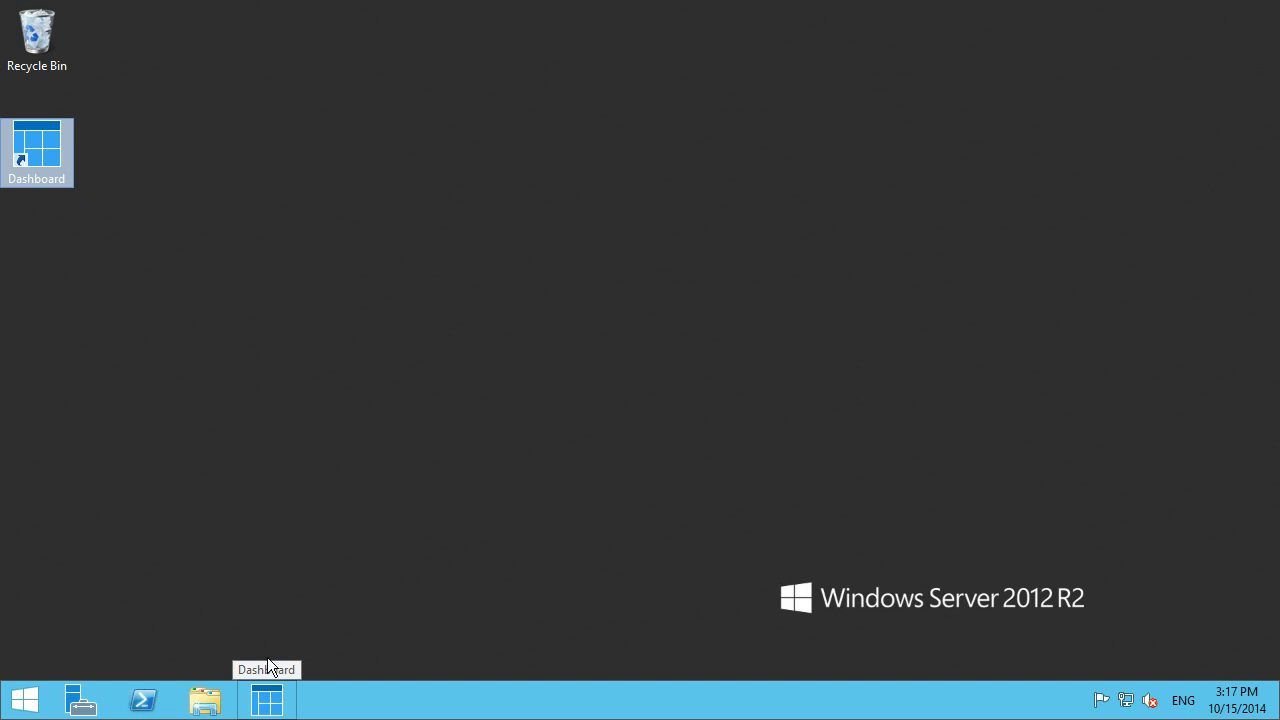
pyautogui.moveTo(40, 150)
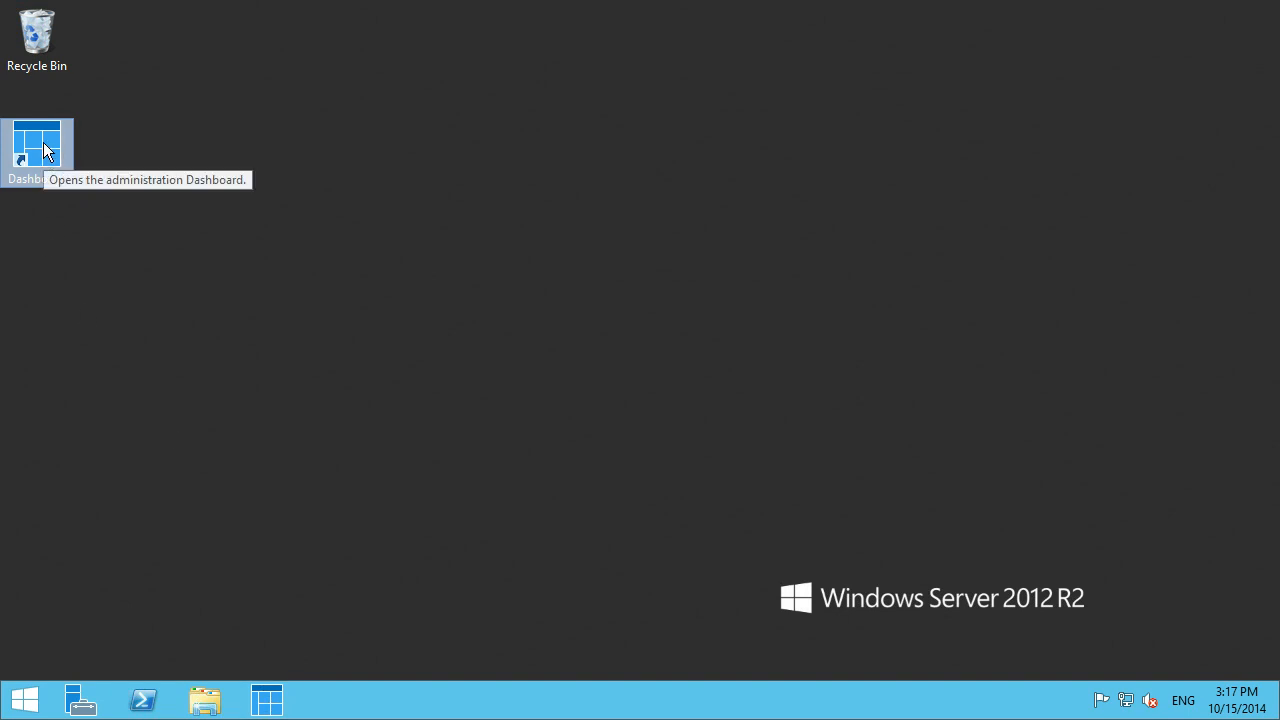
# Launch the Windows Server Essentials Dashboard and maximize it.
pyautogui.doubleClick(36, 144)
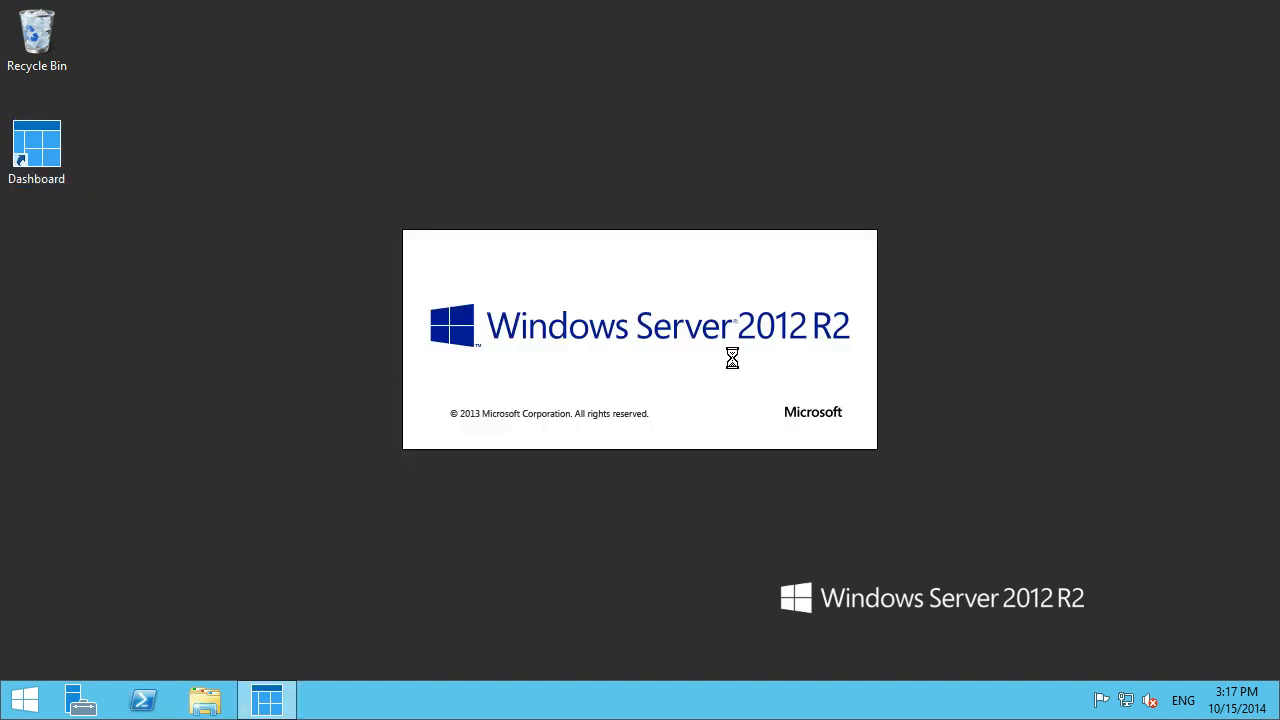
pyautogui.doubleClick(36, 144)
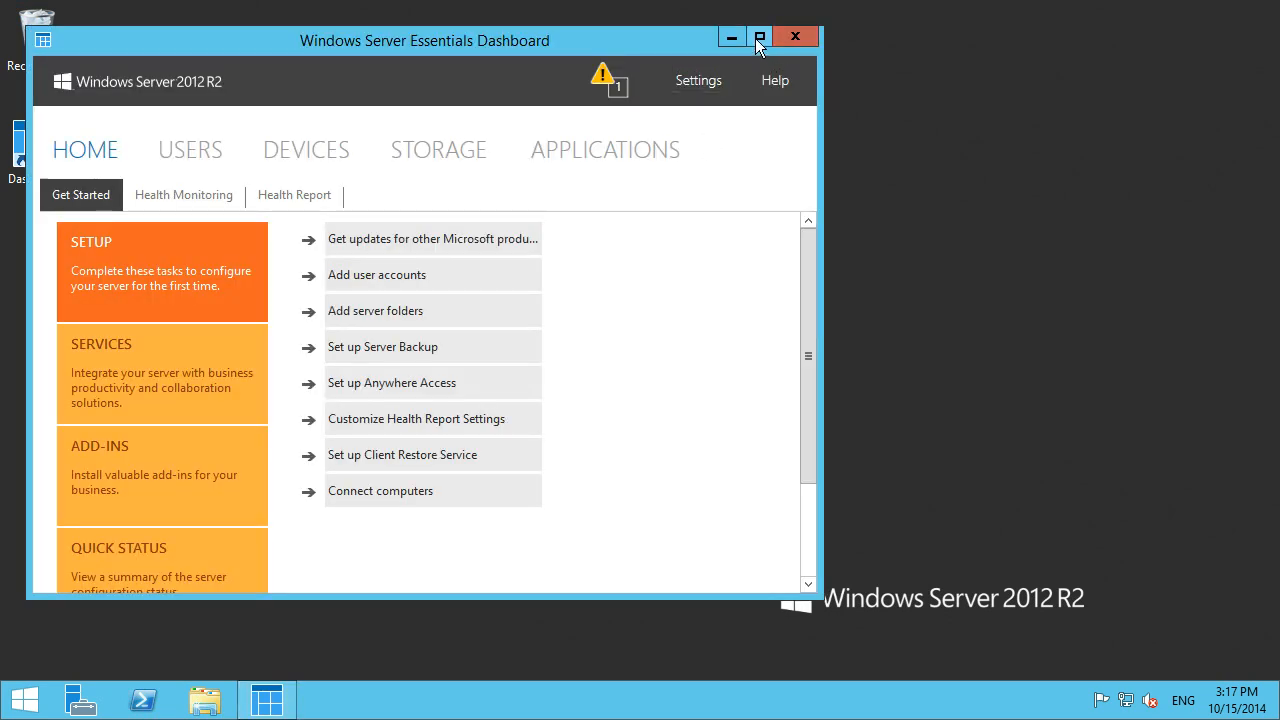
pyautogui.click(760, 36)
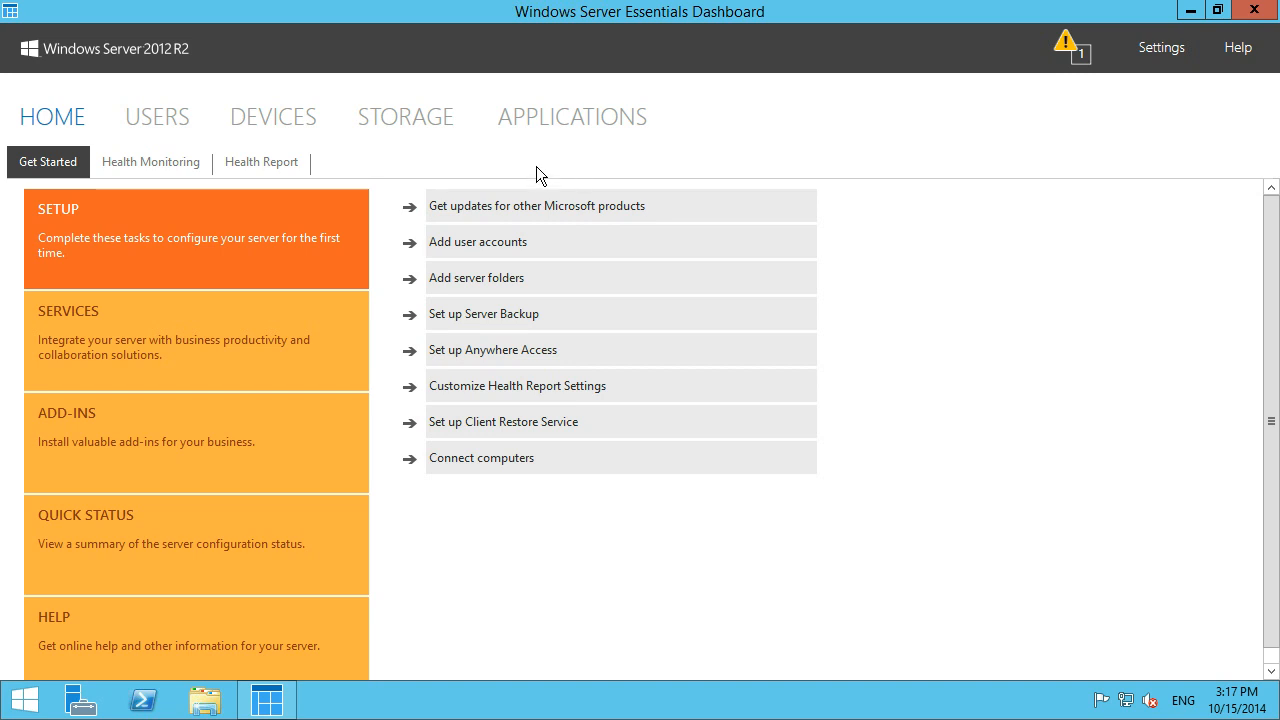
pyautogui.moveTo(120, 336)
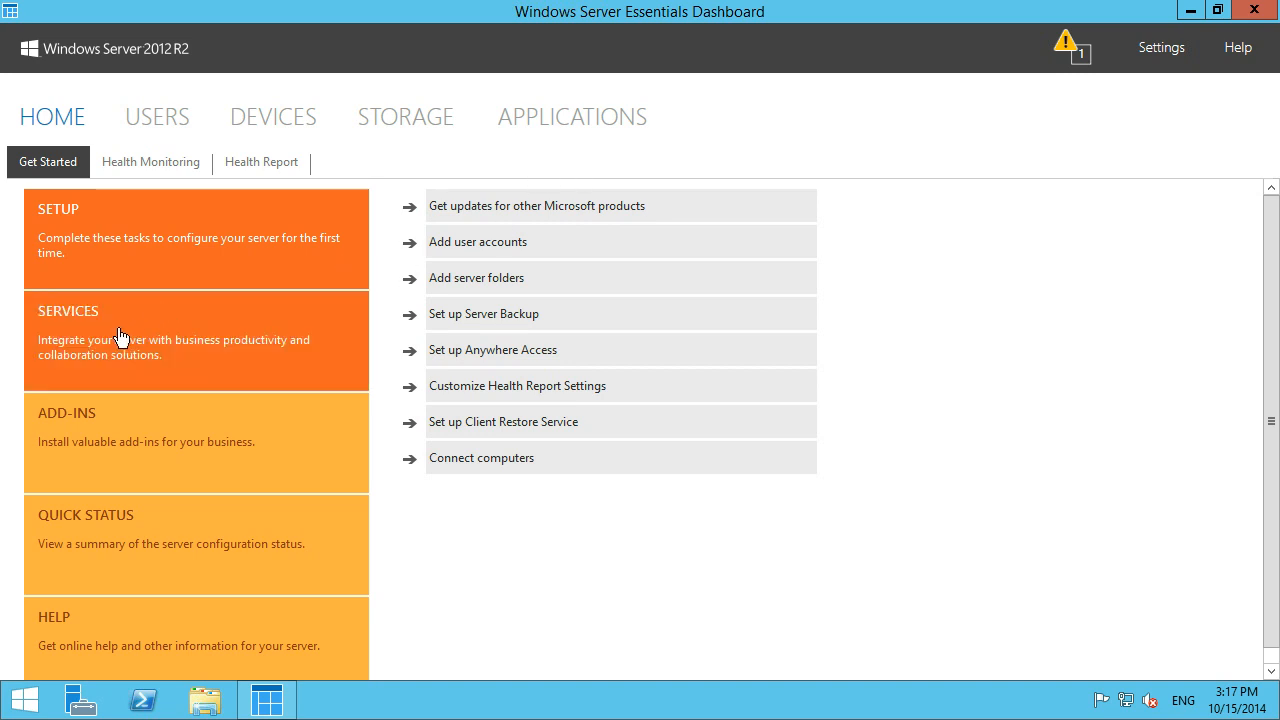
pyautogui.moveTo(122, 334)
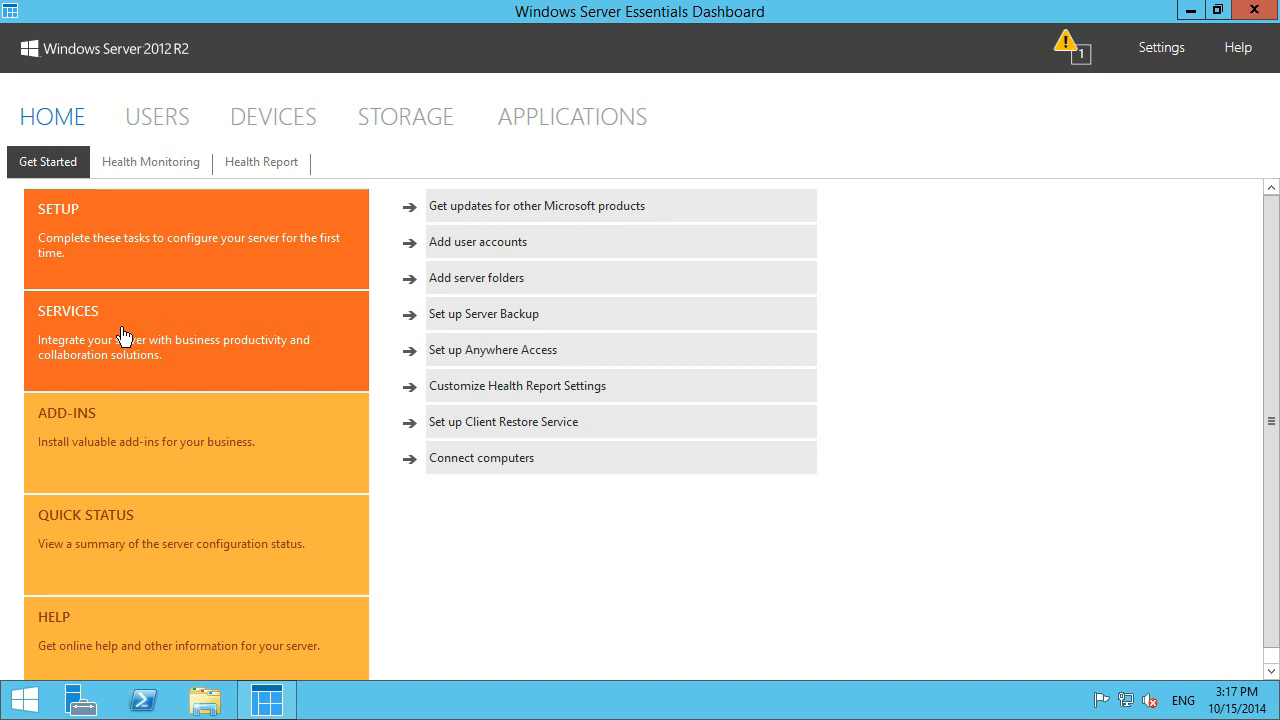
pyautogui.moveTo(98, 342)
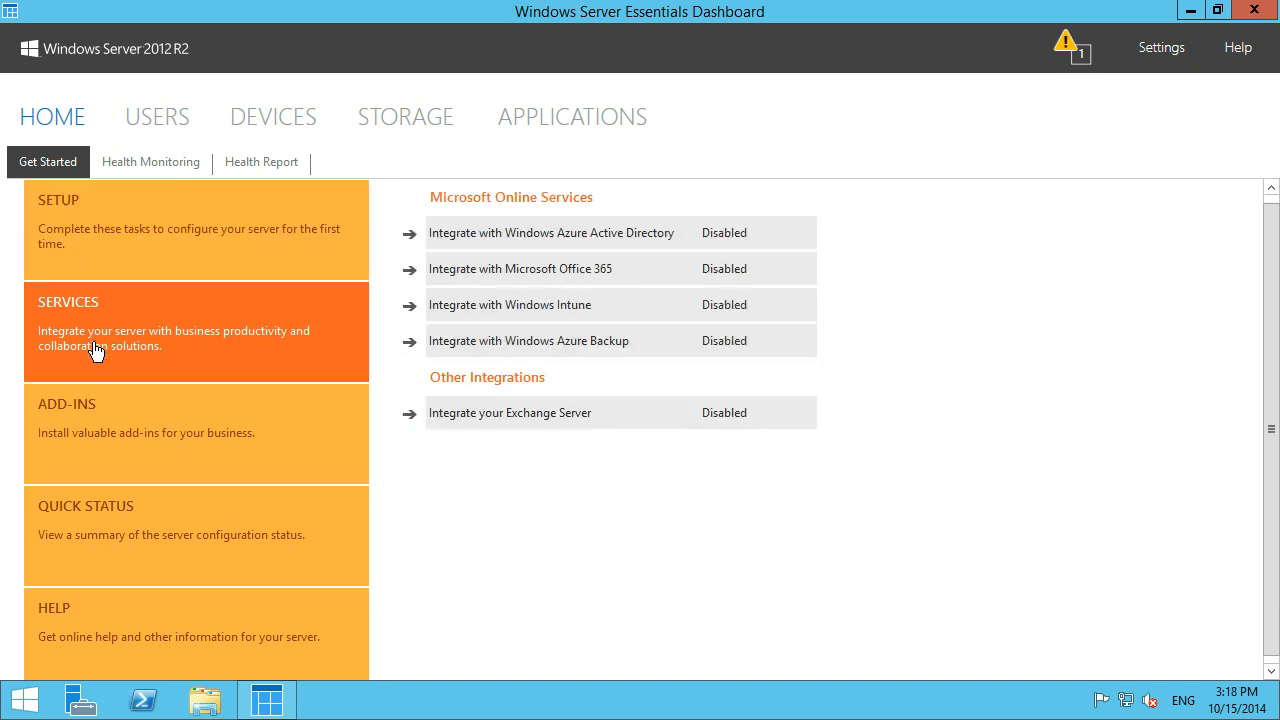
pyautogui.moveTo(490, 276)
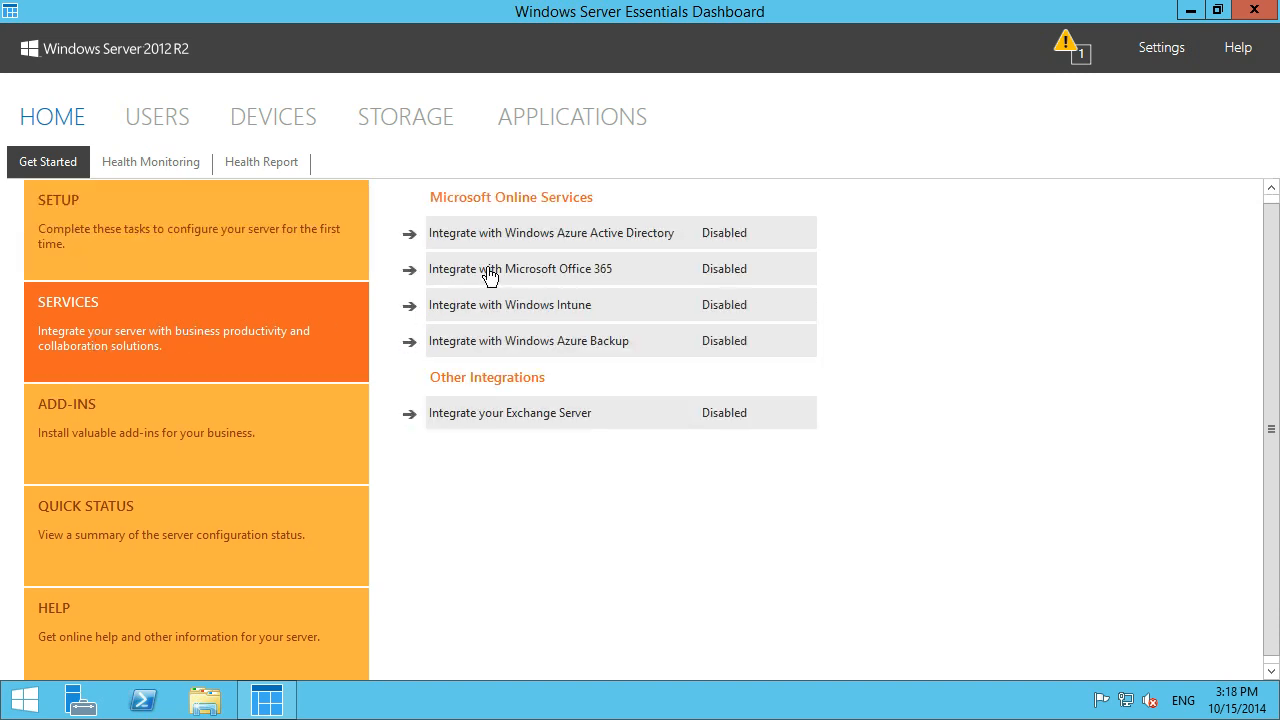
pyautogui.moveTo(552, 276)
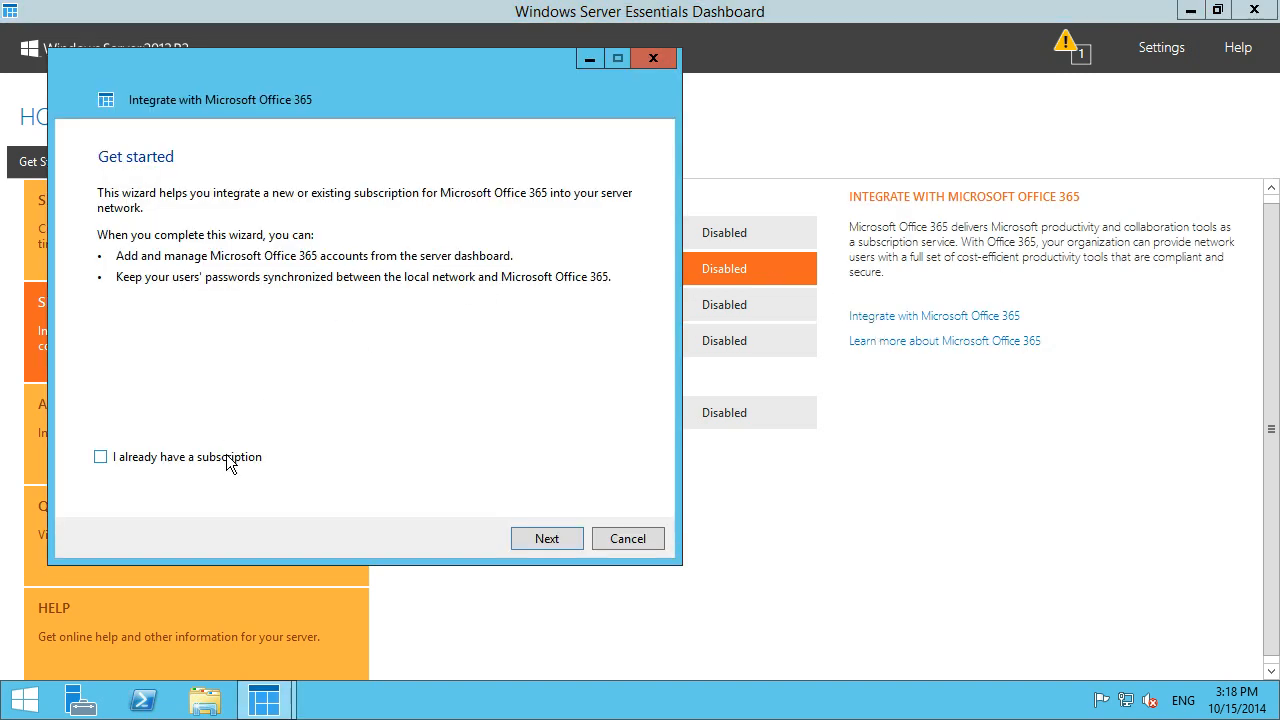
pyautogui.click(100, 456)
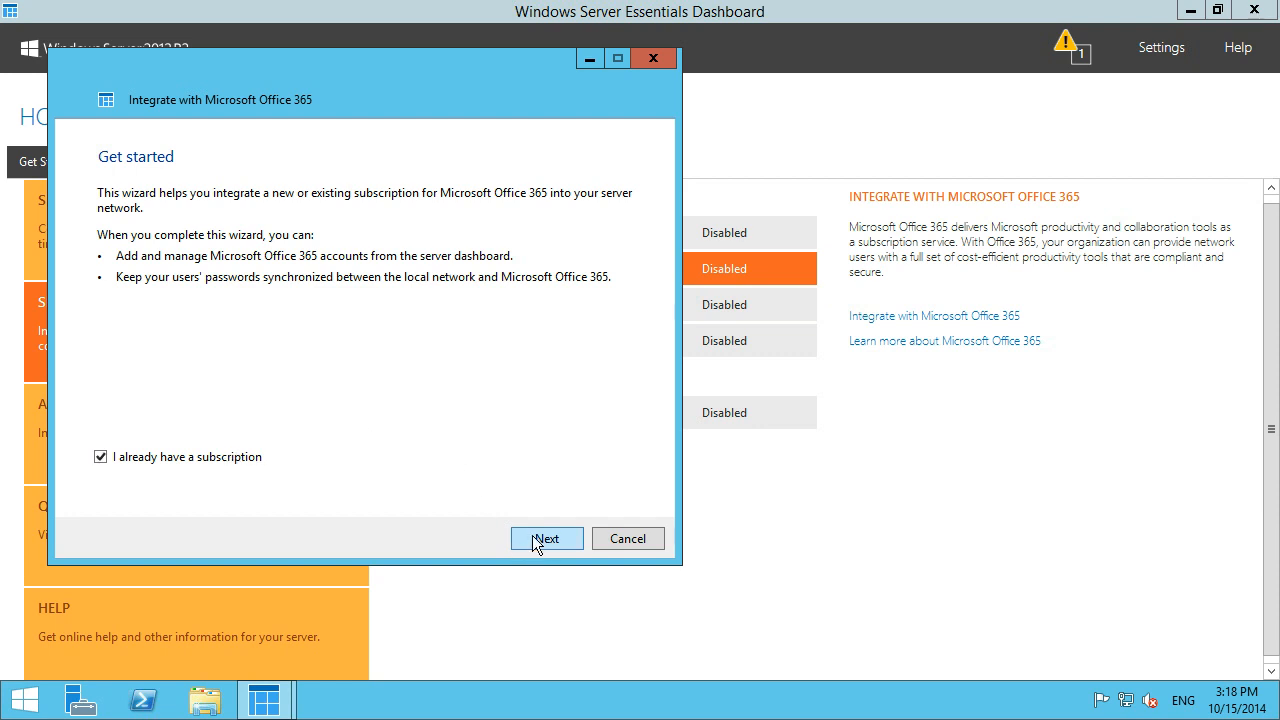
pyautogui.click(546, 538)
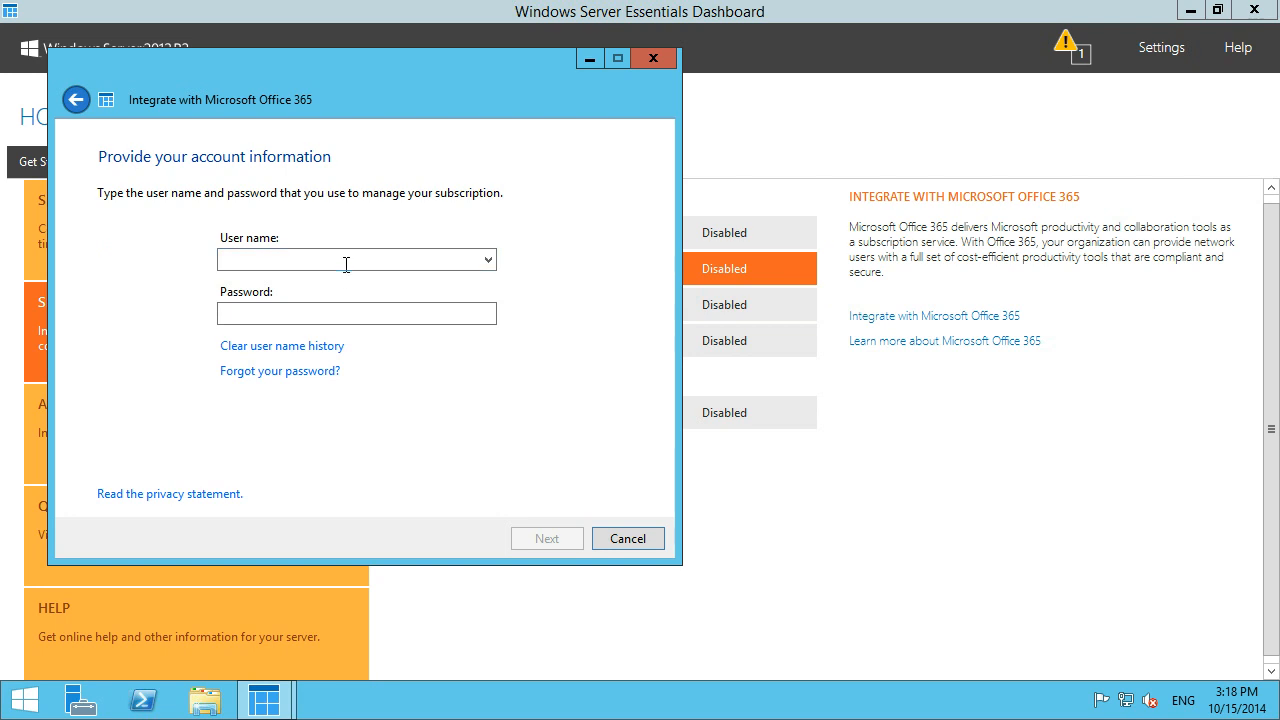
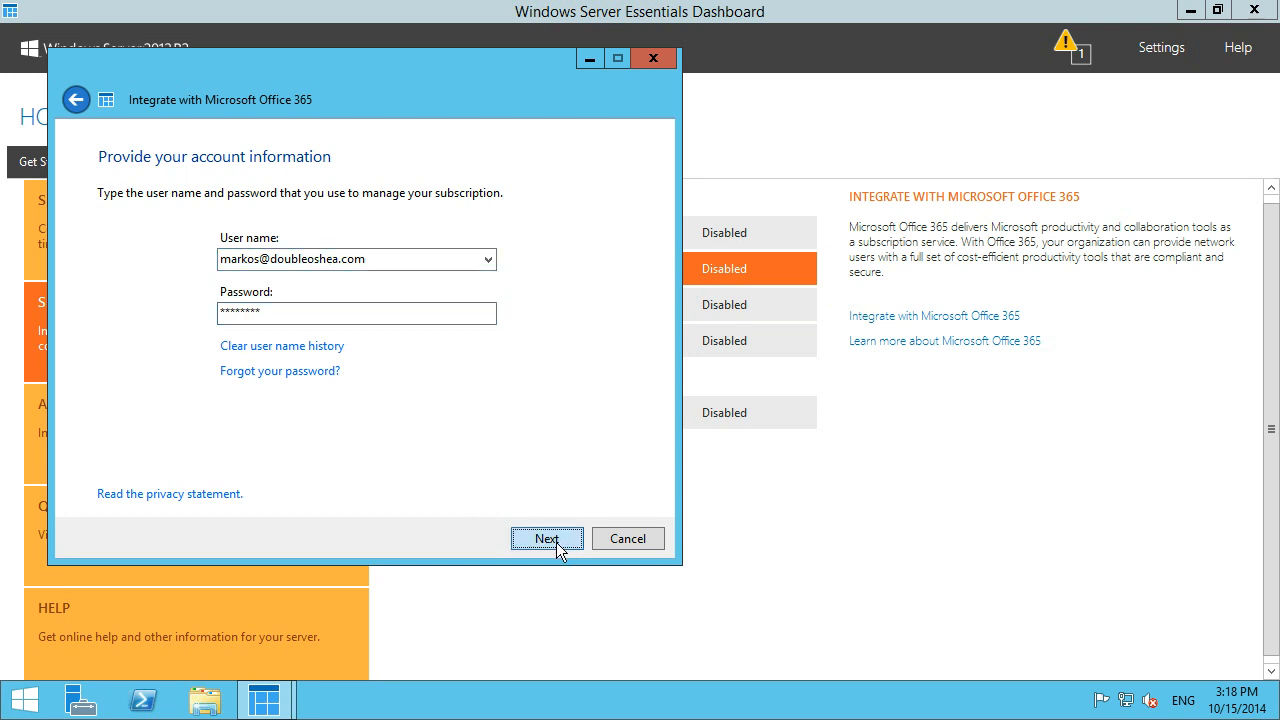
pyautogui.click(548, 538)
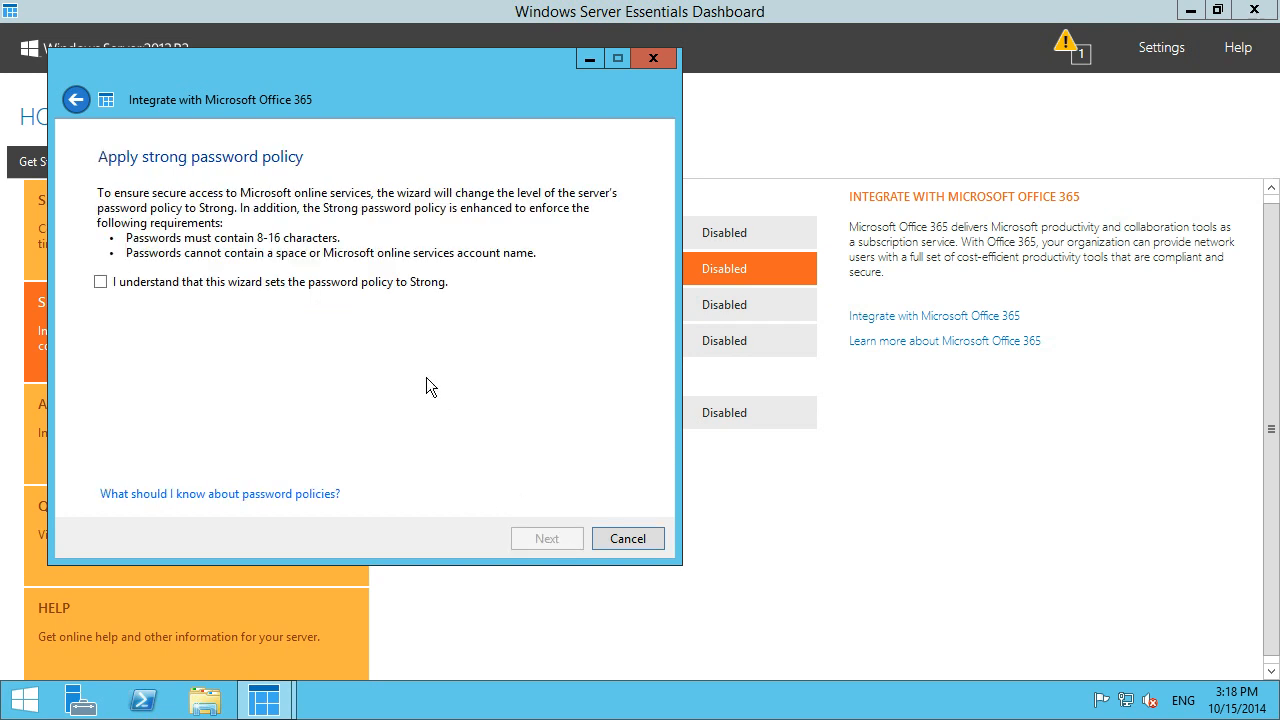
# Accept the strong password policy, complete integration and restart the dashboard.
pyautogui.click(100, 280)
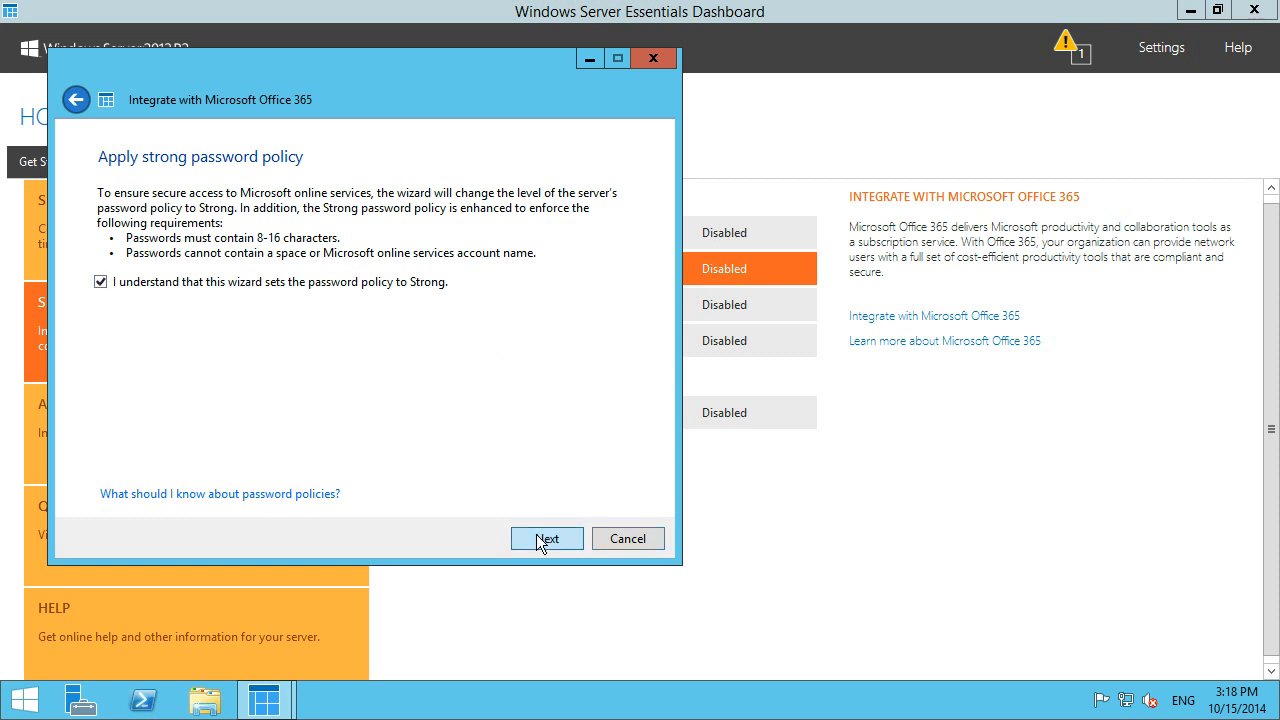
pyautogui.click(546, 538)
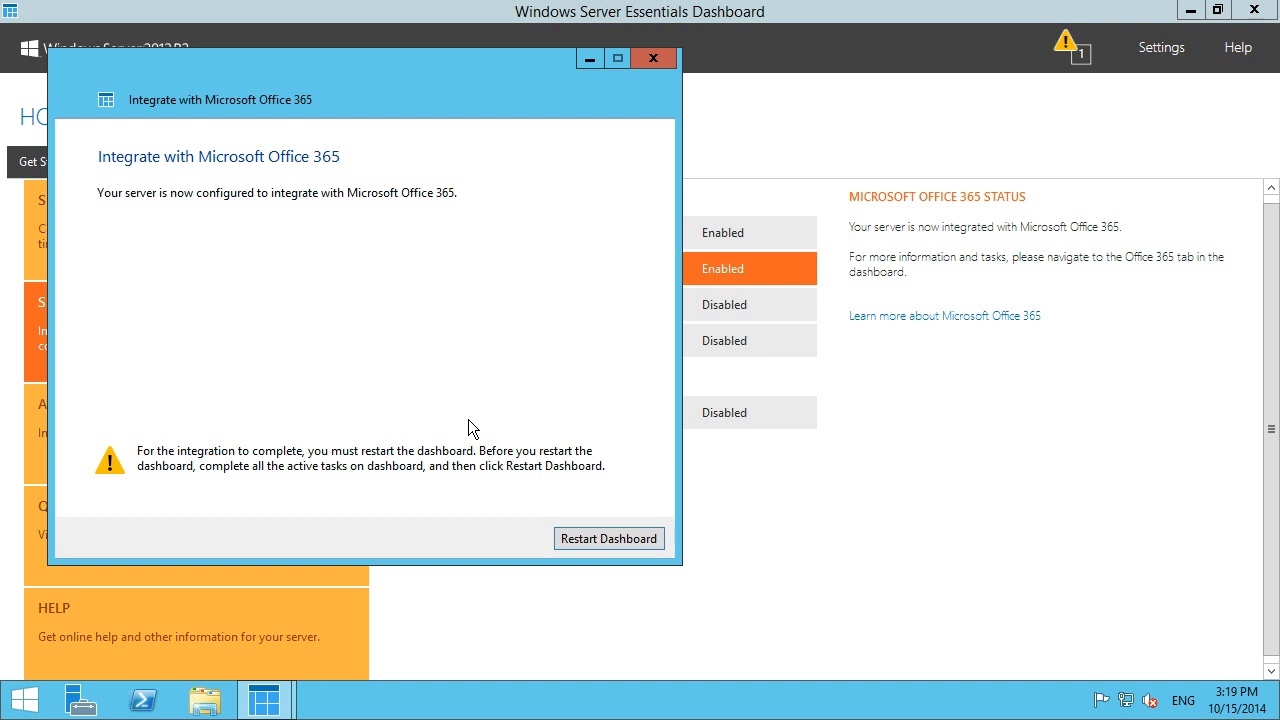
pyautogui.moveTo(488, 452)
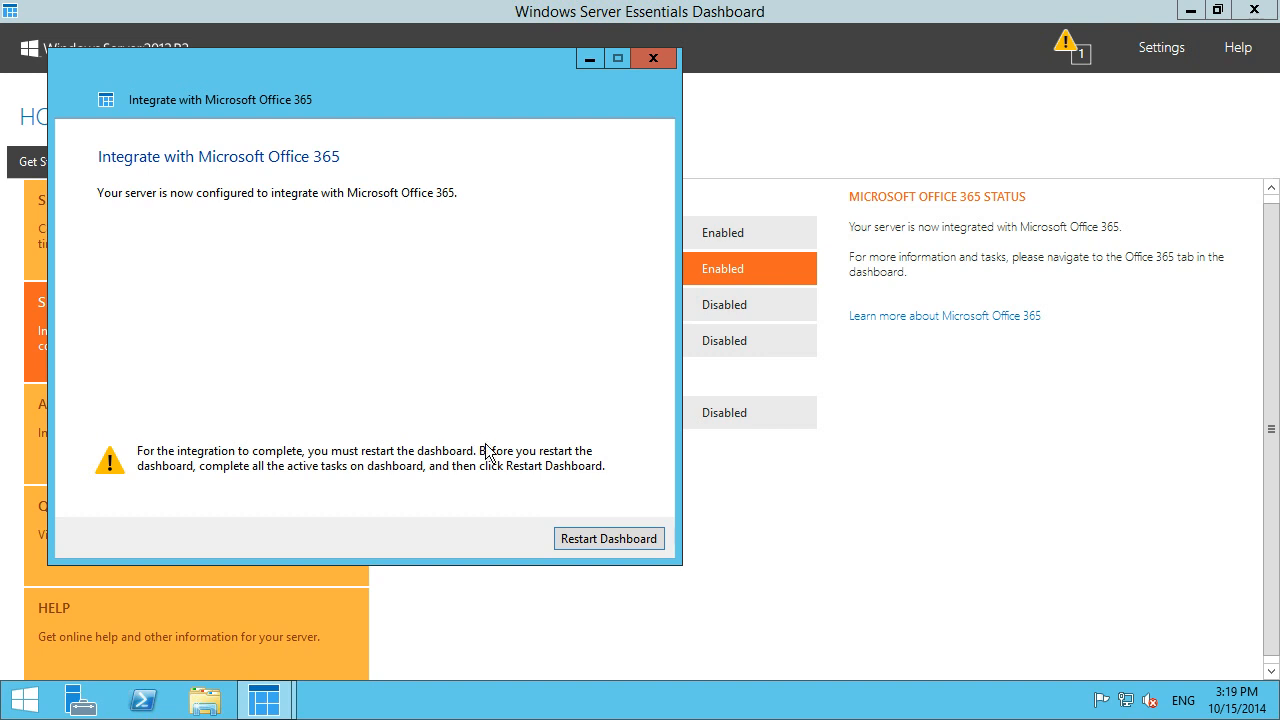
pyautogui.click(608, 538)
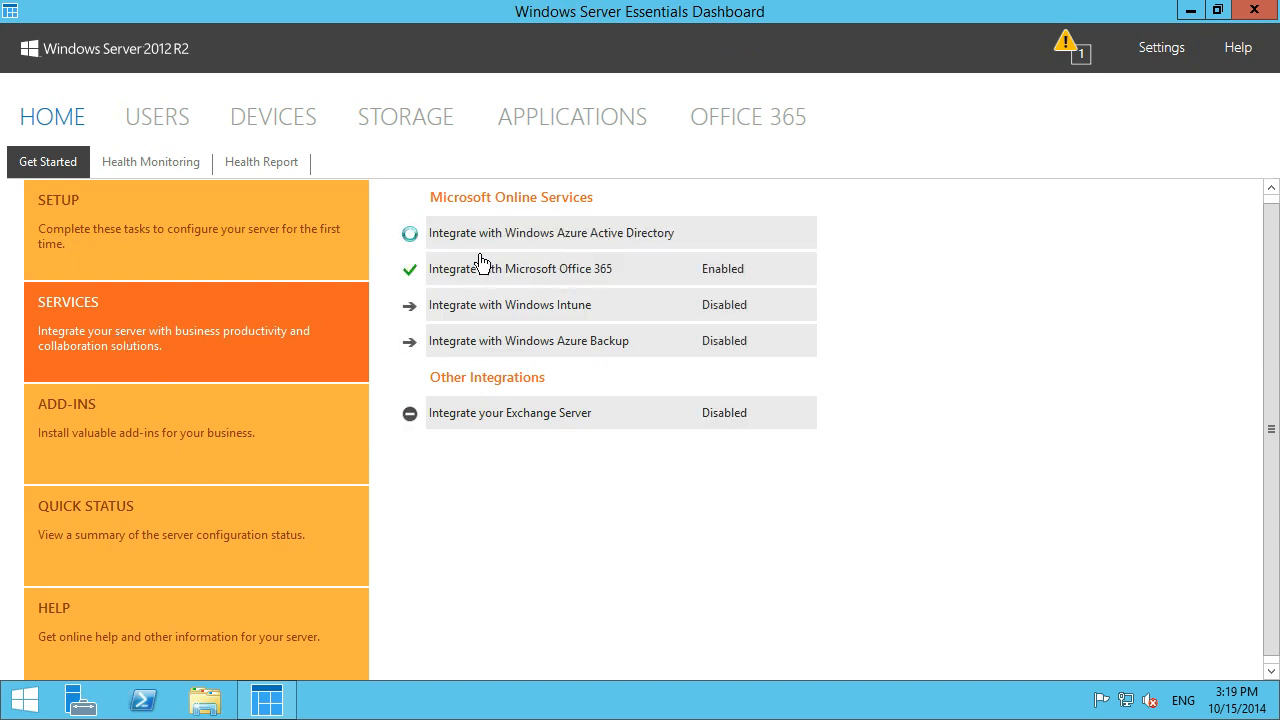
pyautogui.moveTo(420, 250)
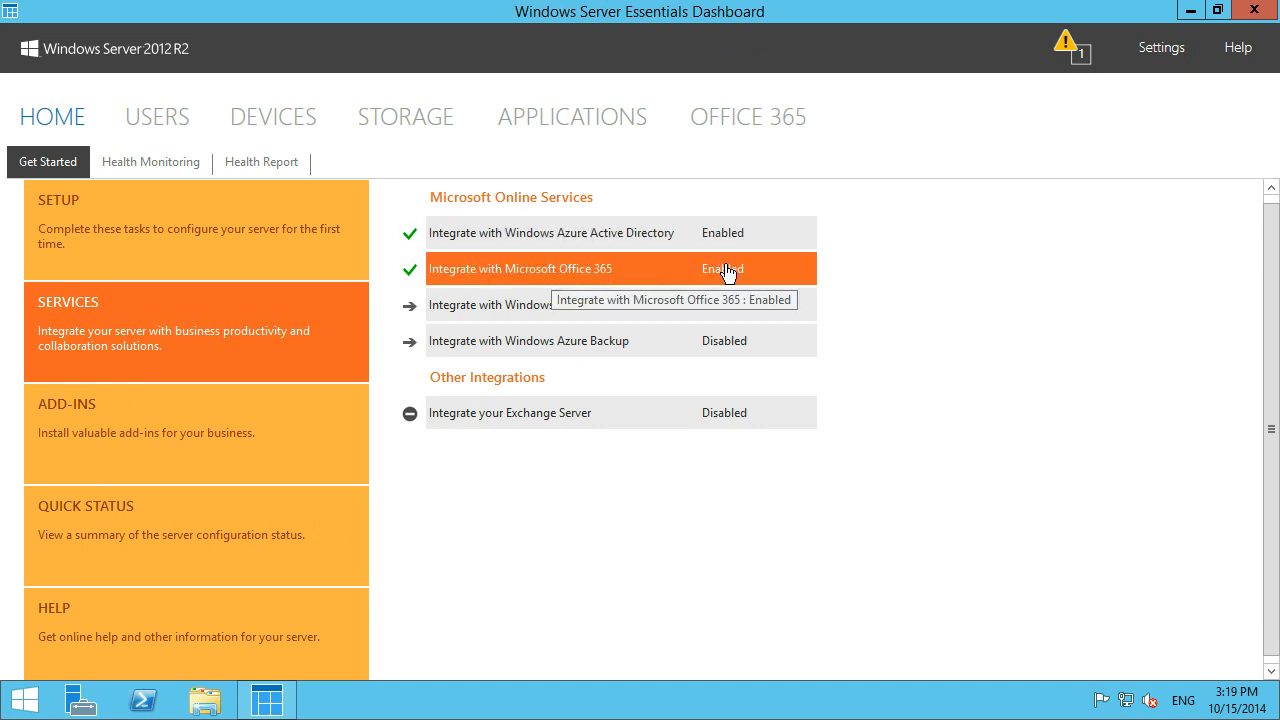
pyautogui.moveTo(592, 242)
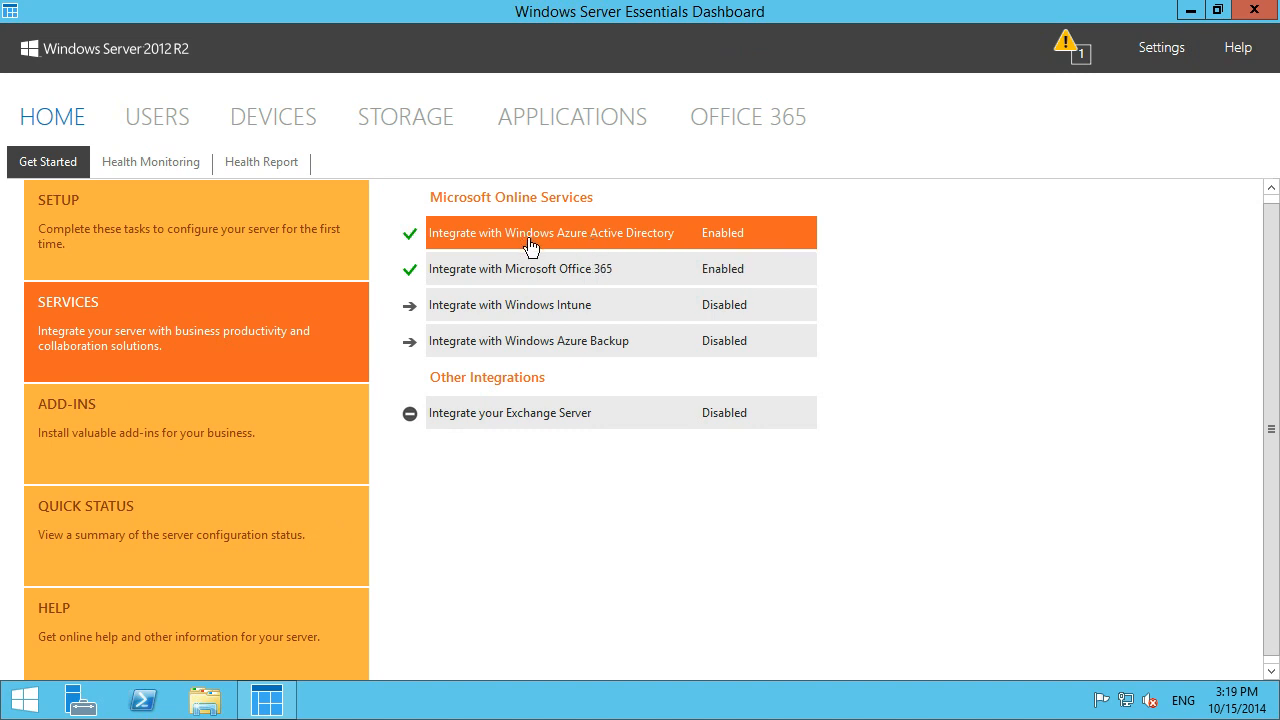
pyautogui.moveTo(564, 268)
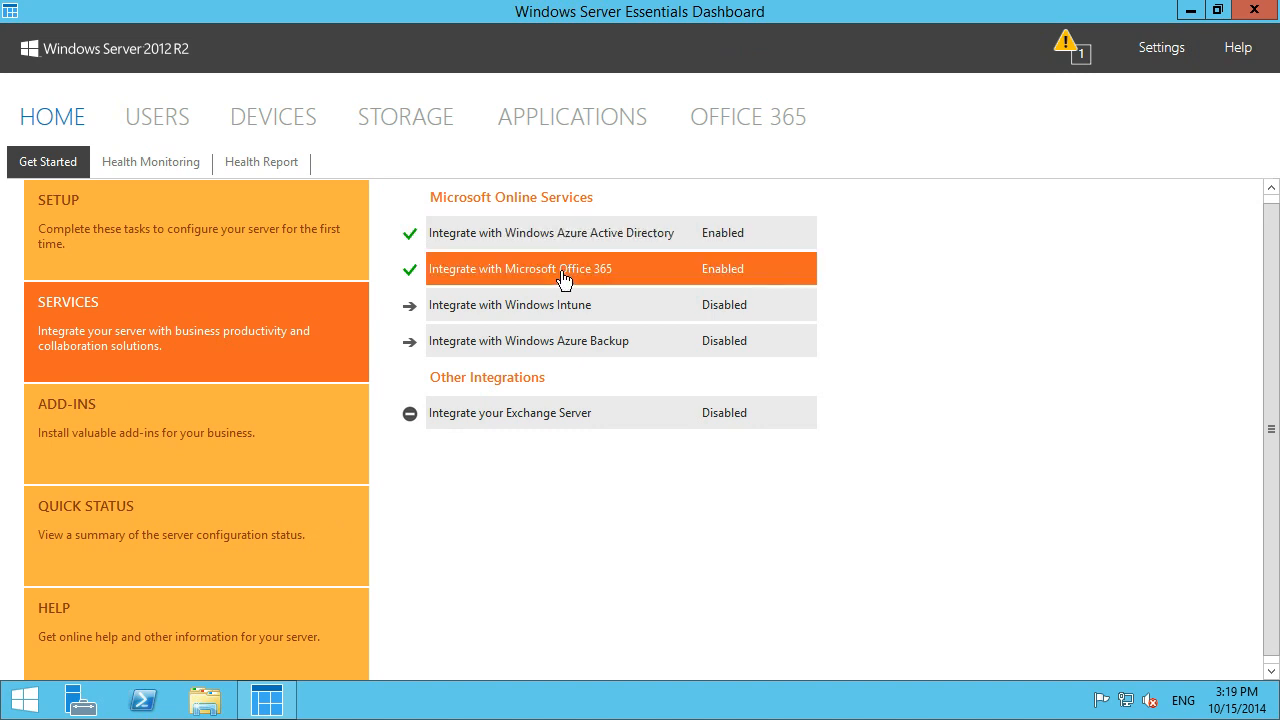
pyautogui.moveTo(528, 364)
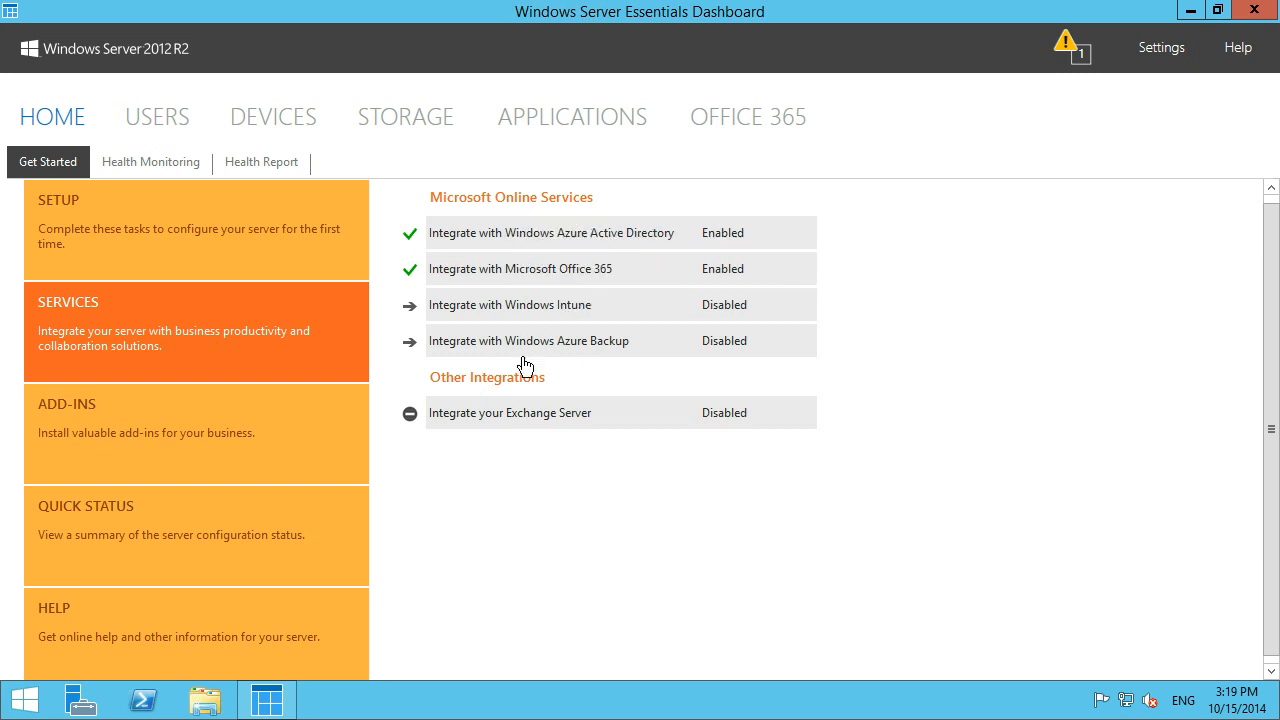
pyautogui.moveTo(556, 276)
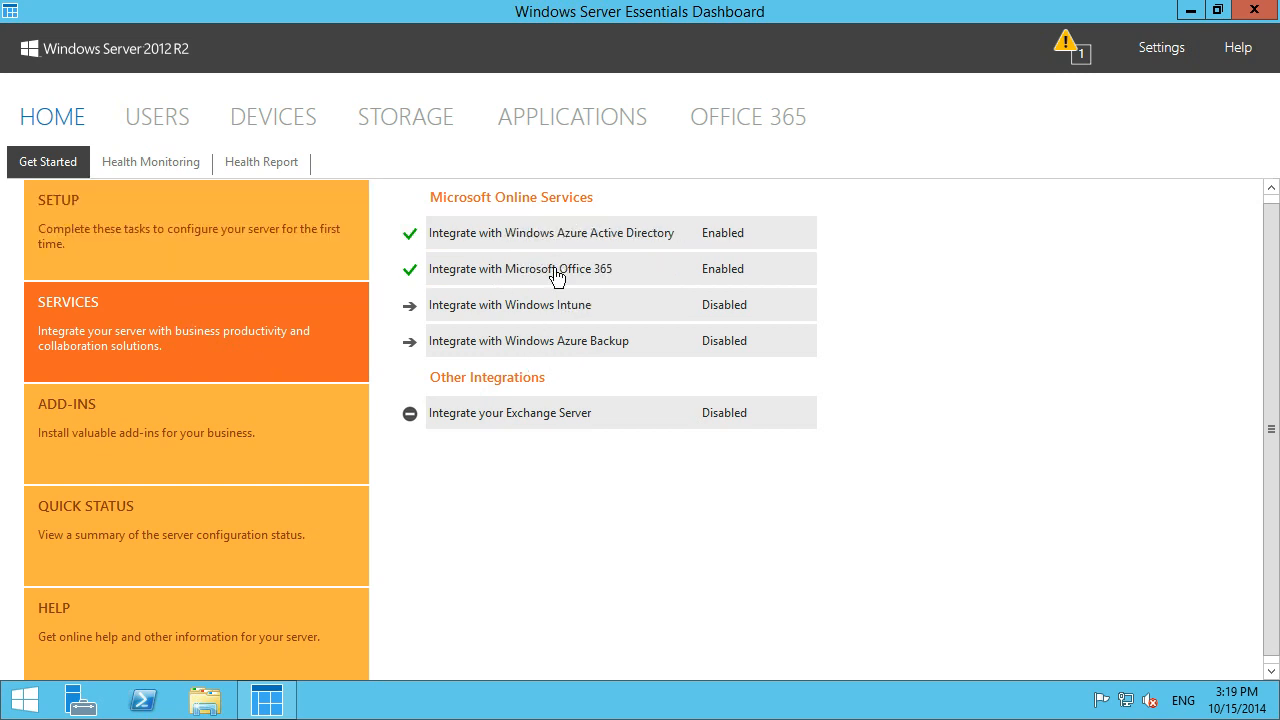
pyautogui.moveTo(748, 116)
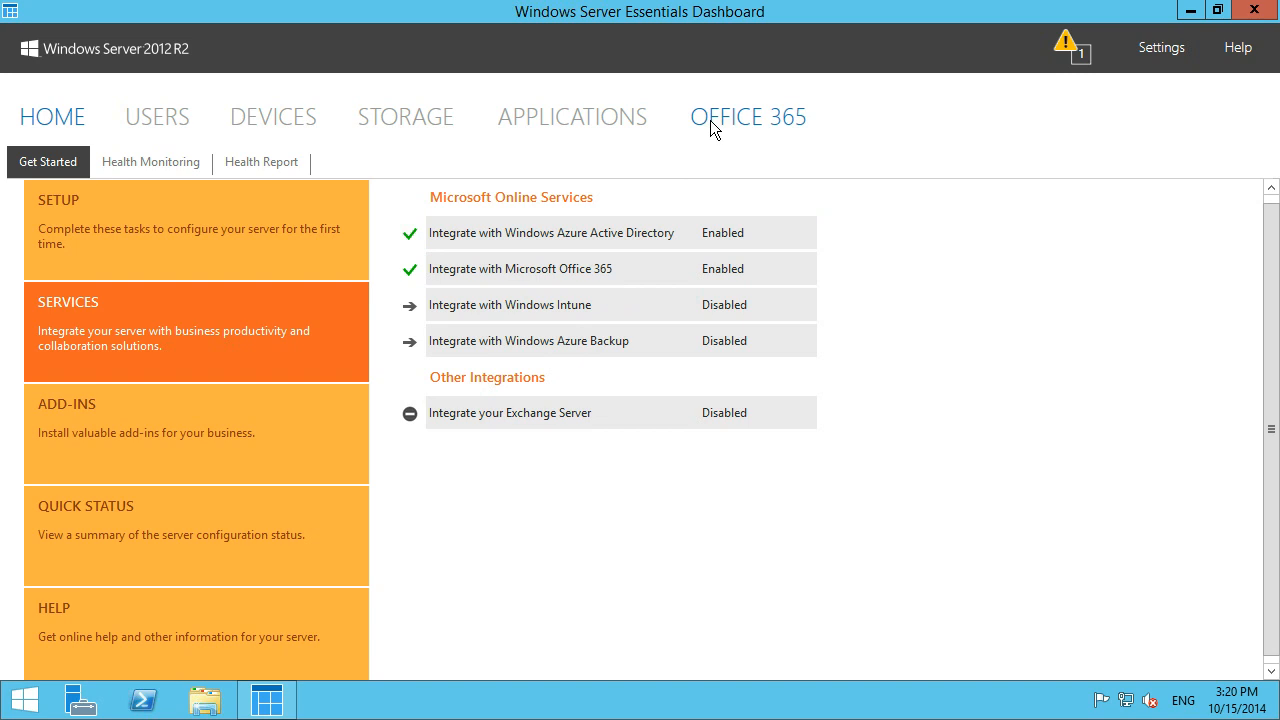
pyautogui.moveTo(156, 116)
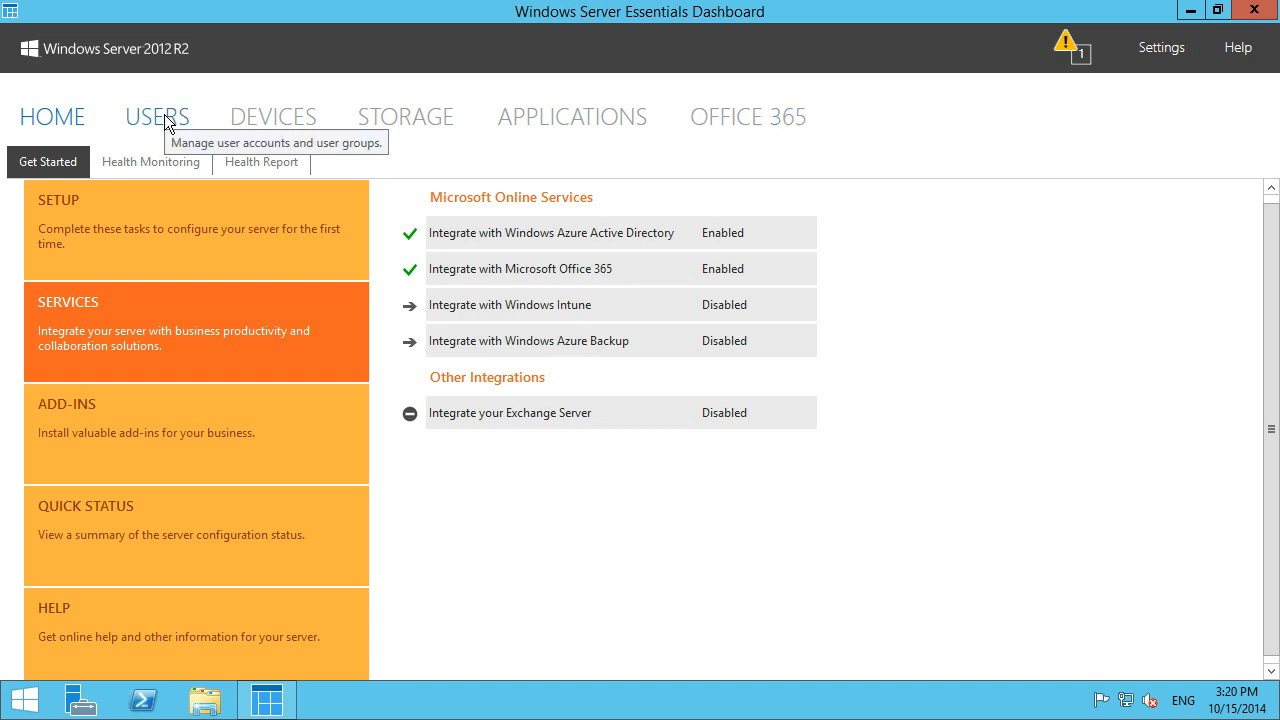
pyautogui.click(156, 116)
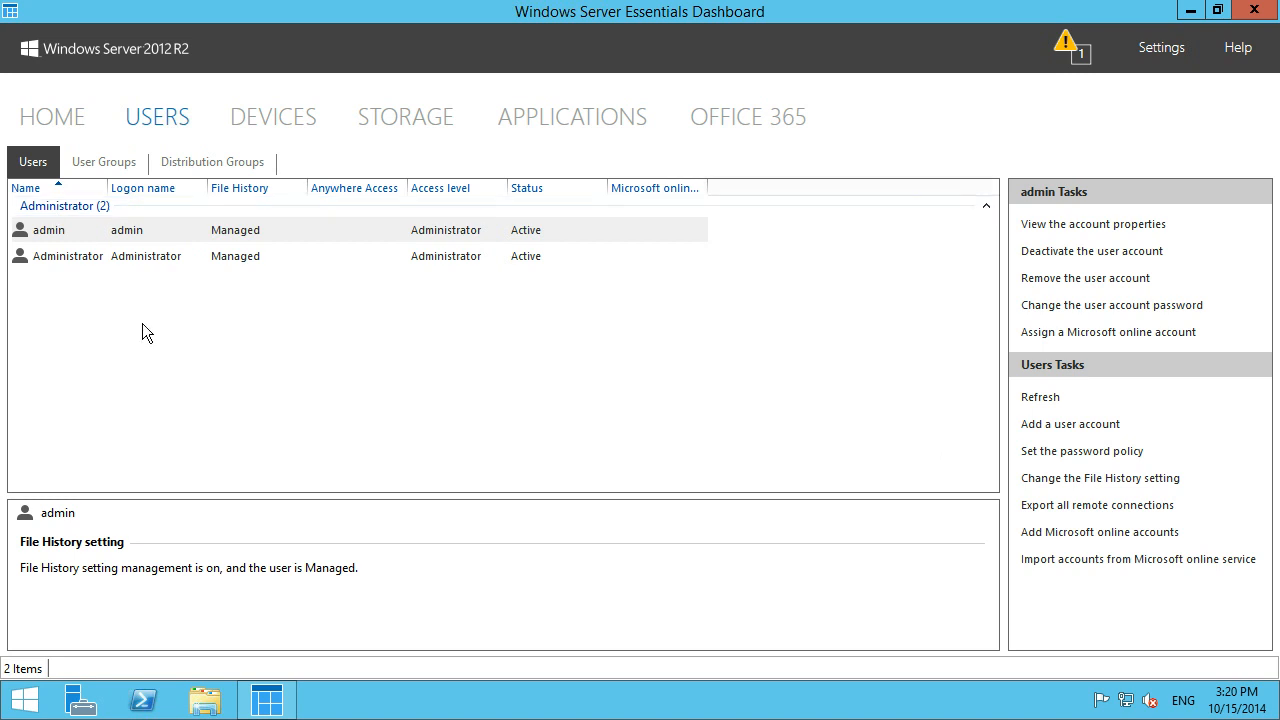
pyautogui.moveTo(896, 364)
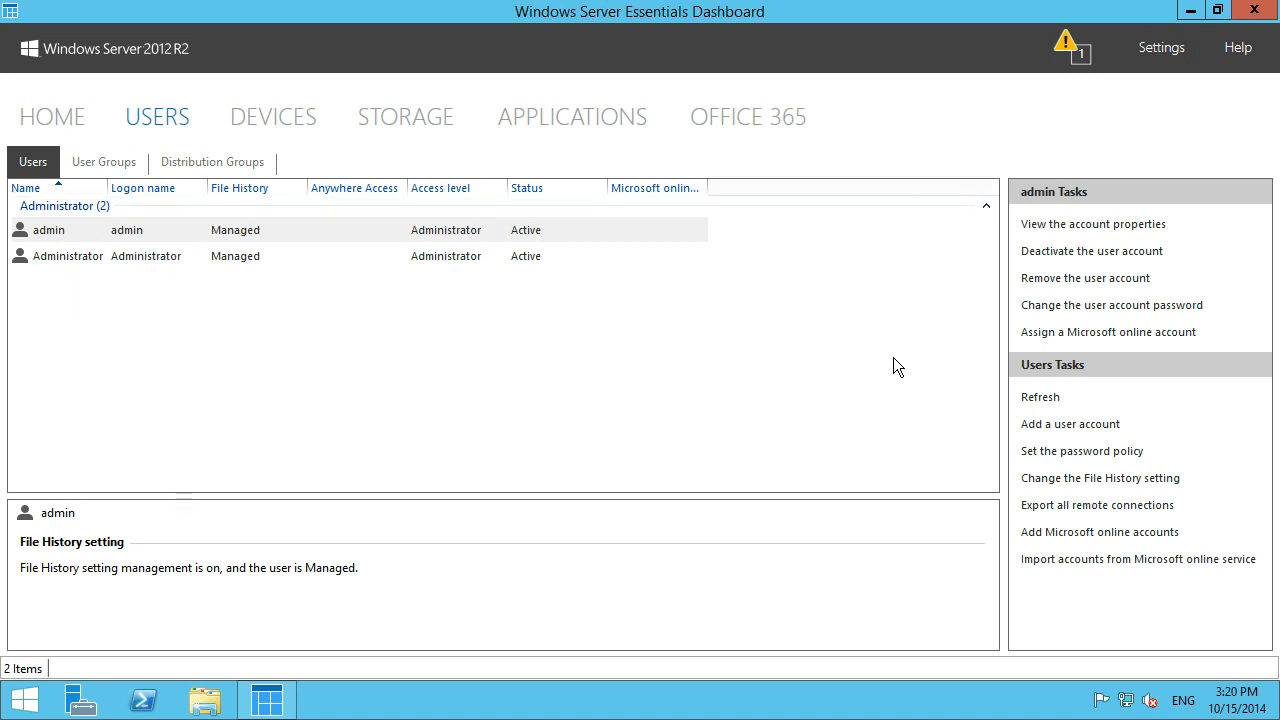
pyautogui.moveTo(1068, 424)
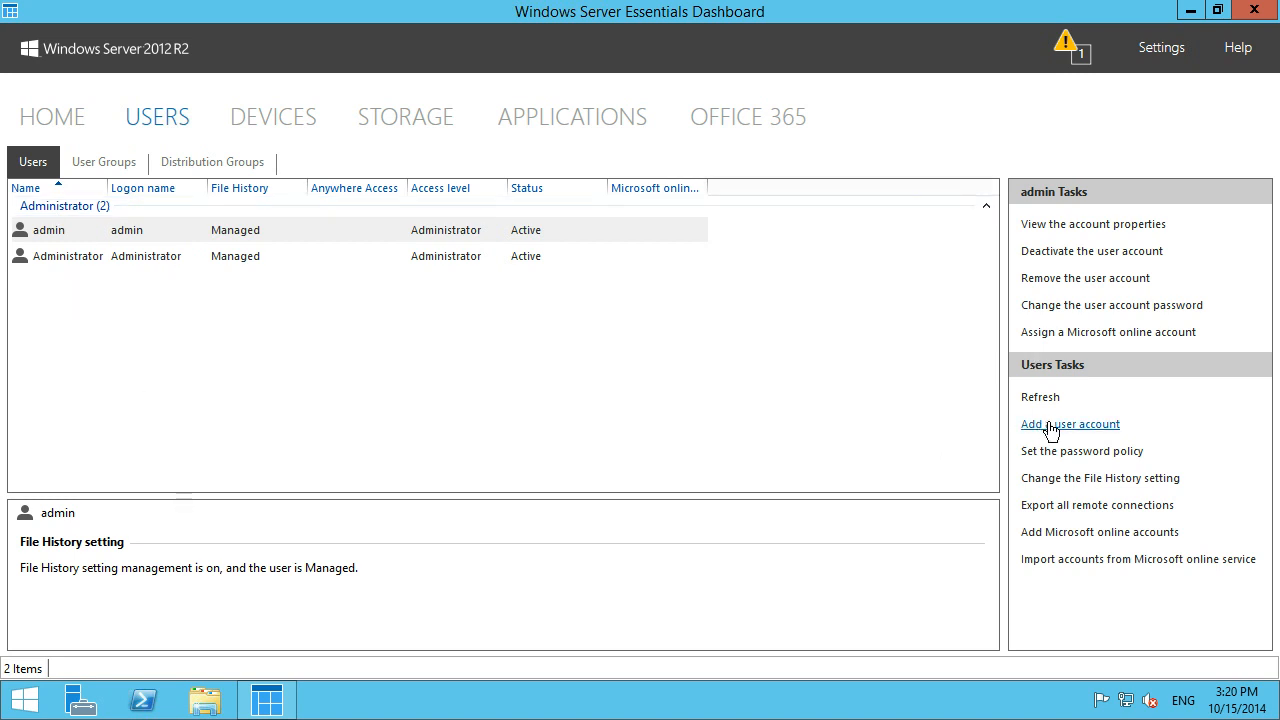
pyautogui.click(1068, 424)
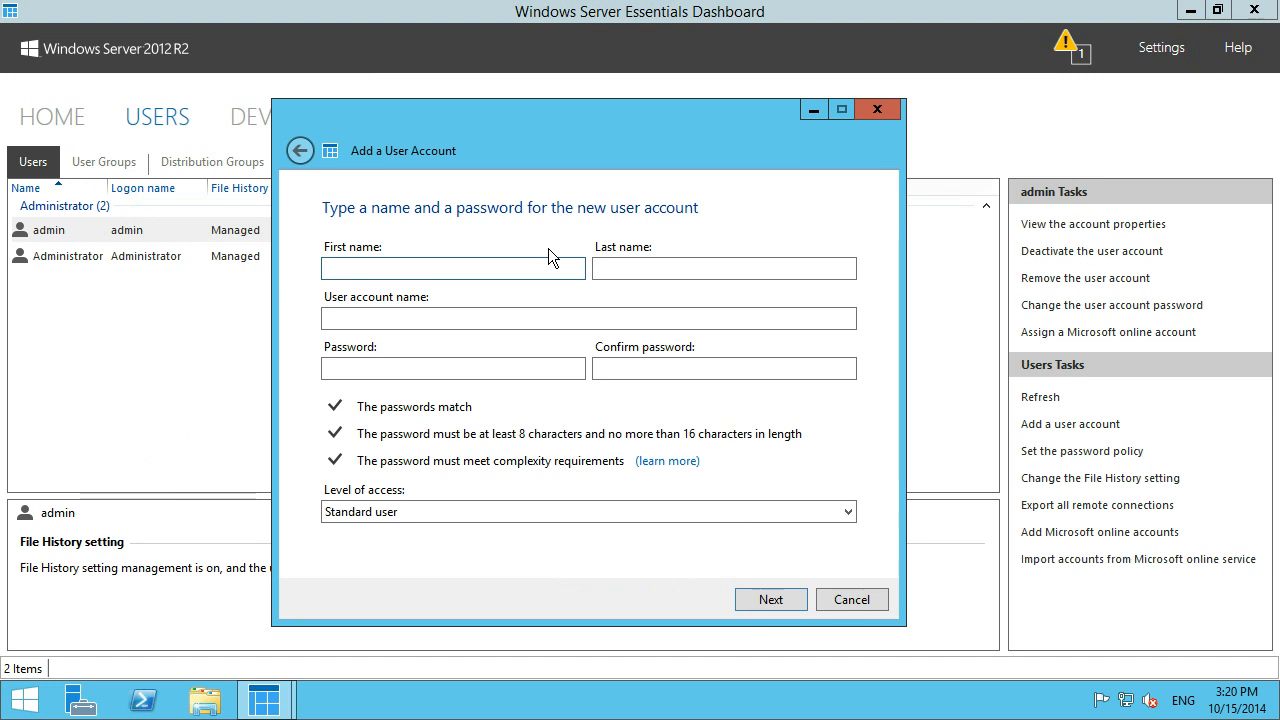
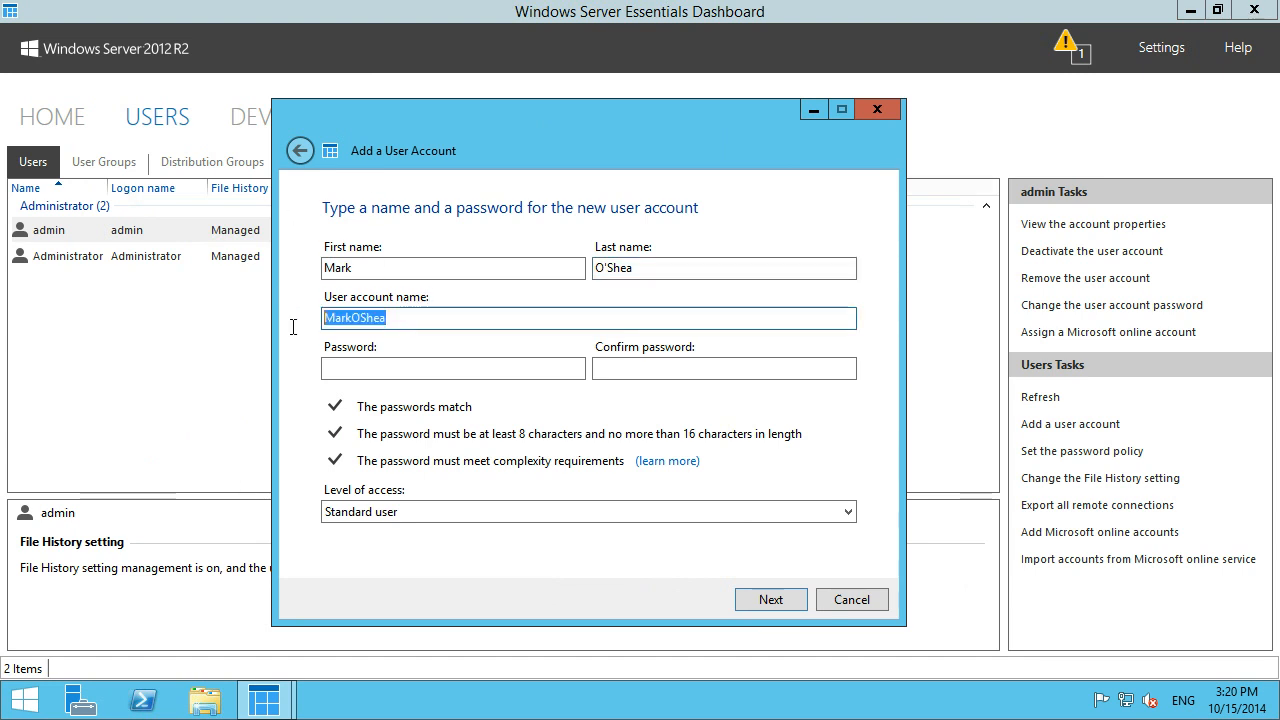
pyautogui.write('markos')
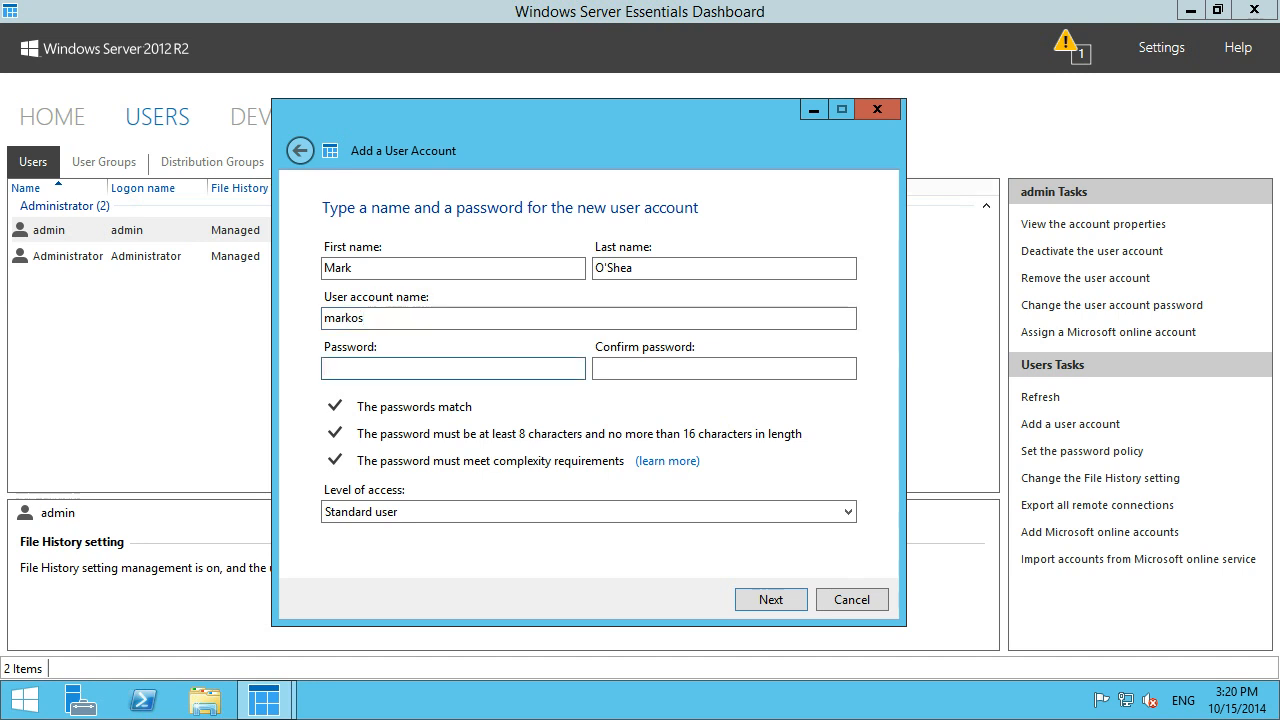
pyautogui.write('•••••')
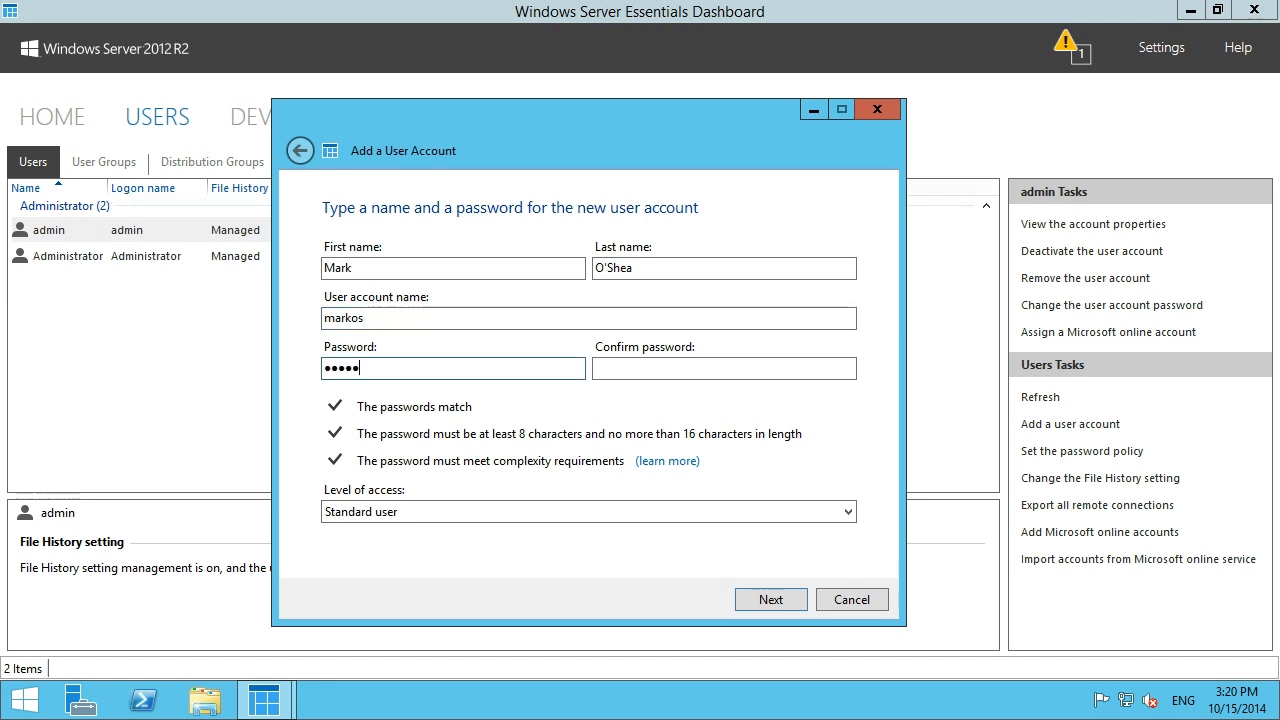
pyautogui.write('•')
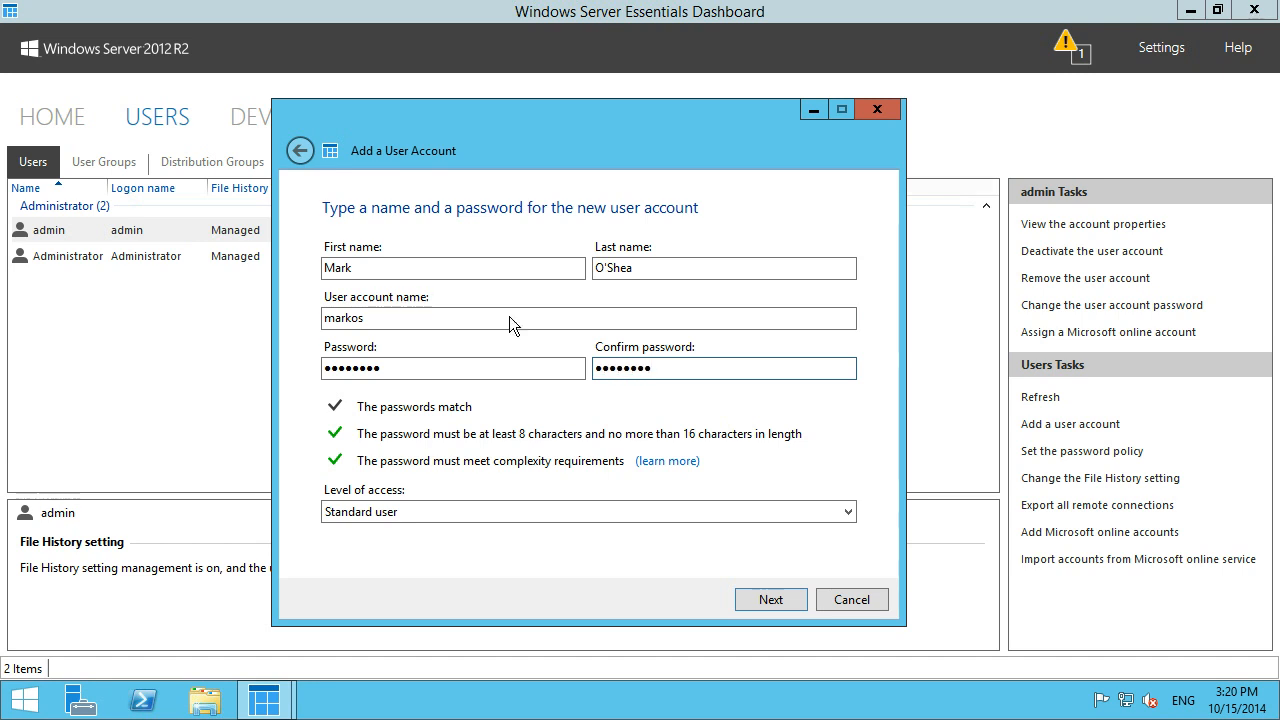
# Keep the access level as Standard user and continue to the online services account step.
pyautogui.click(588, 512)
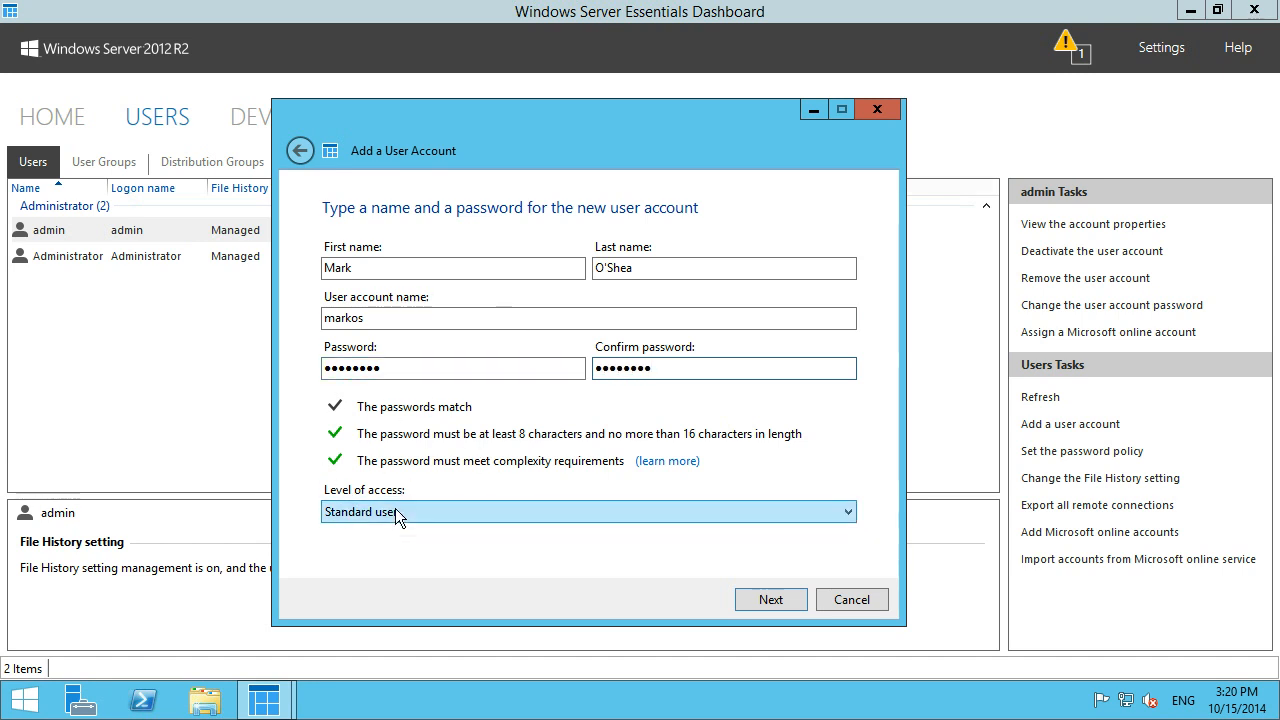
pyautogui.click(588, 512)
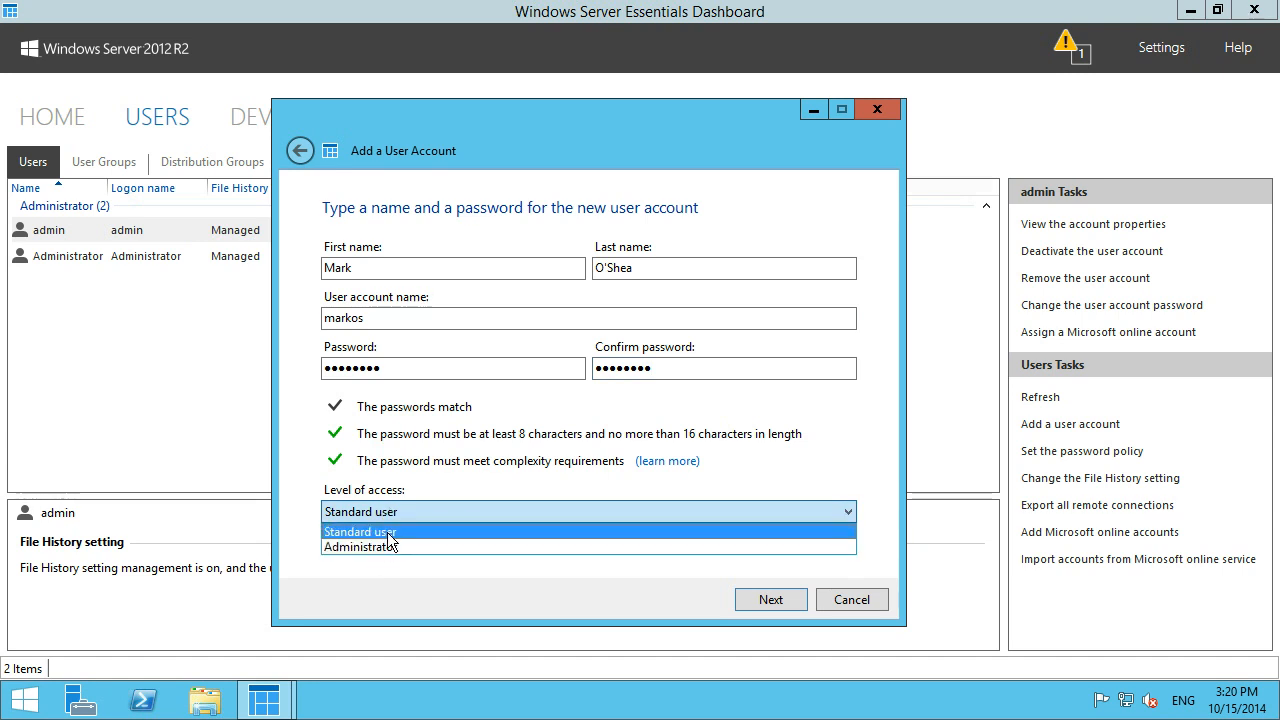
pyautogui.click(360, 532)
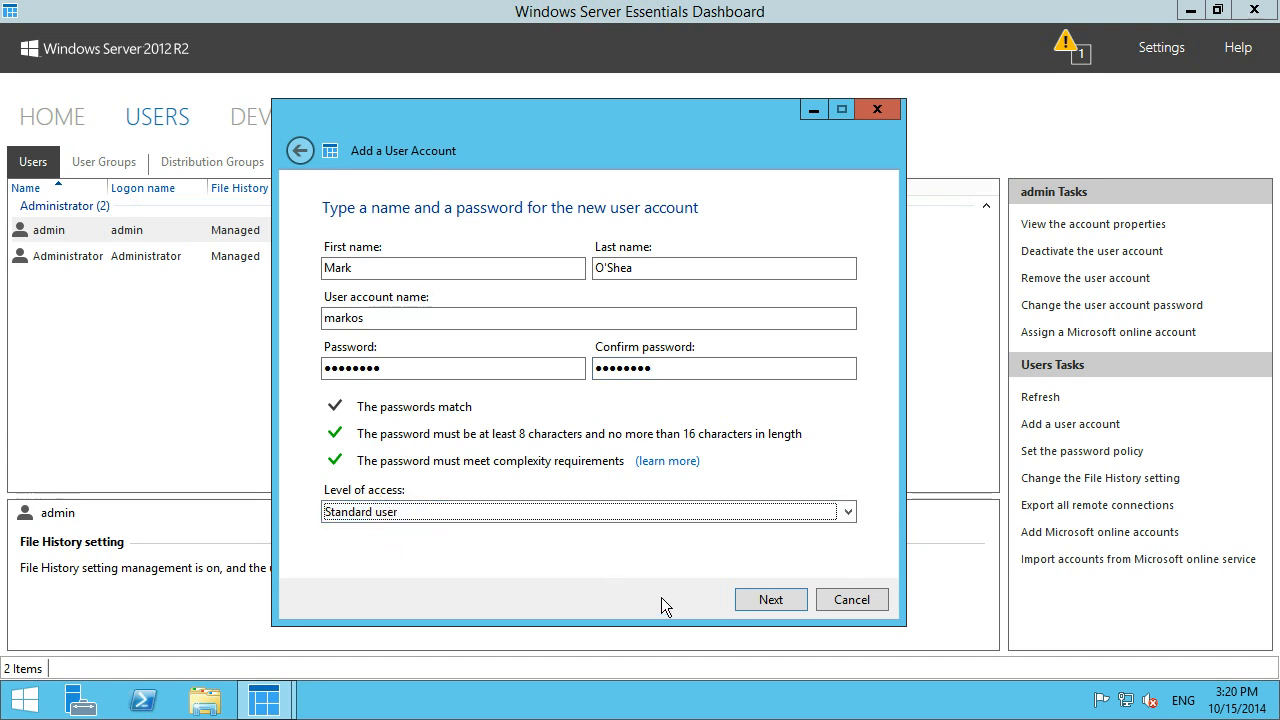
pyautogui.click(724, 368)
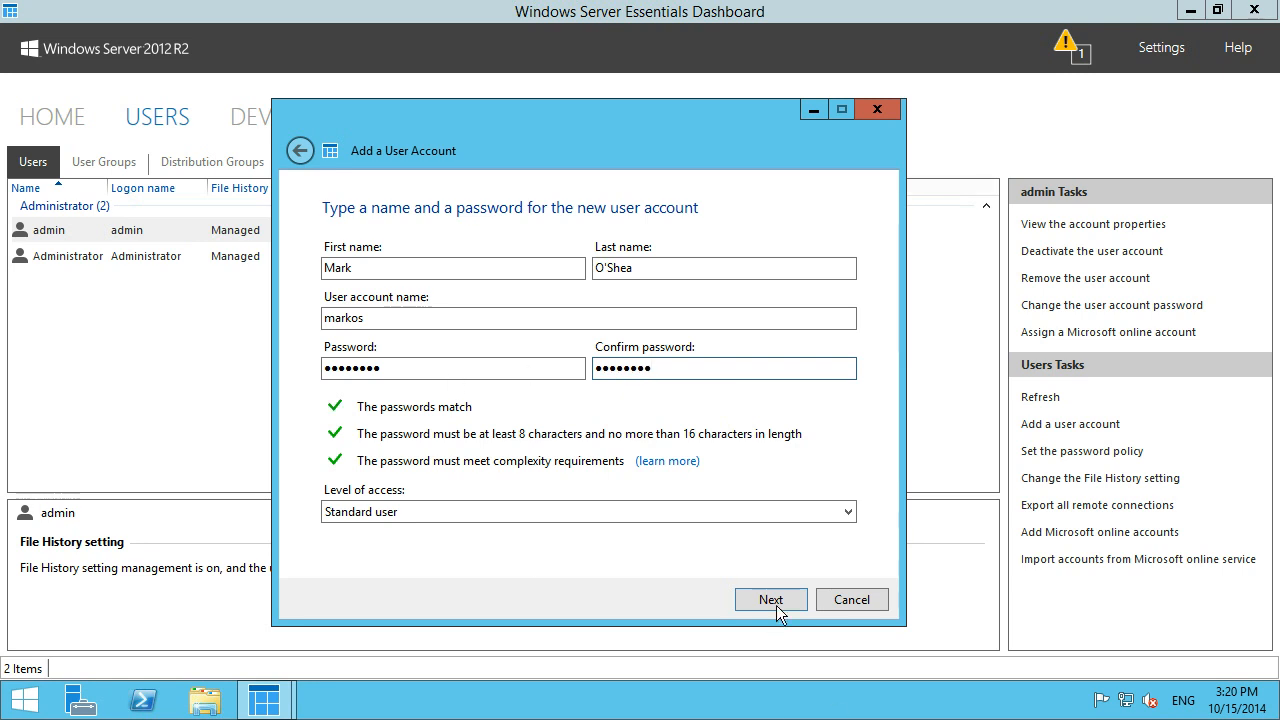
pyautogui.click(770, 600)
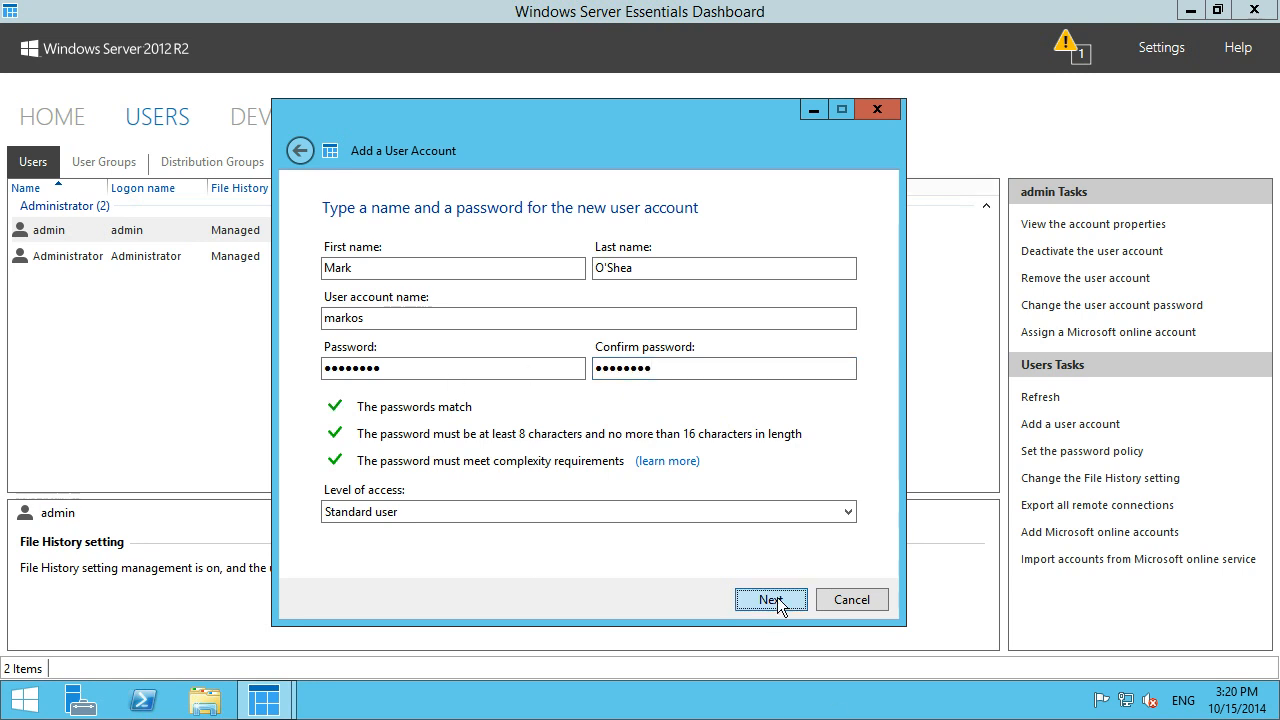
pyautogui.click(770, 600)
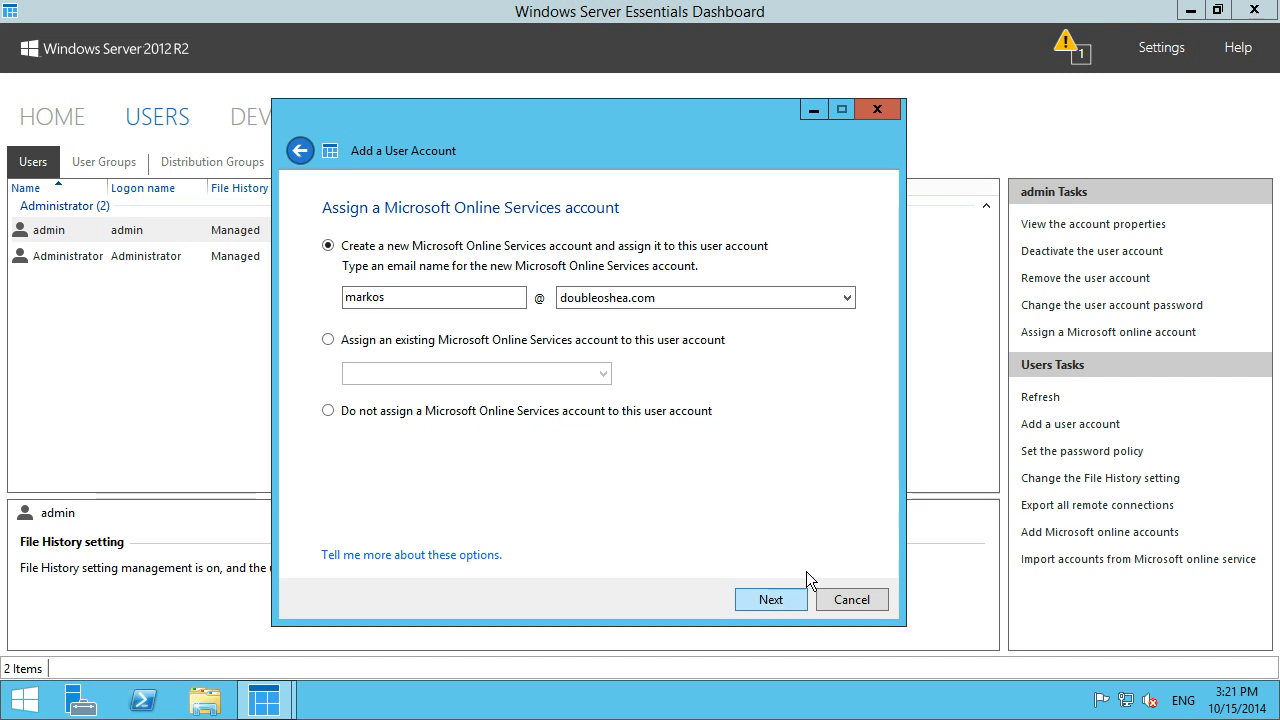
pyautogui.moveTo(476, 408)
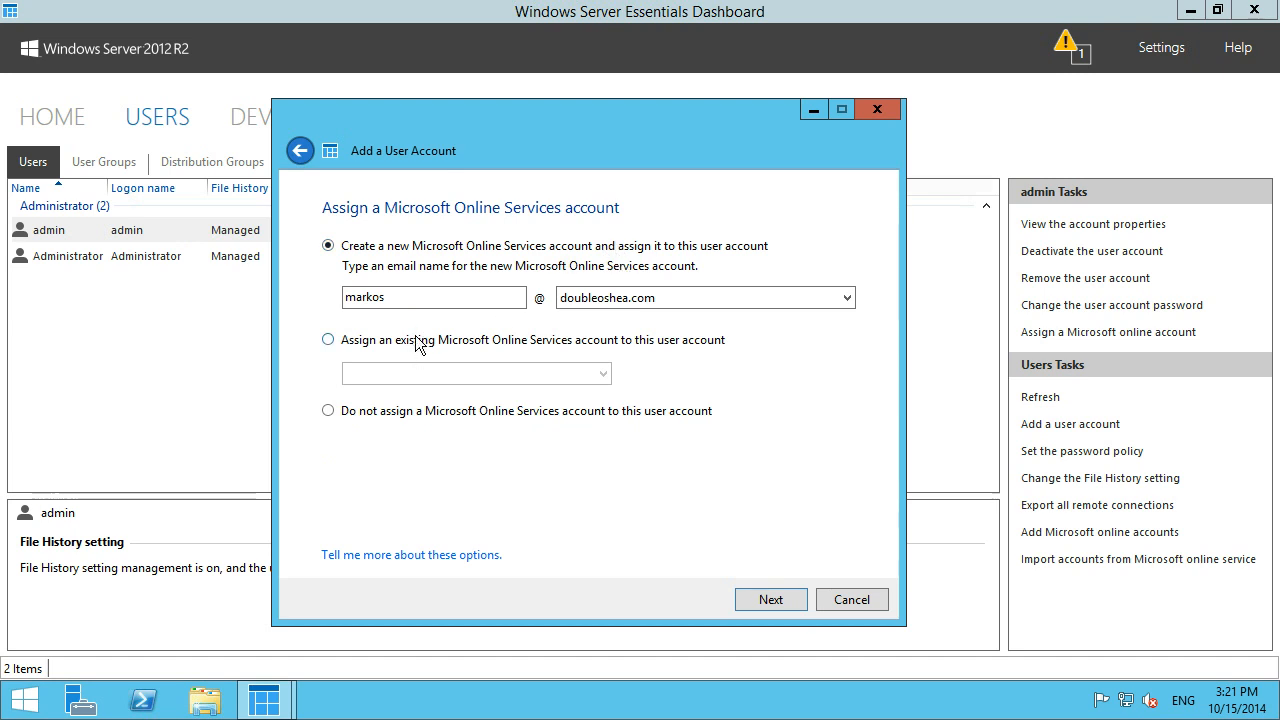
pyautogui.click(328, 340)
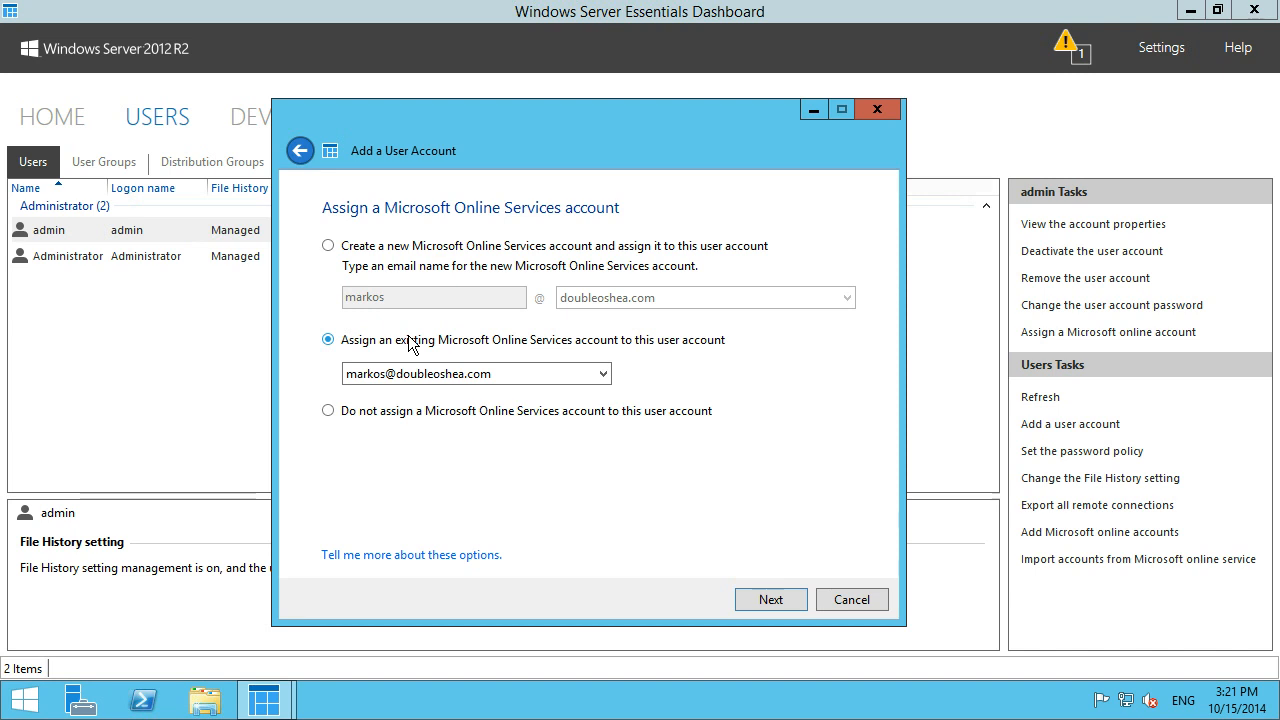
pyautogui.moveTo(616, 350)
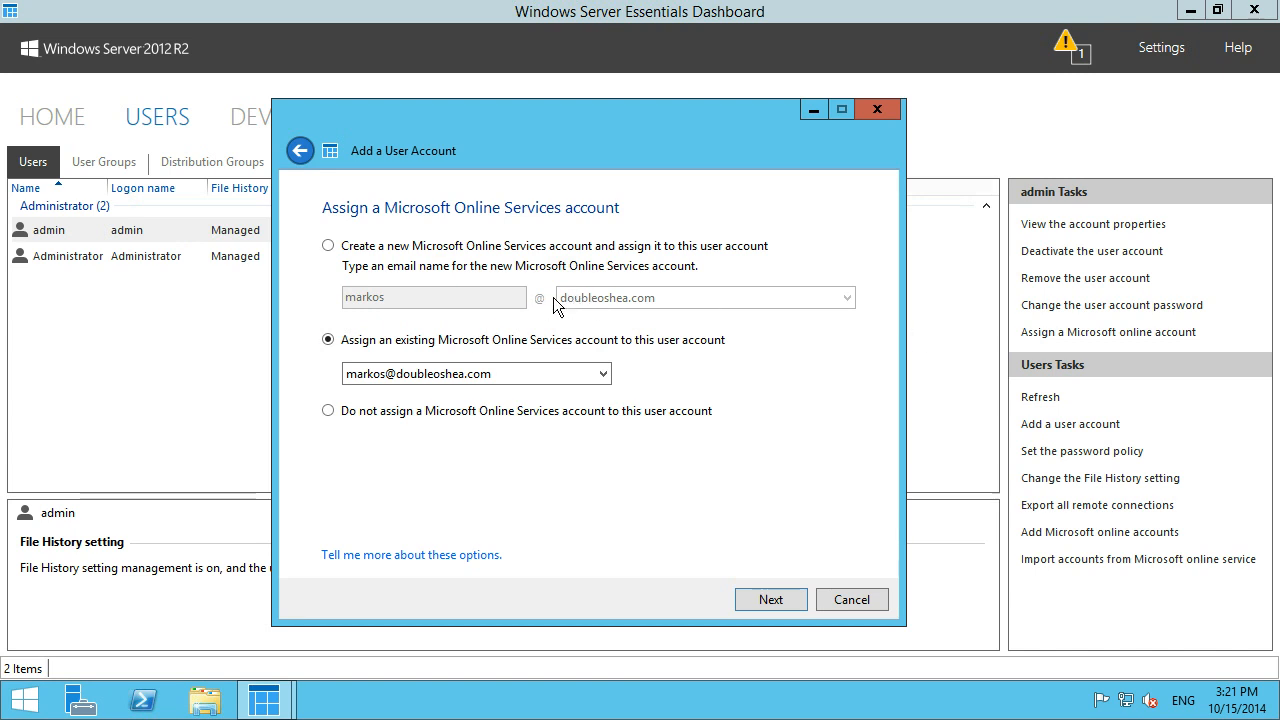
pyautogui.click(476, 374)
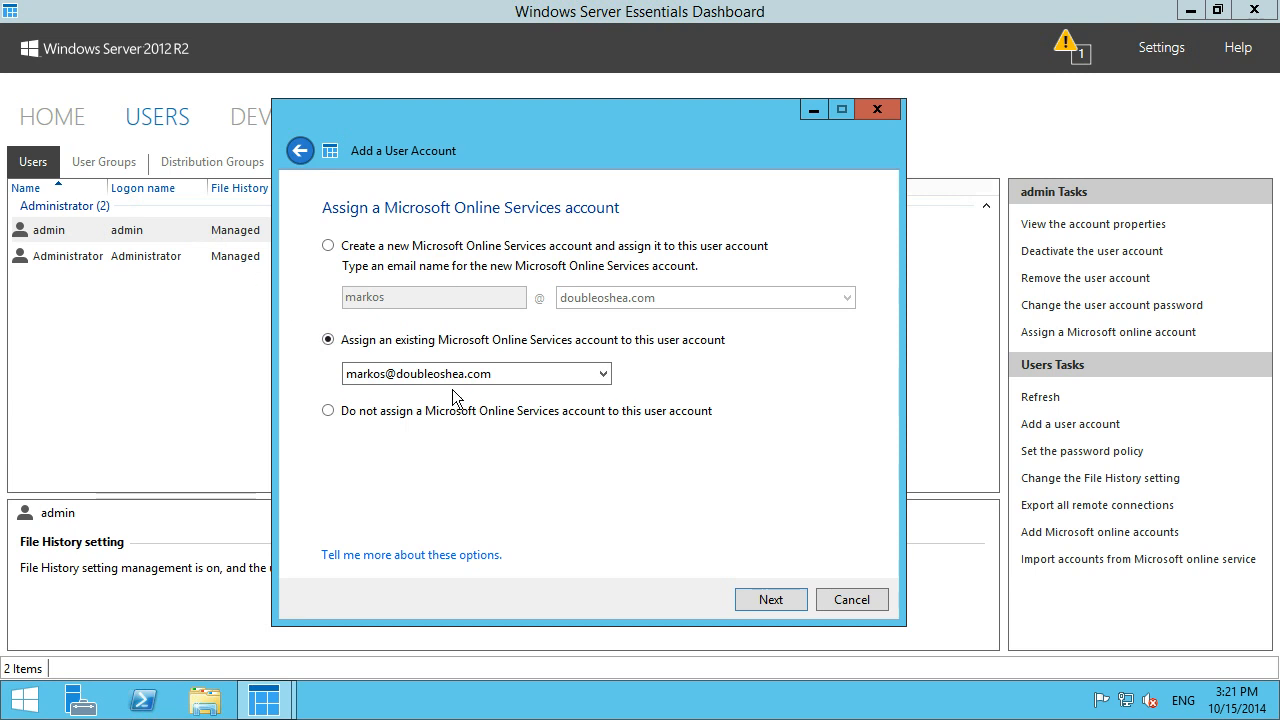
pyautogui.click(770, 600)
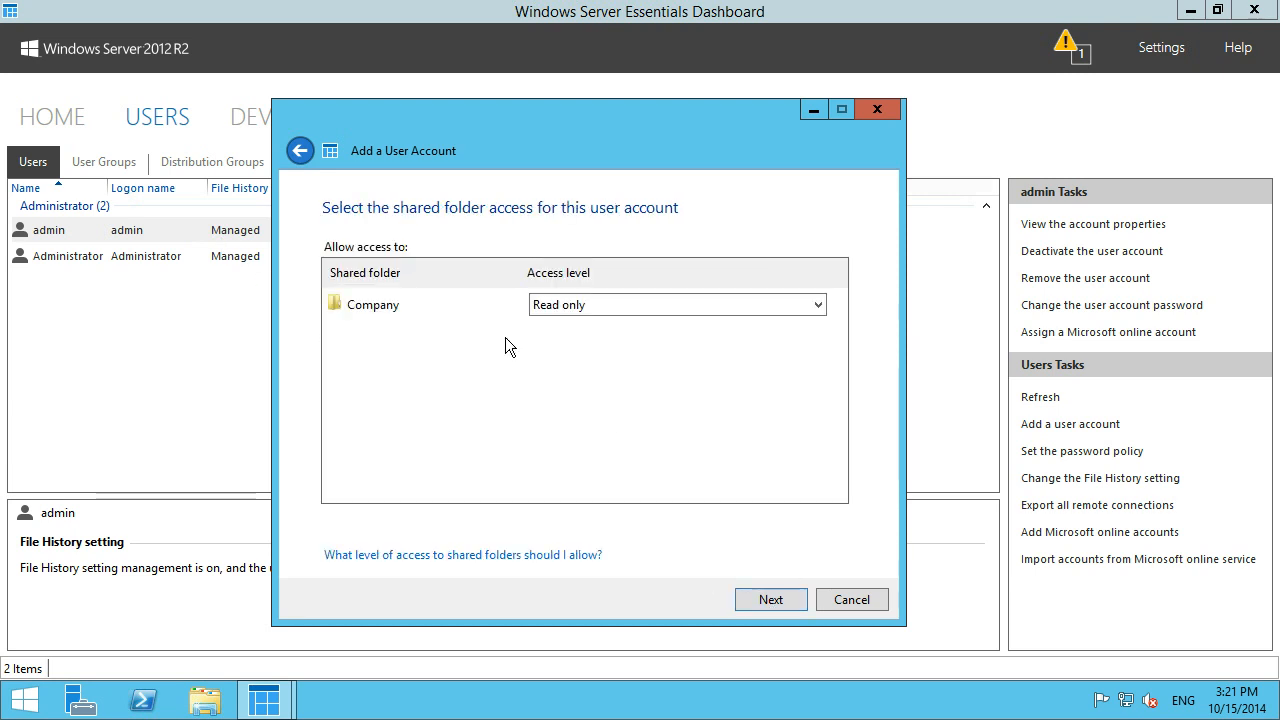
pyautogui.moveTo(760, 536)
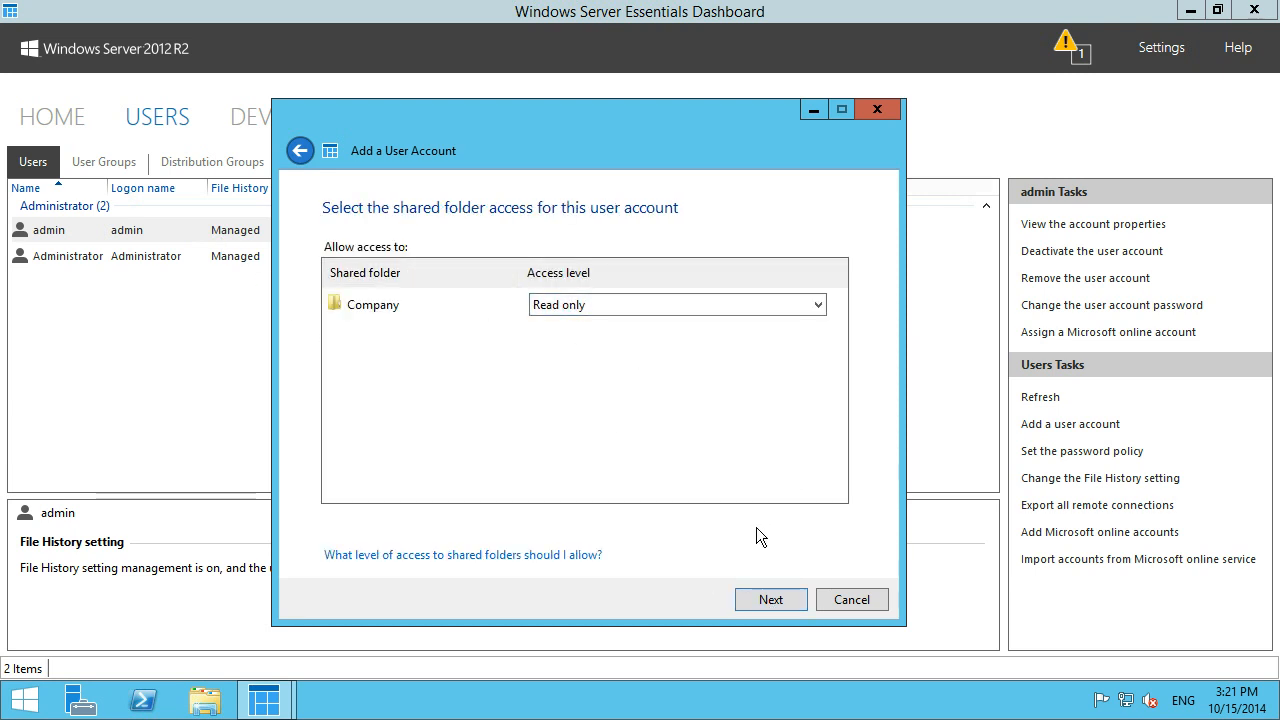
# Keep read-only Company access and default Anywhere Access, create the markos account and close the wizard.
pyautogui.click(770, 600)
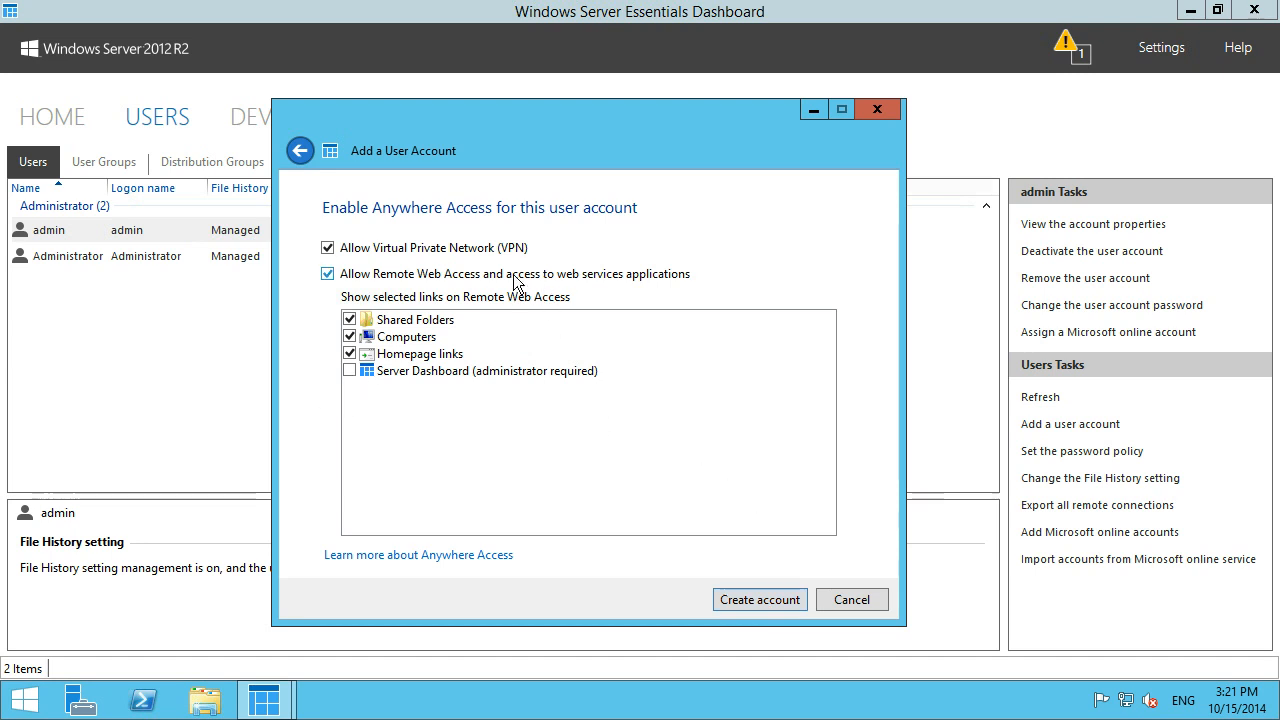
pyautogui.moveTo(864, 556)
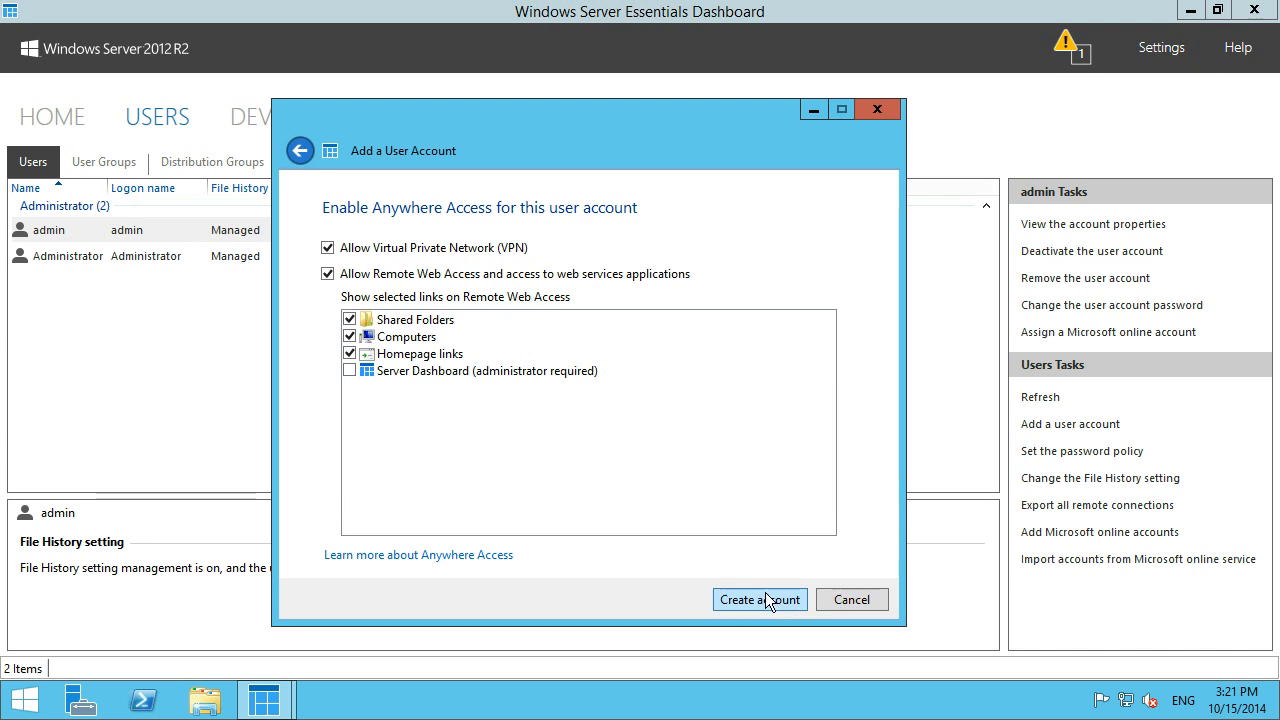
pyautogui.click(760, 600)
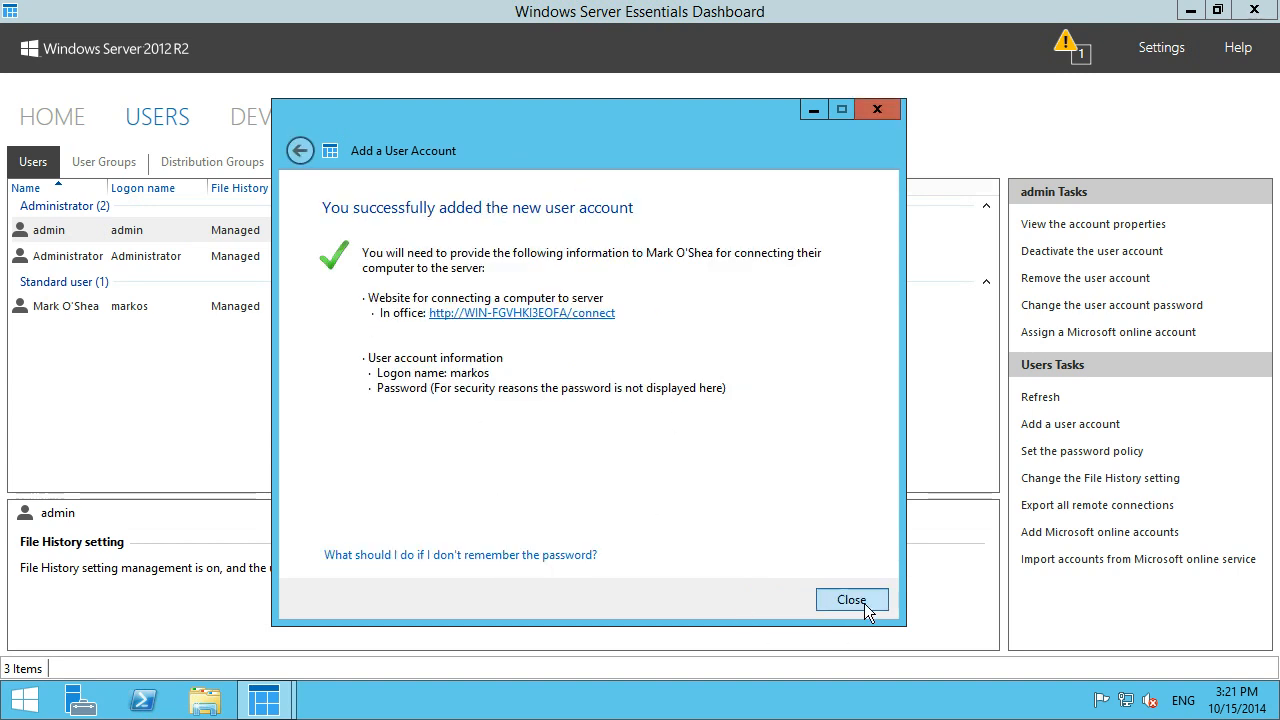
pyautogui.click(852, 600)
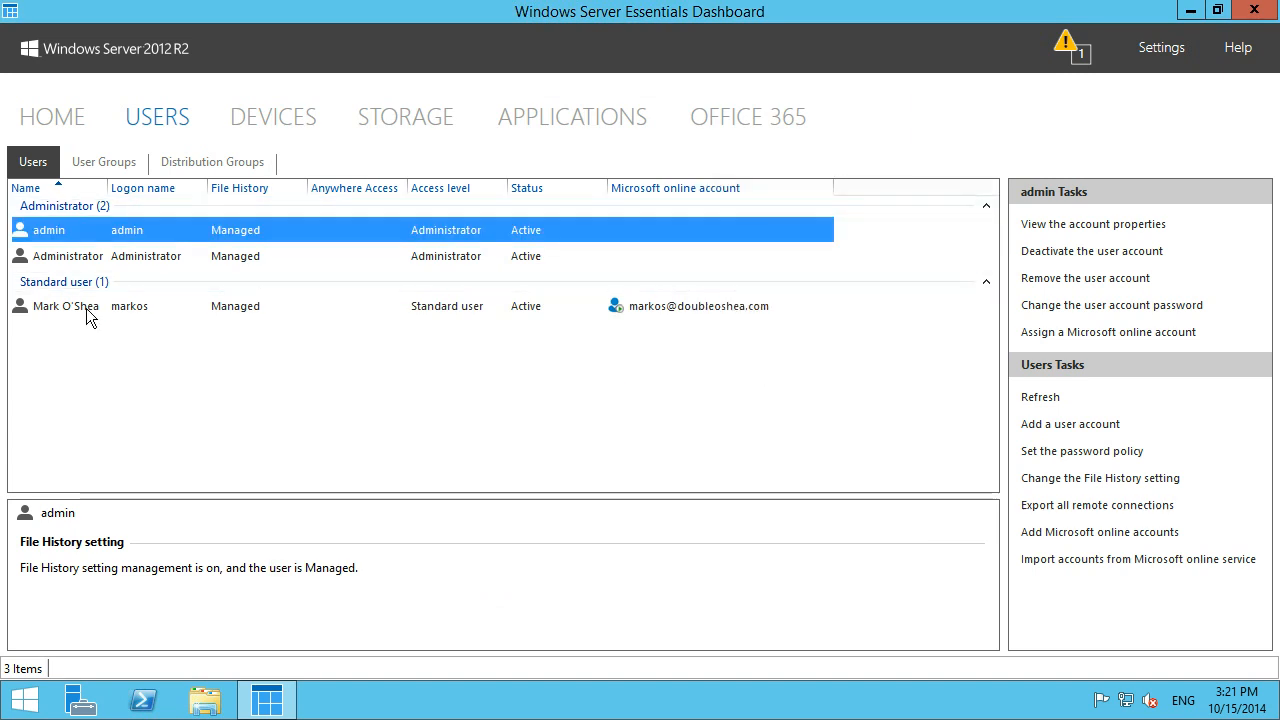
# View markos's account properties and switch to its Microsoft online settings.
pyautogui.click(64, 306)
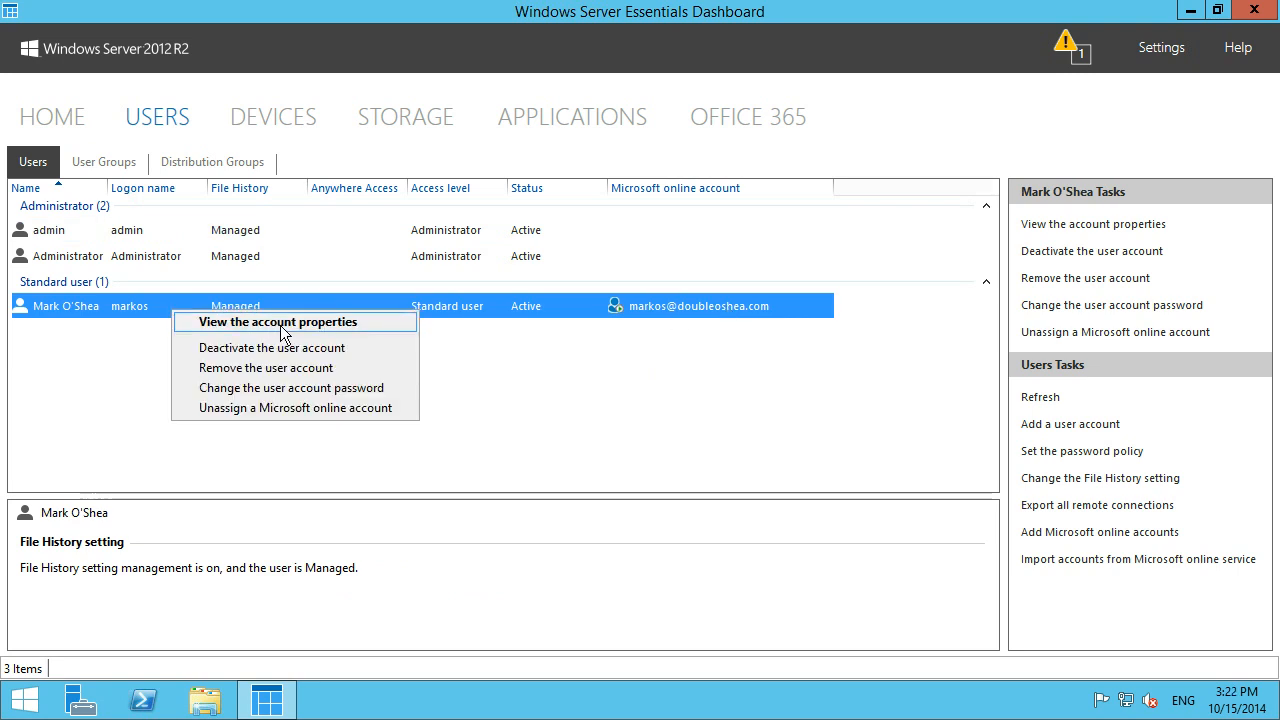
pyautogui.moveTo(292, 332)
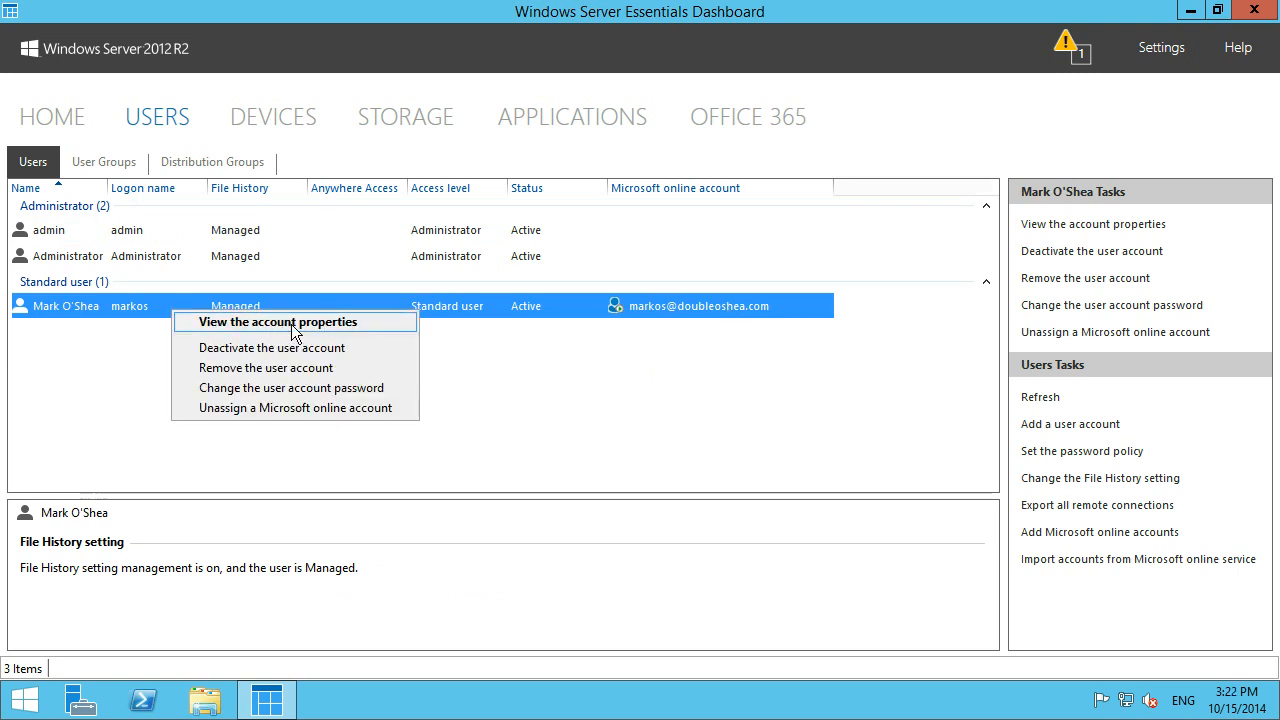
pyautogui.click(276, 320)
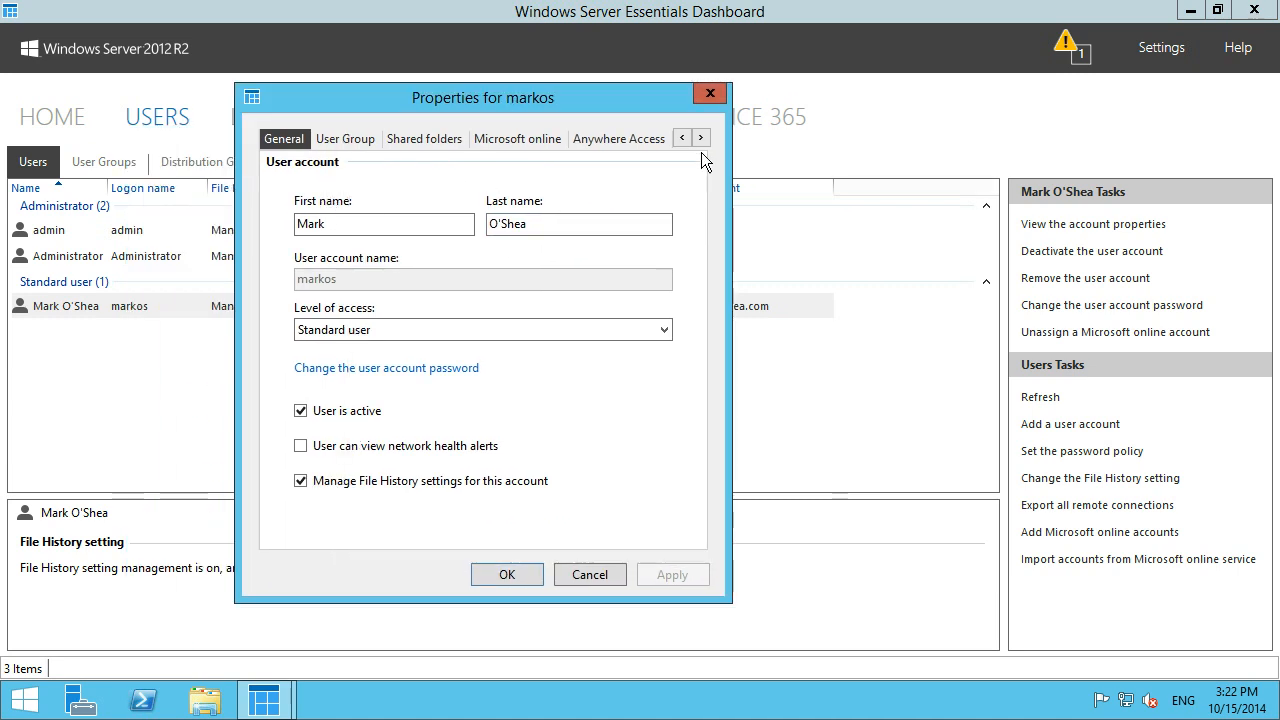
pyautogui.click(700, 136)
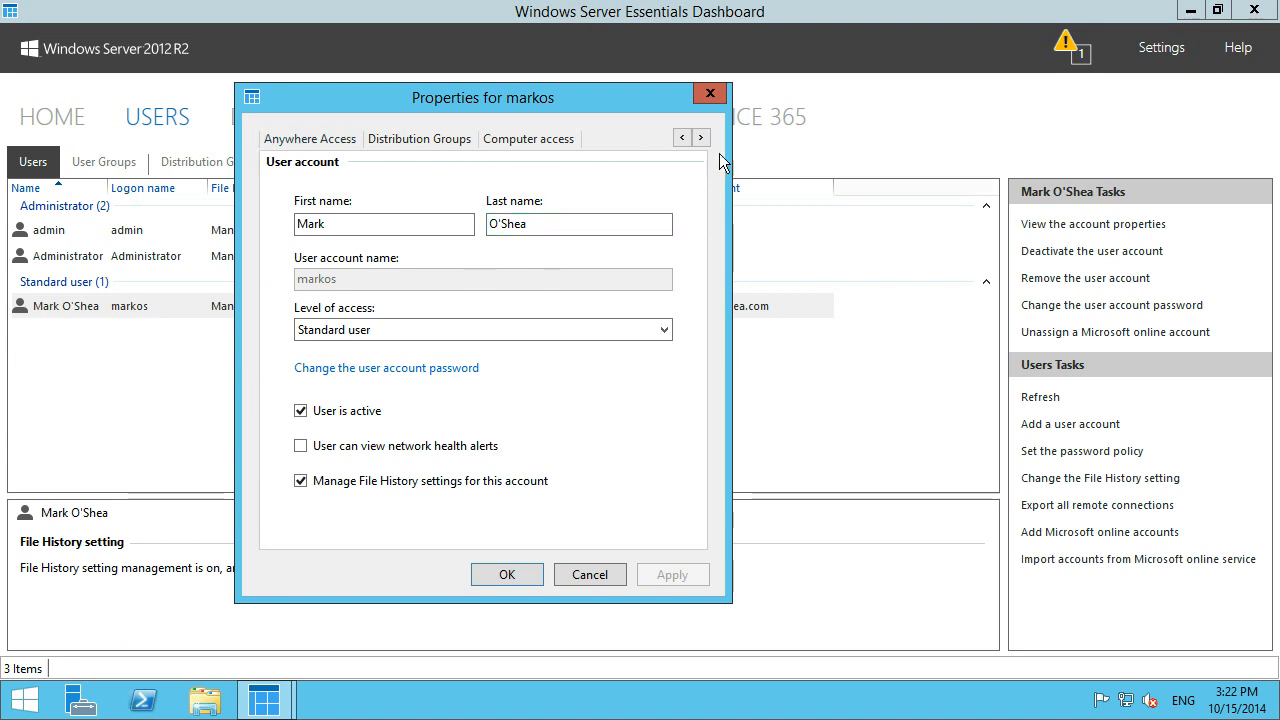
pyautogui.click(682, 138)
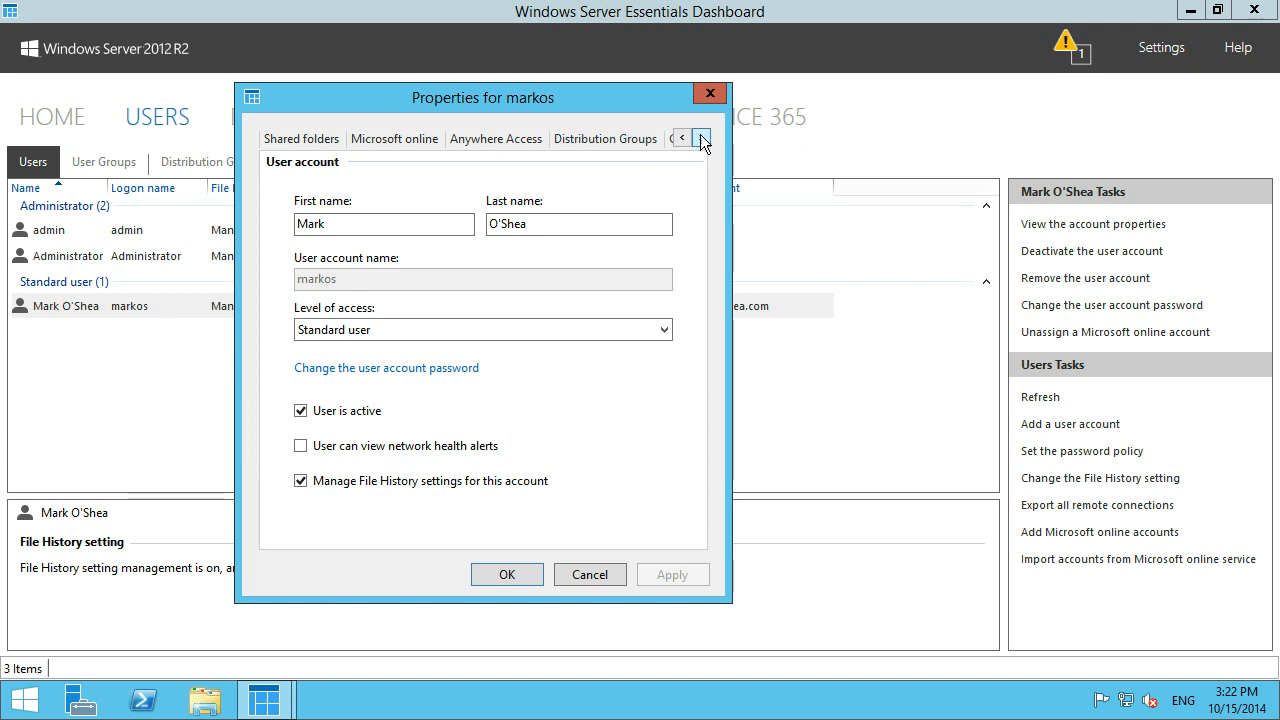
pyautogui.click(700, 136)
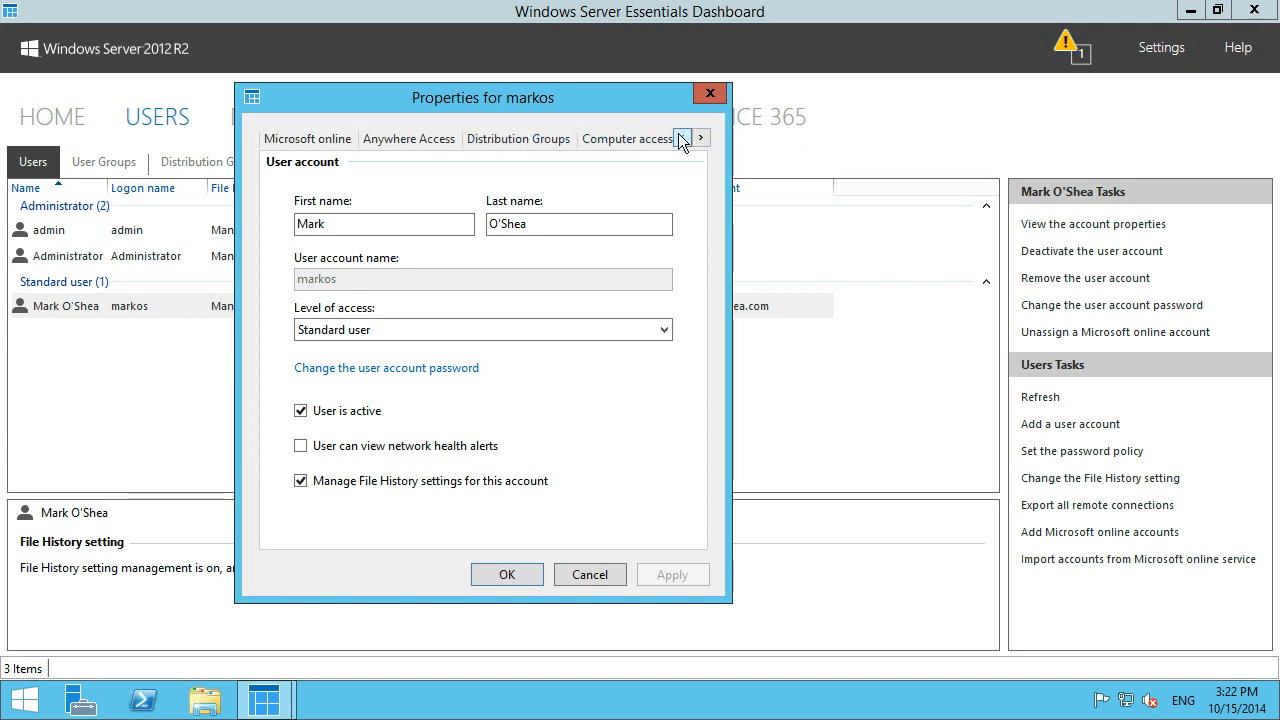
pyautogui.click(684, 136)
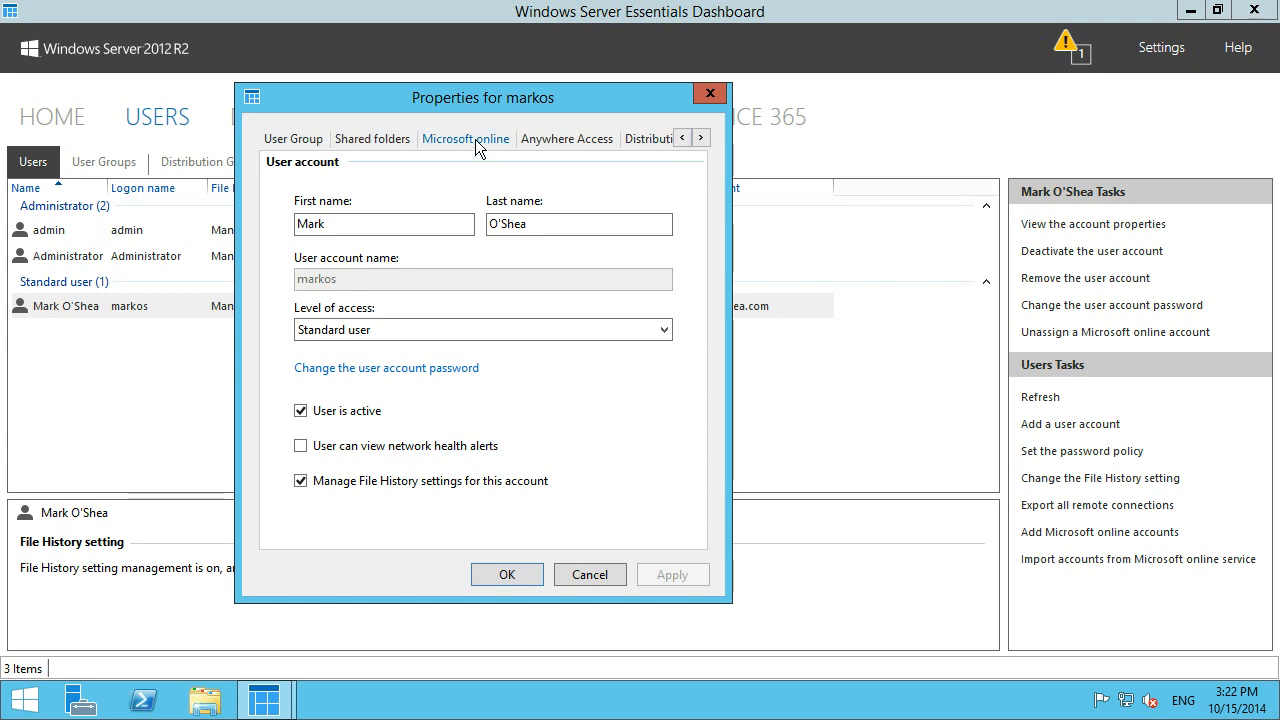
pyautogui.click(464, 138)
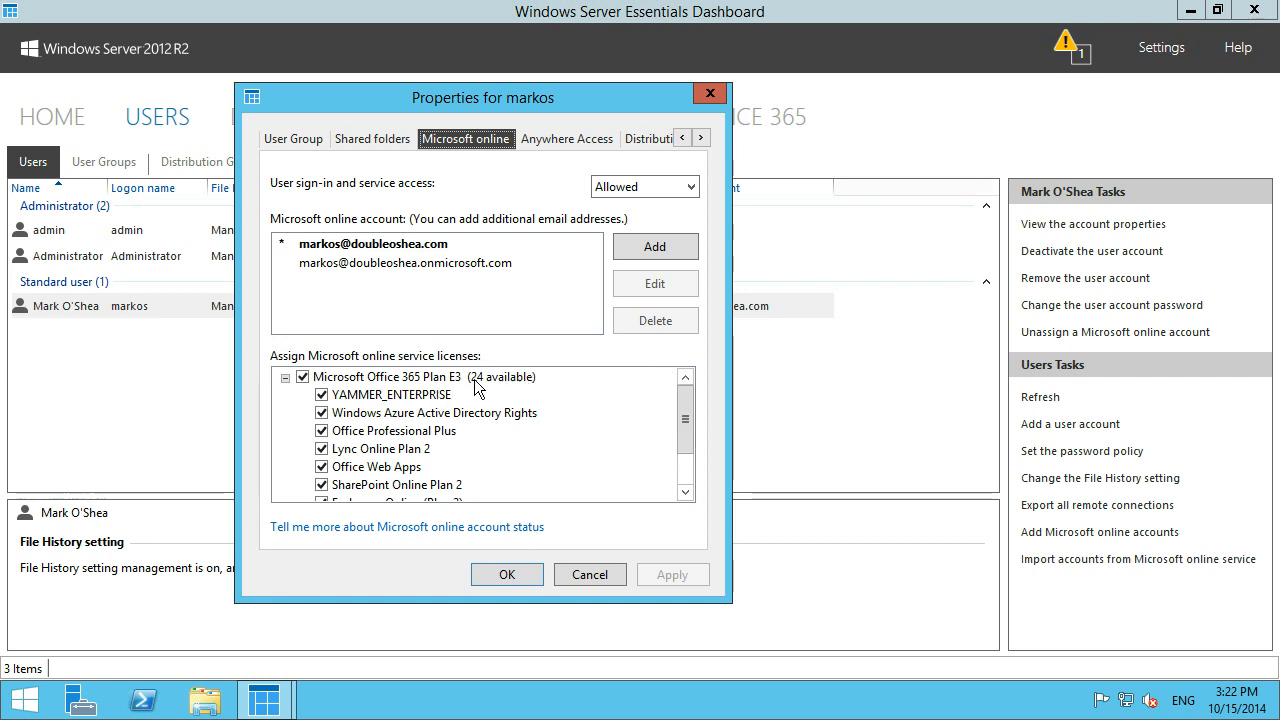
pyautogui.moveTo(490, 400)
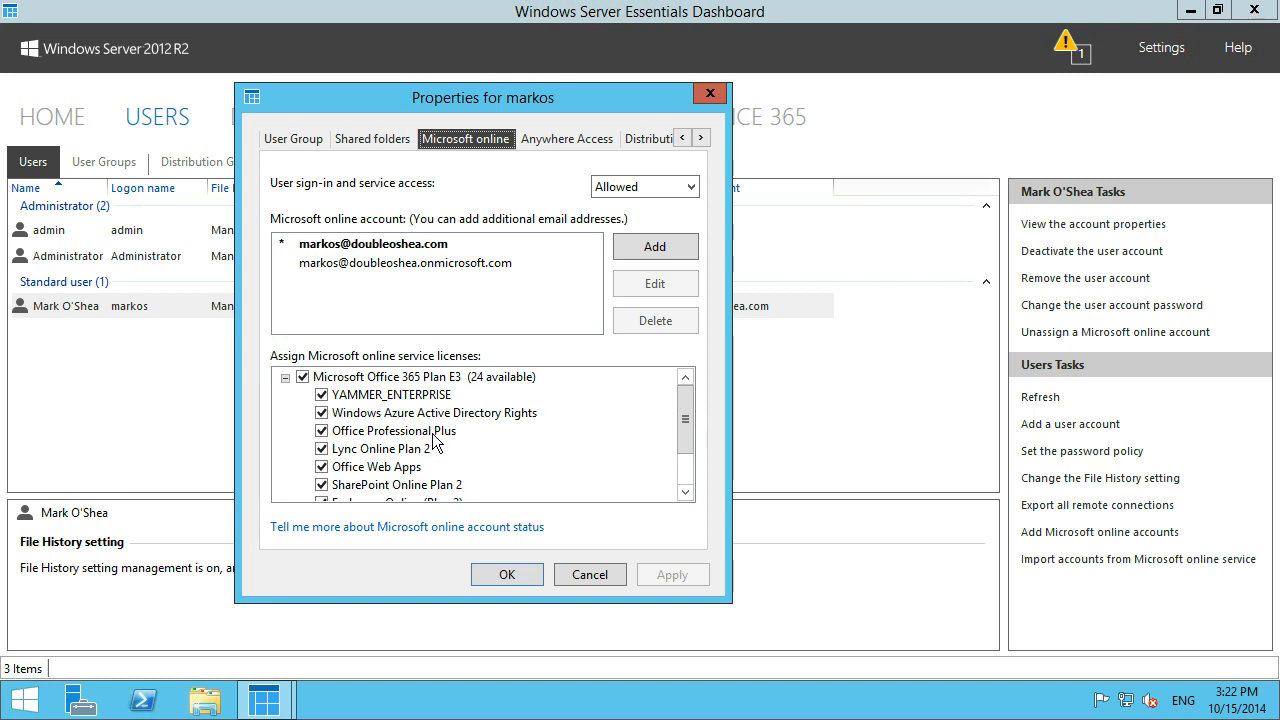
pyautogui.moveTo(628, 418)
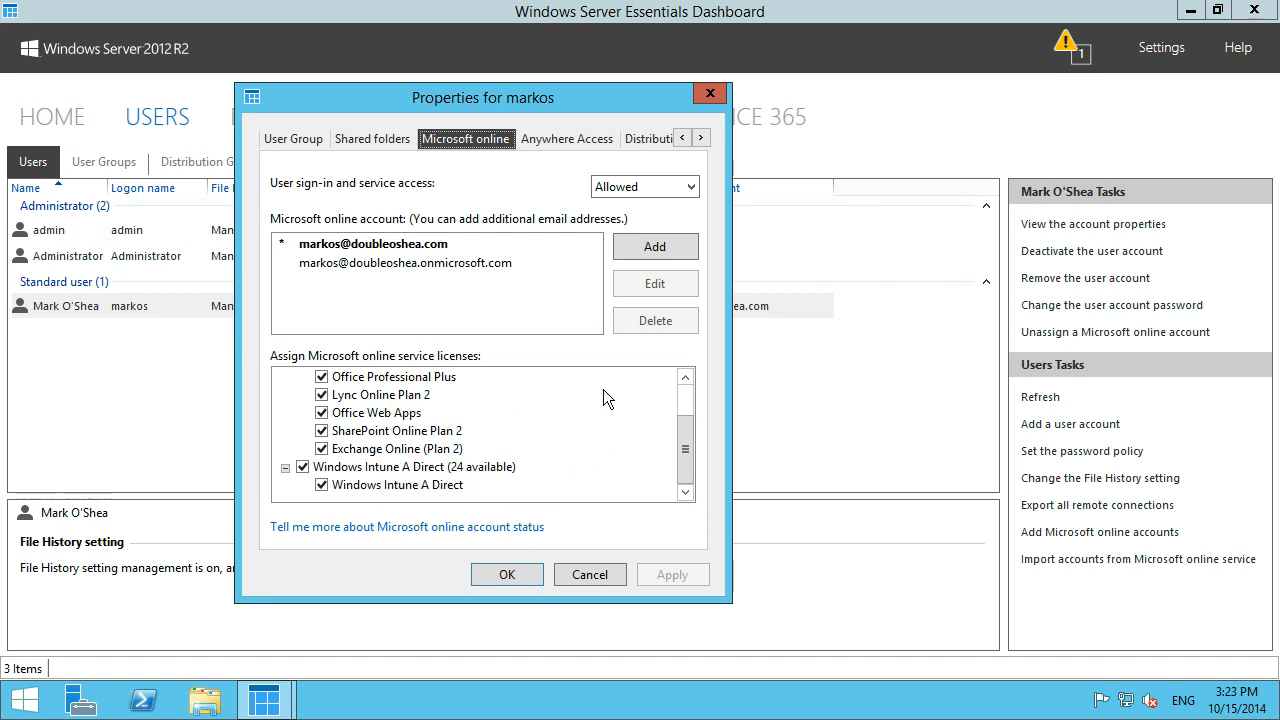
pyautogui.moveTo(616, 496)
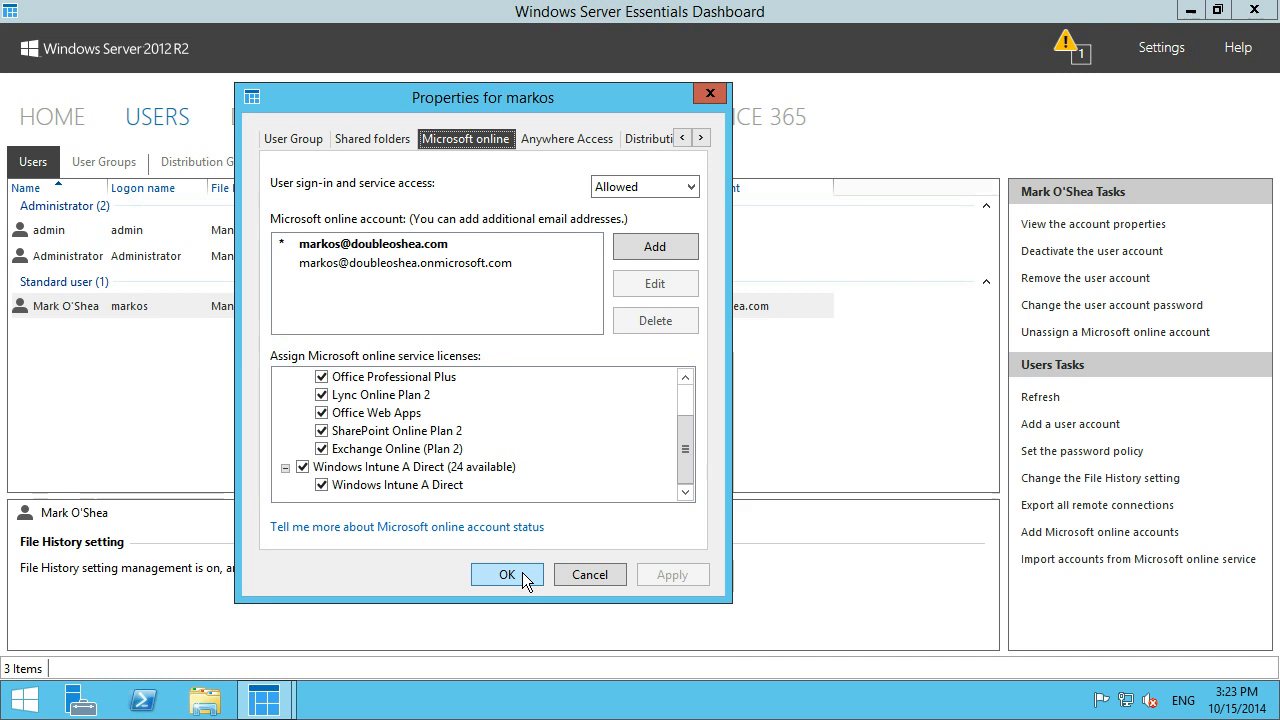
# Close markos's properties after reviewing the Office 365 Plan E3 and Windows Intune licences.
pyautogui.click(506, 574)
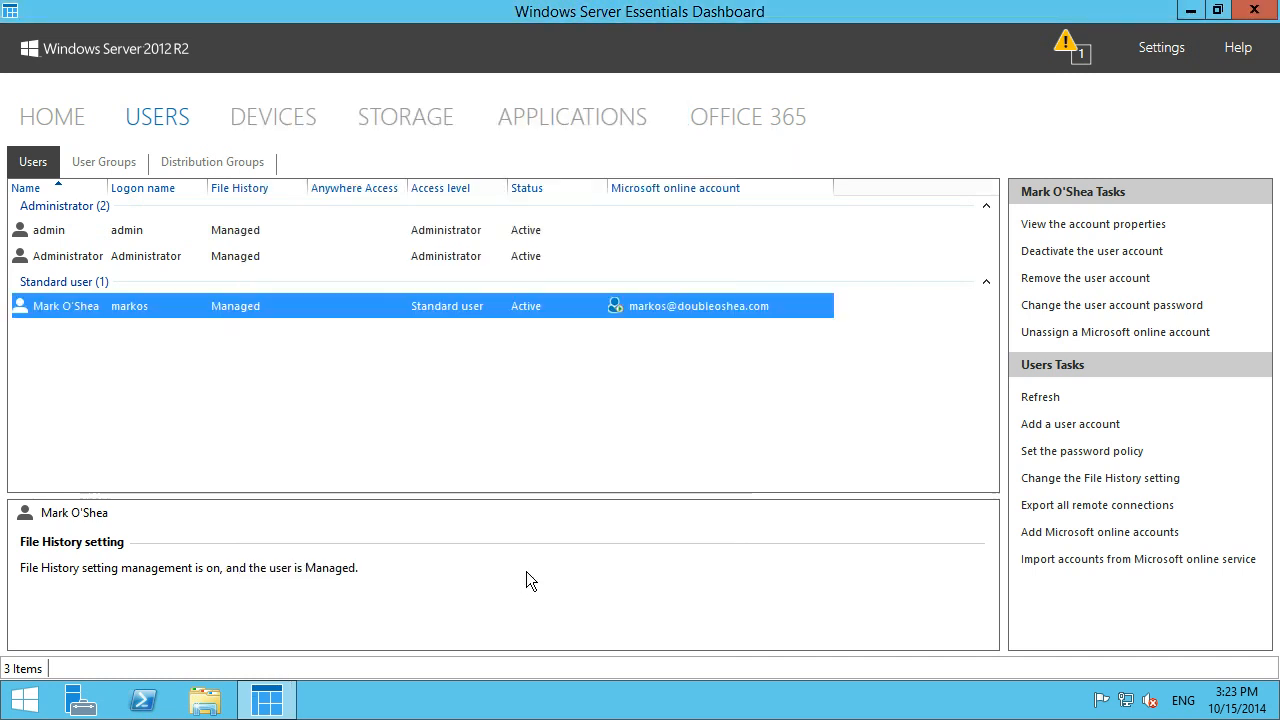
pyautogui.moveTo(536, 578)
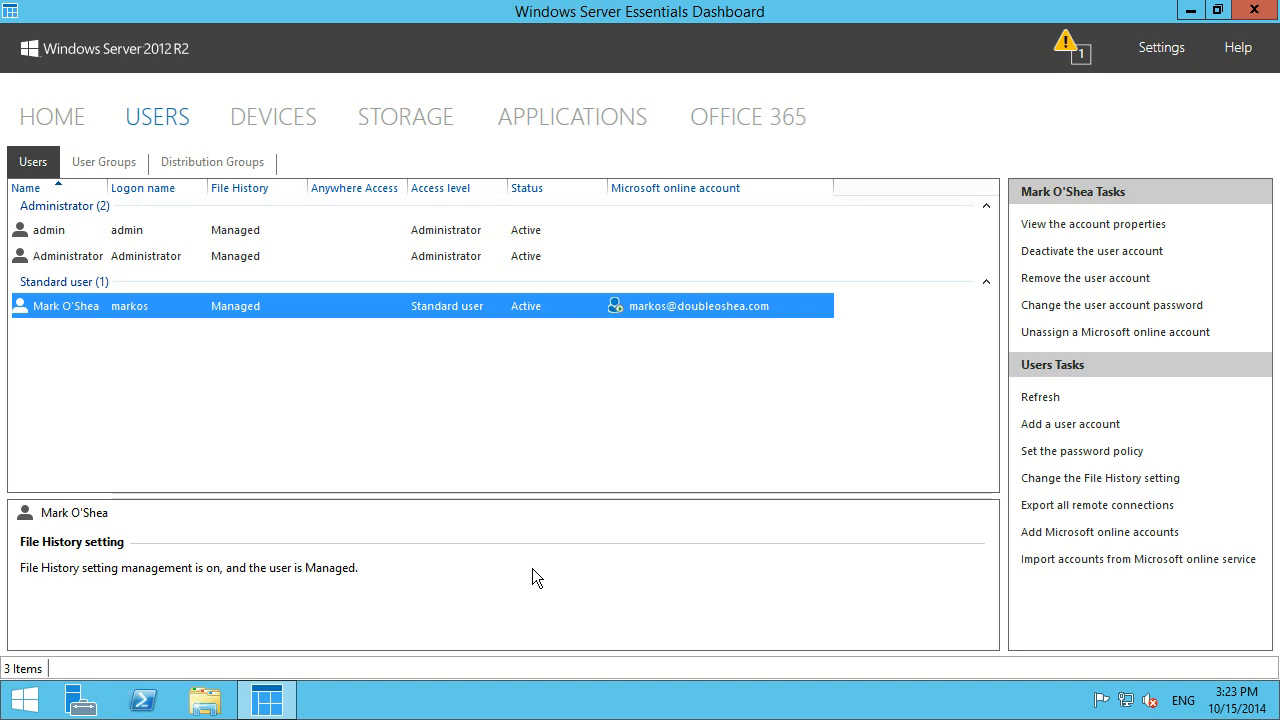
pyautogui.moveTo(528, 518)
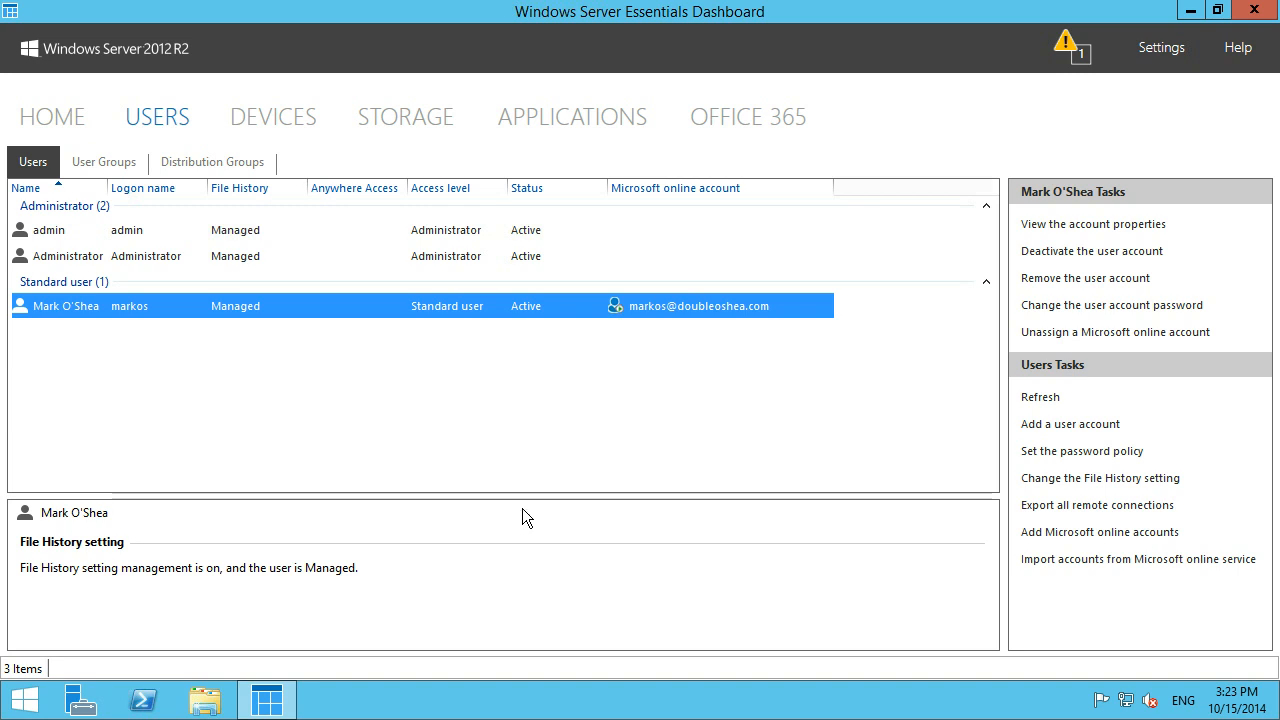